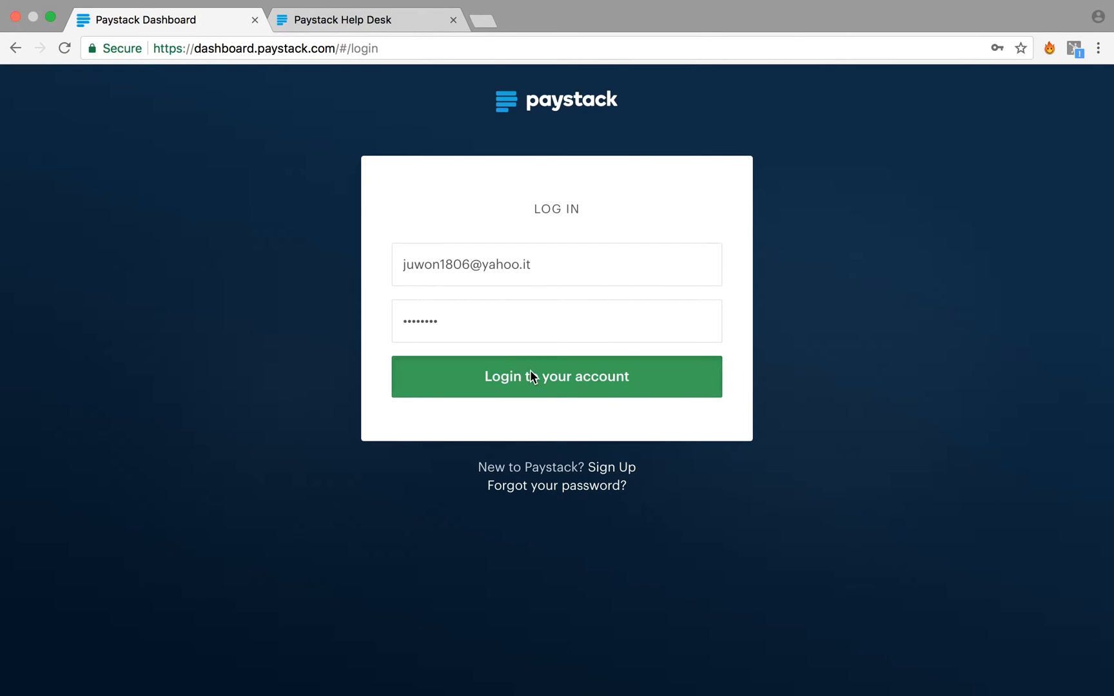
Step: Log in to the Paystack account and go to the Invoices section, currently empty
left_click(556, 376)
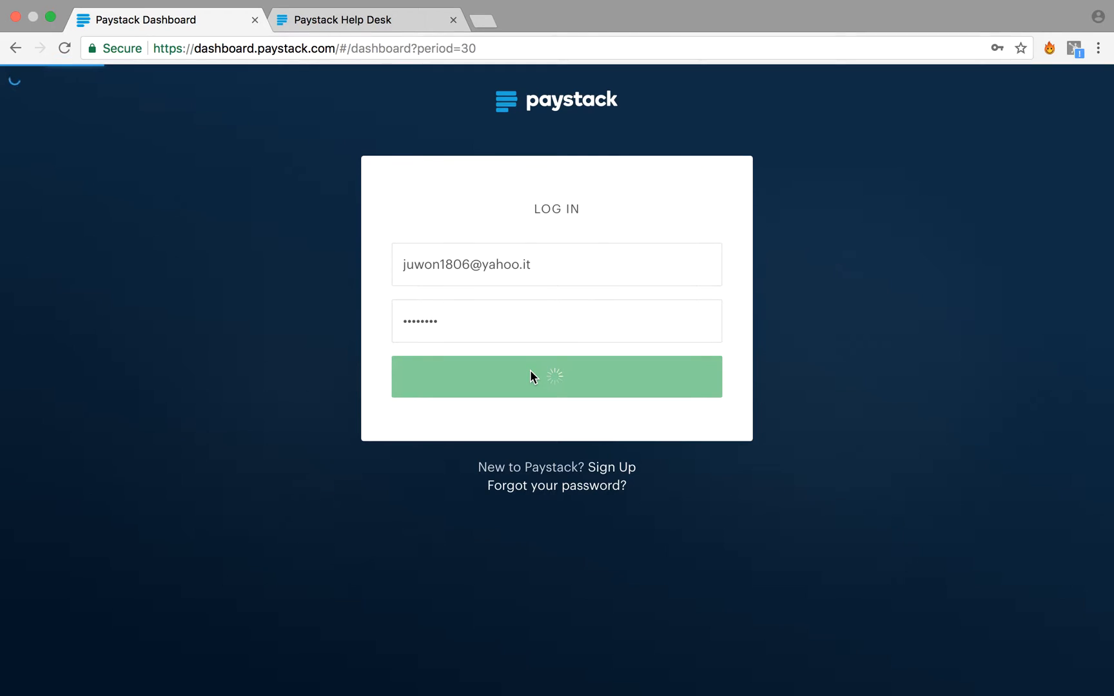
left_click(557, 375)
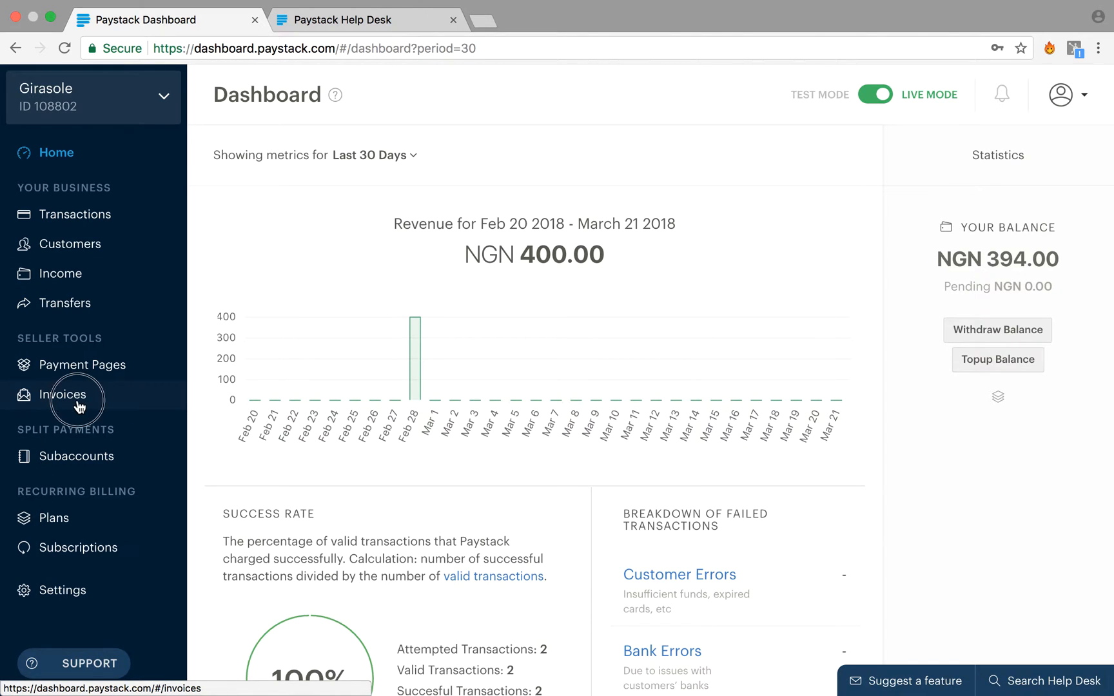
left_click(65, 394)
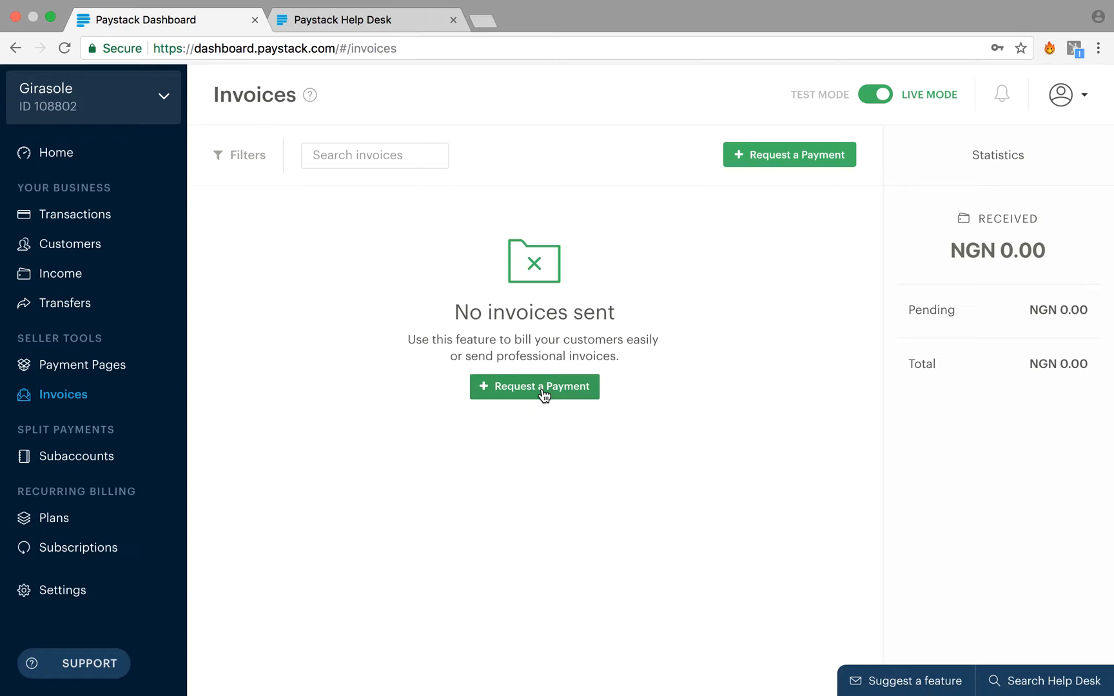
Step: Start a new payment request and search the Customer field for 'seike'
left_click(534, 387)
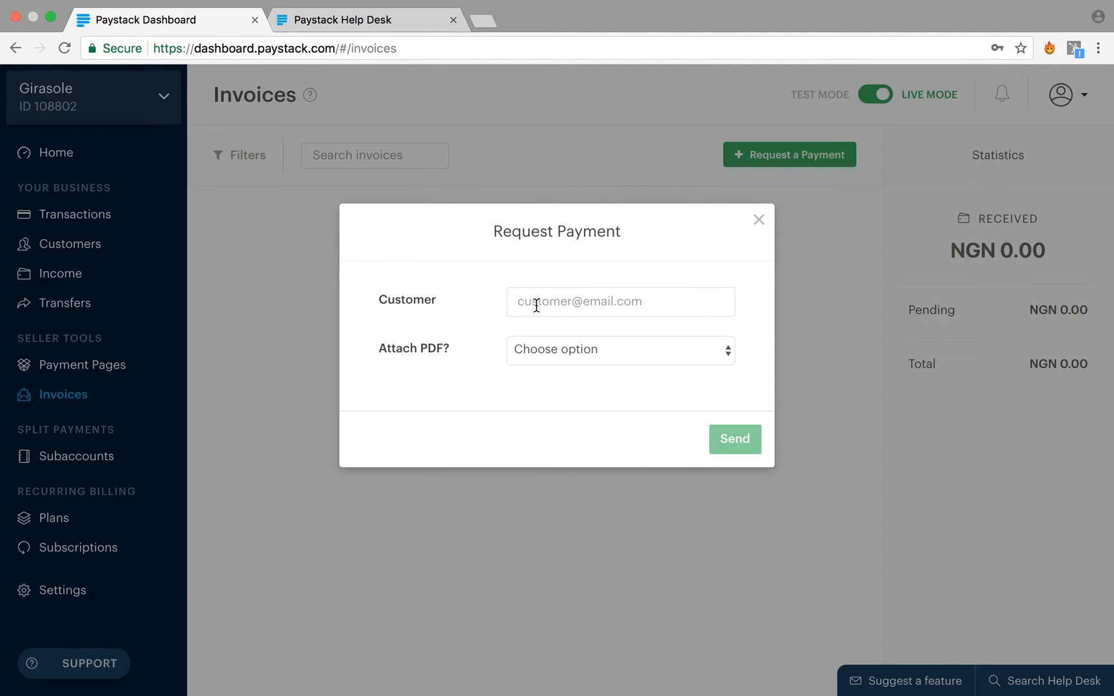
mouse_move(713, 324)
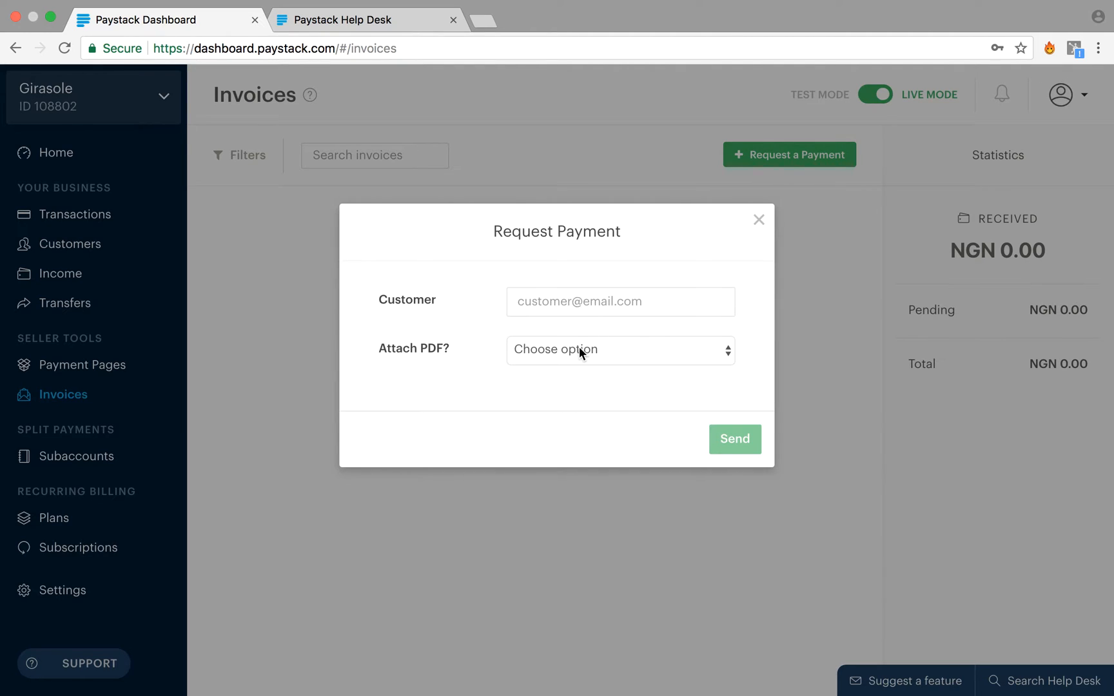
left_click(735, 438)
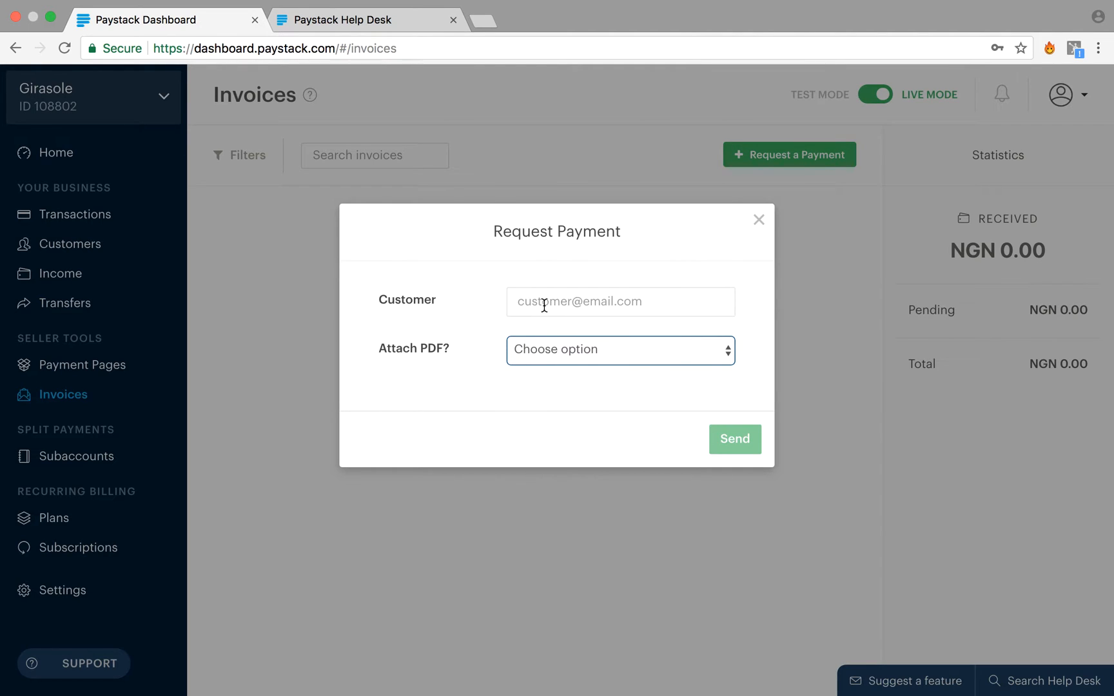
left_click(620, 301)
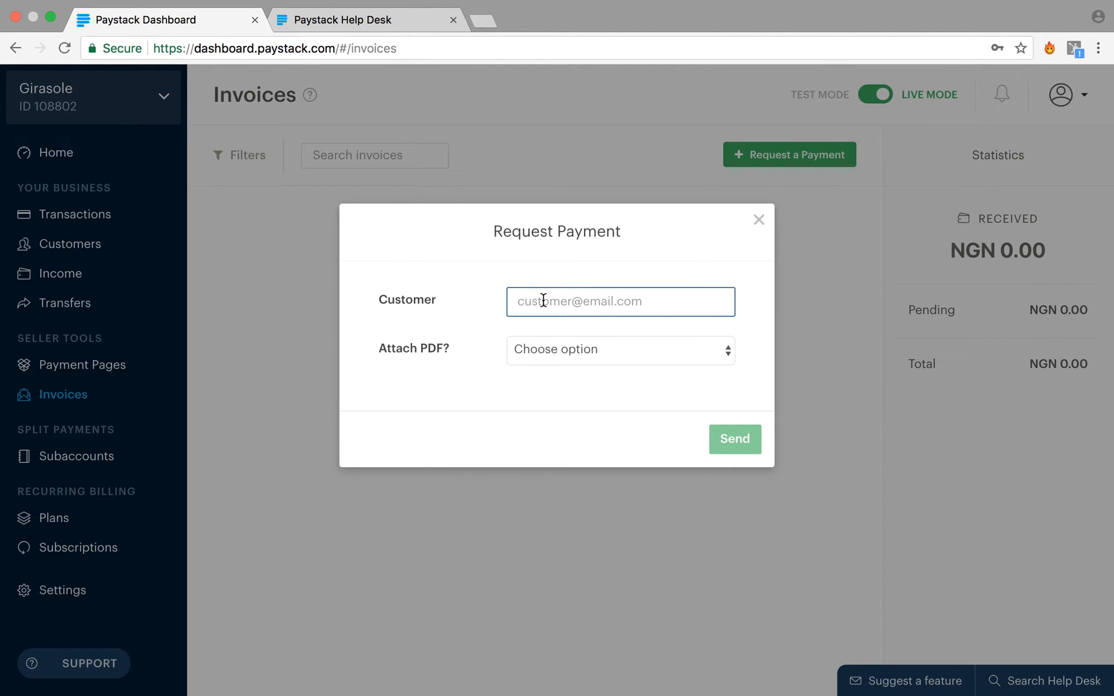
mouse_move(90, 249)
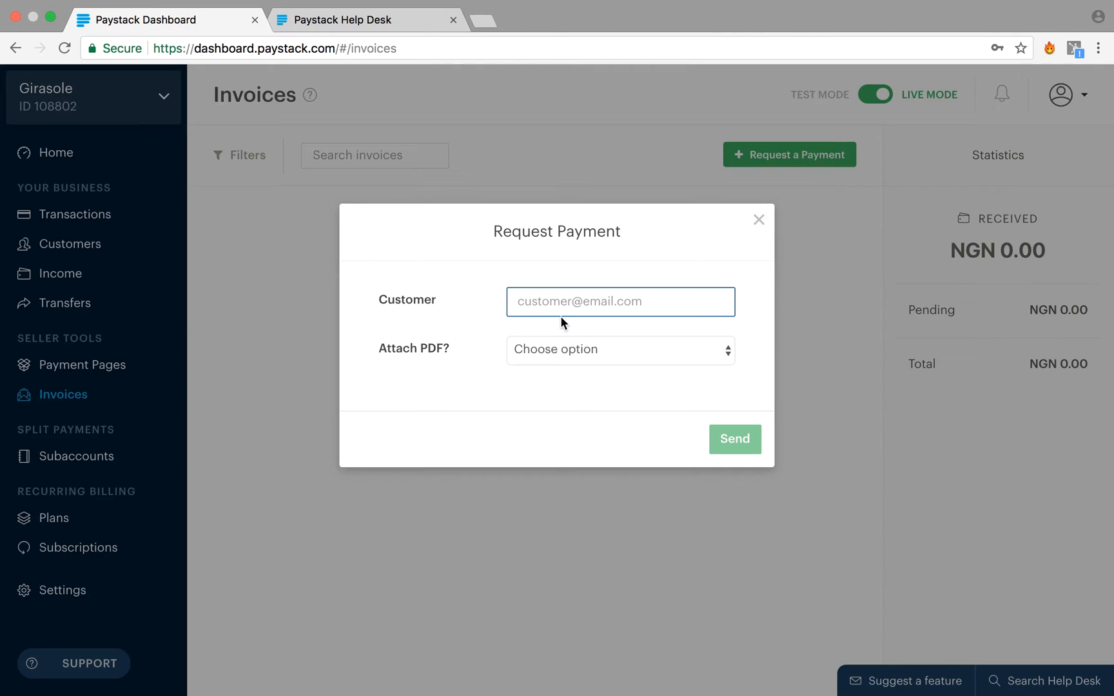
mouse_move(558, 301)
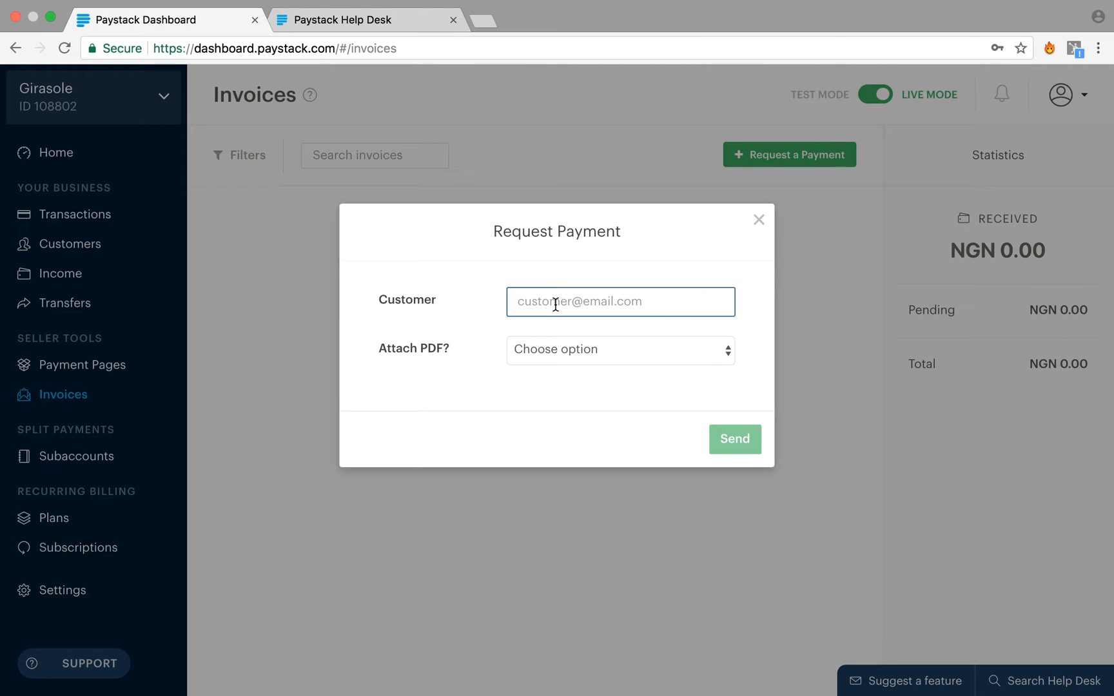
mouse_move(119, 252)
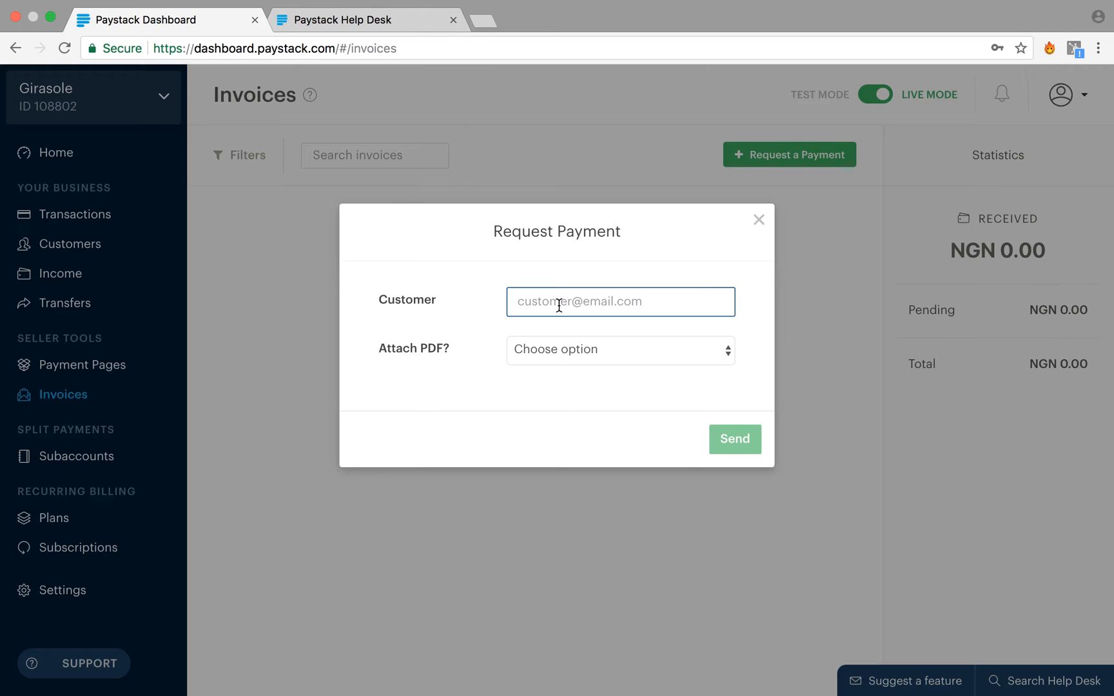
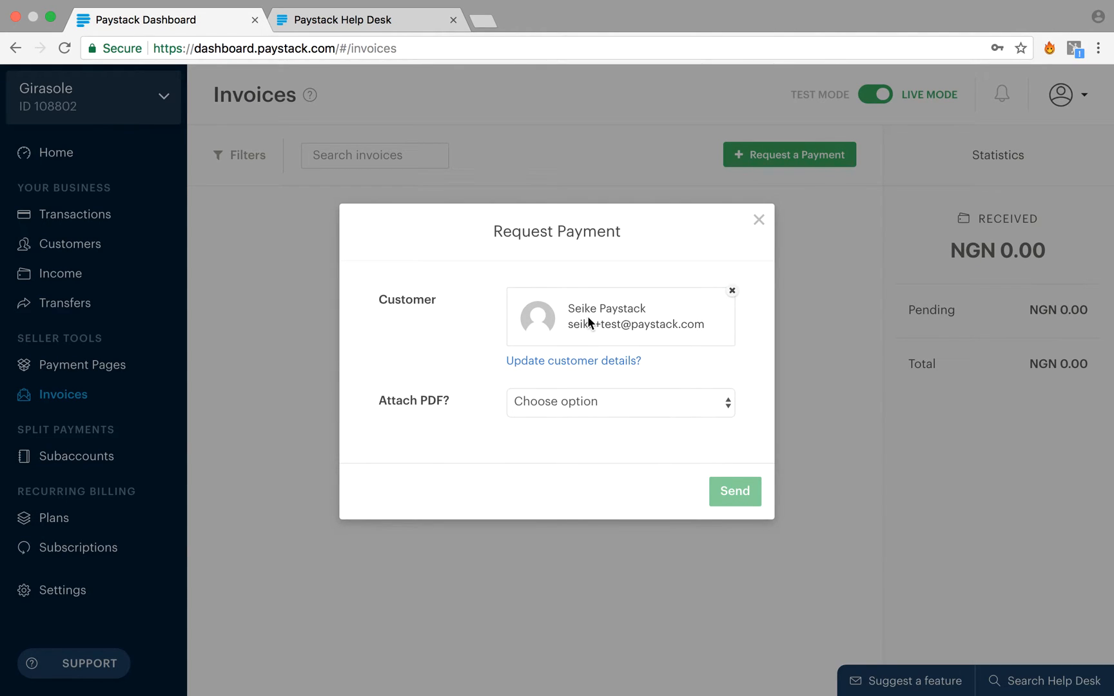
mouse_move(624, 314)
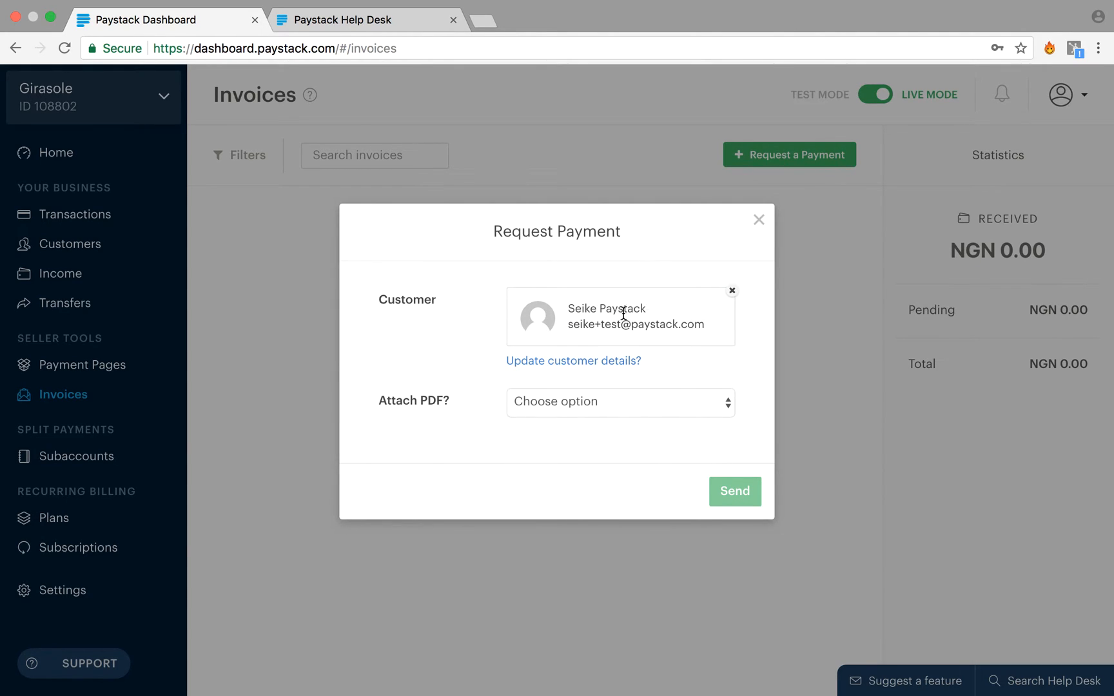
mouse_move(737, 296)
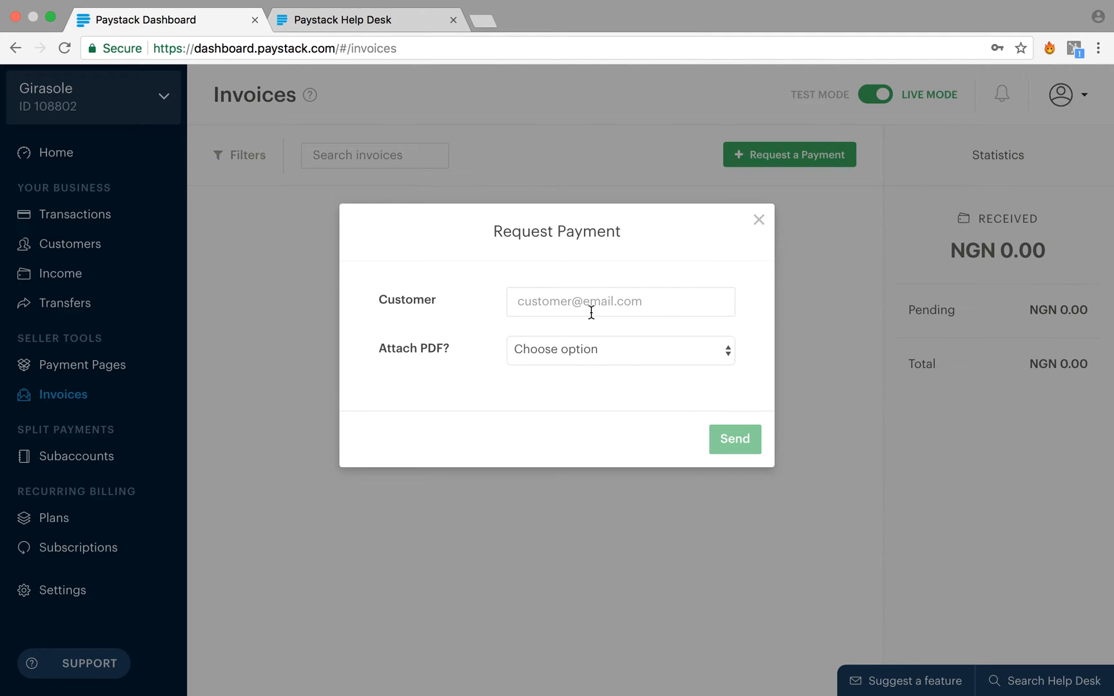
Step: Enter the customer email starting 'diego' and choose to add details for this new customer
left_click(619, 301)
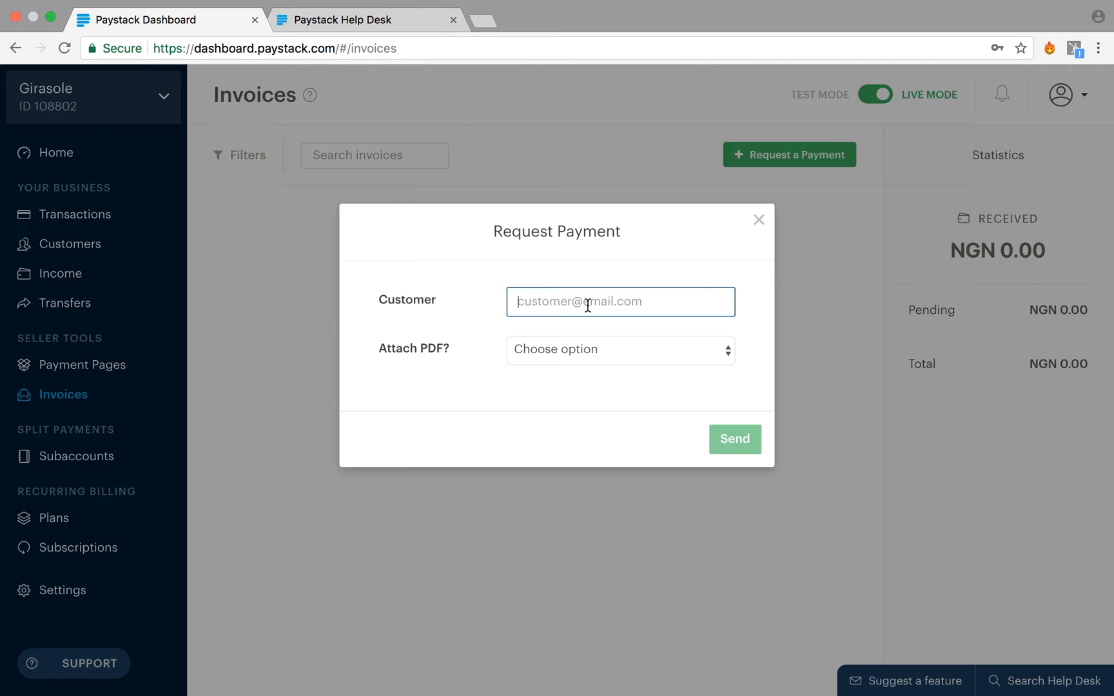
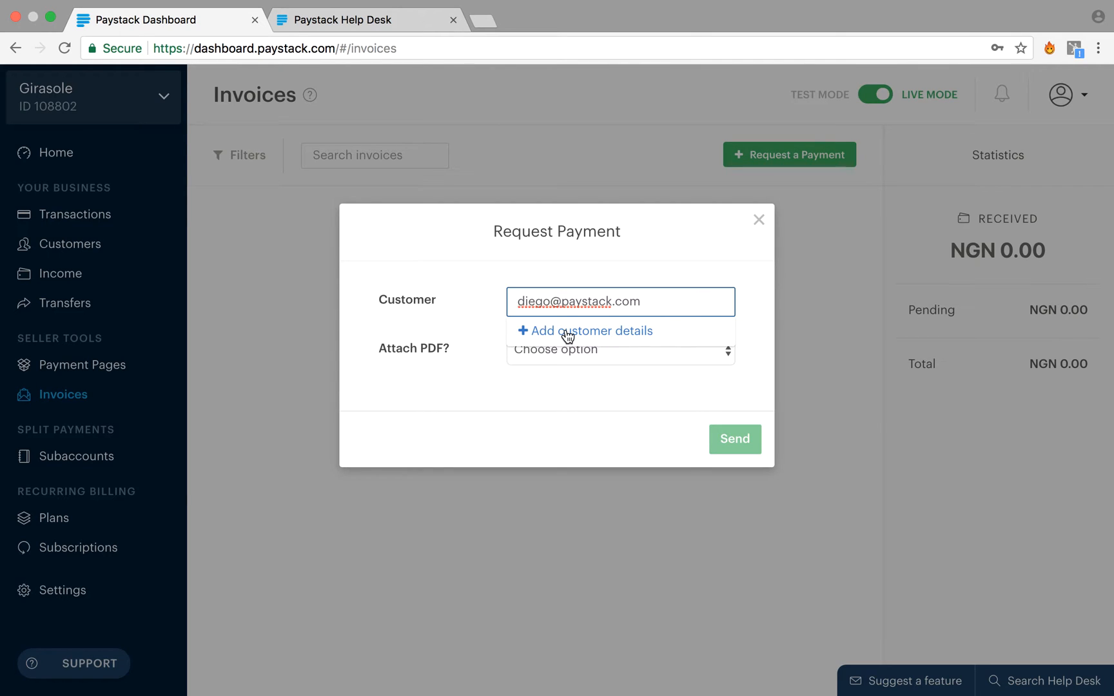
left_click(591, 330)
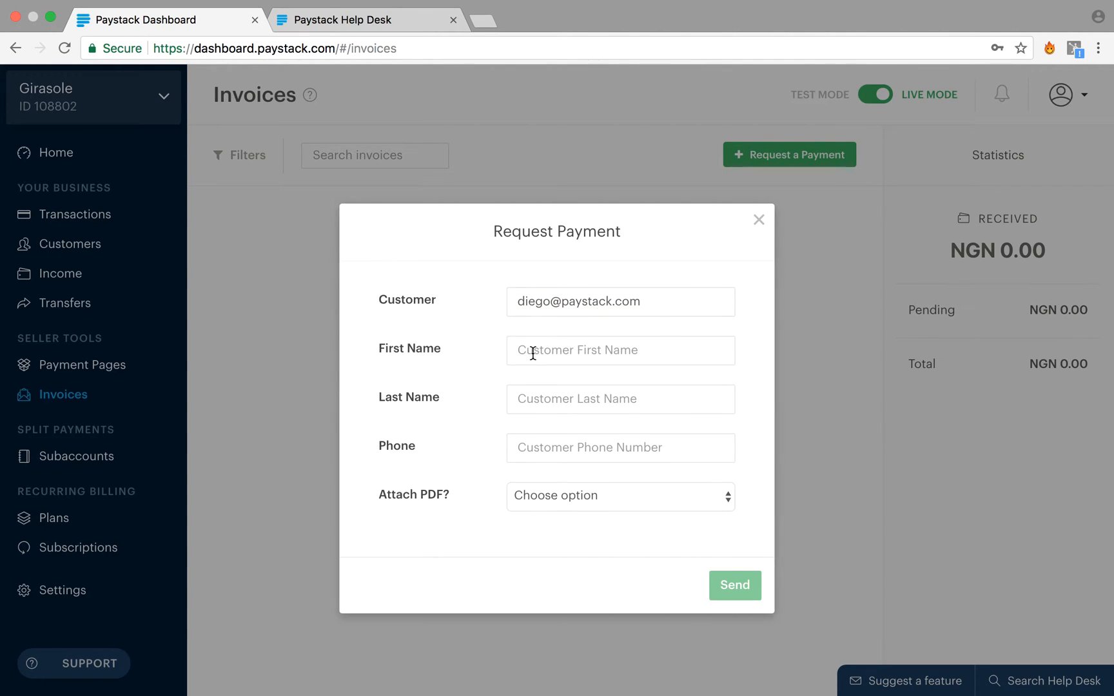
mouse_move(625, 406)
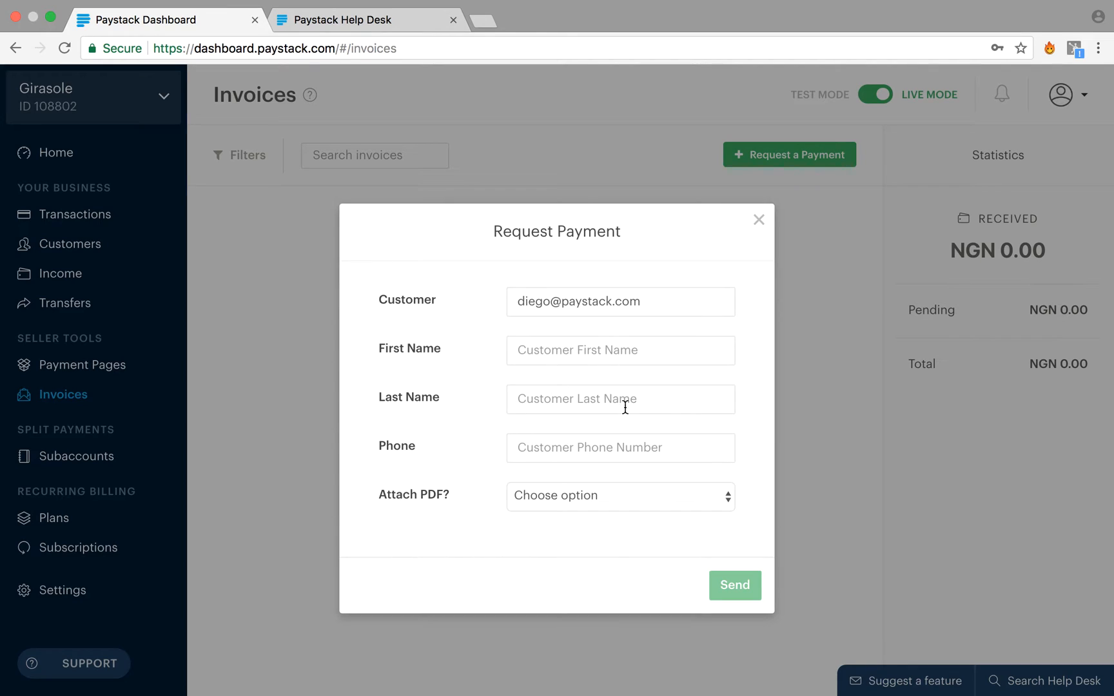
mouse_move(520, 535)
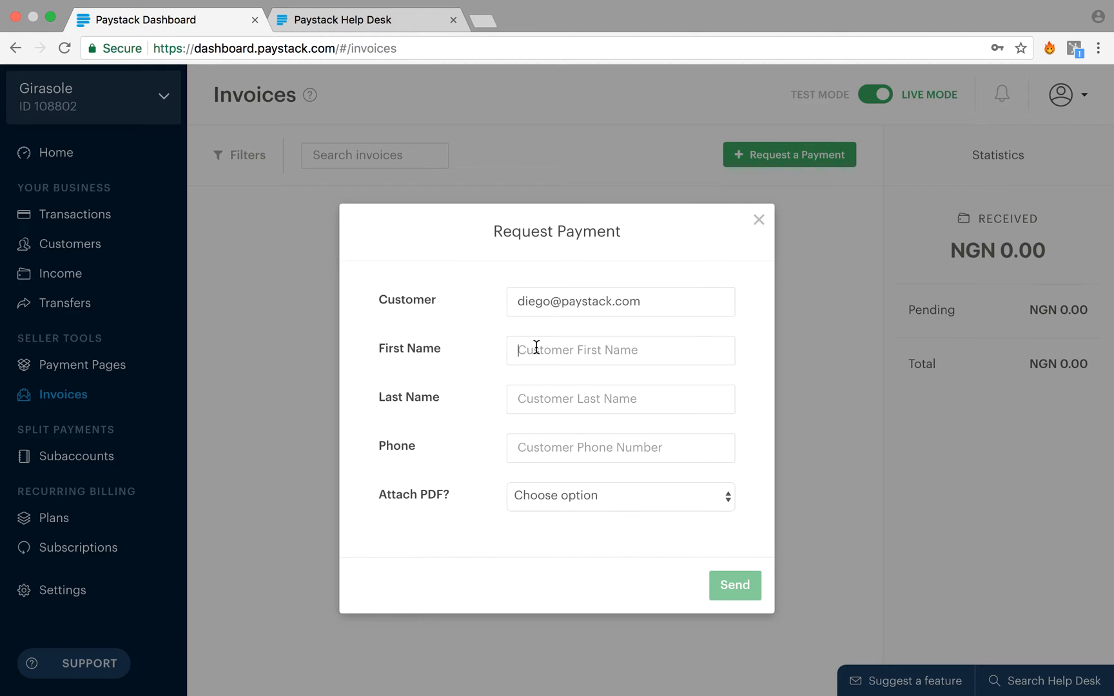
left_click(619, 349)
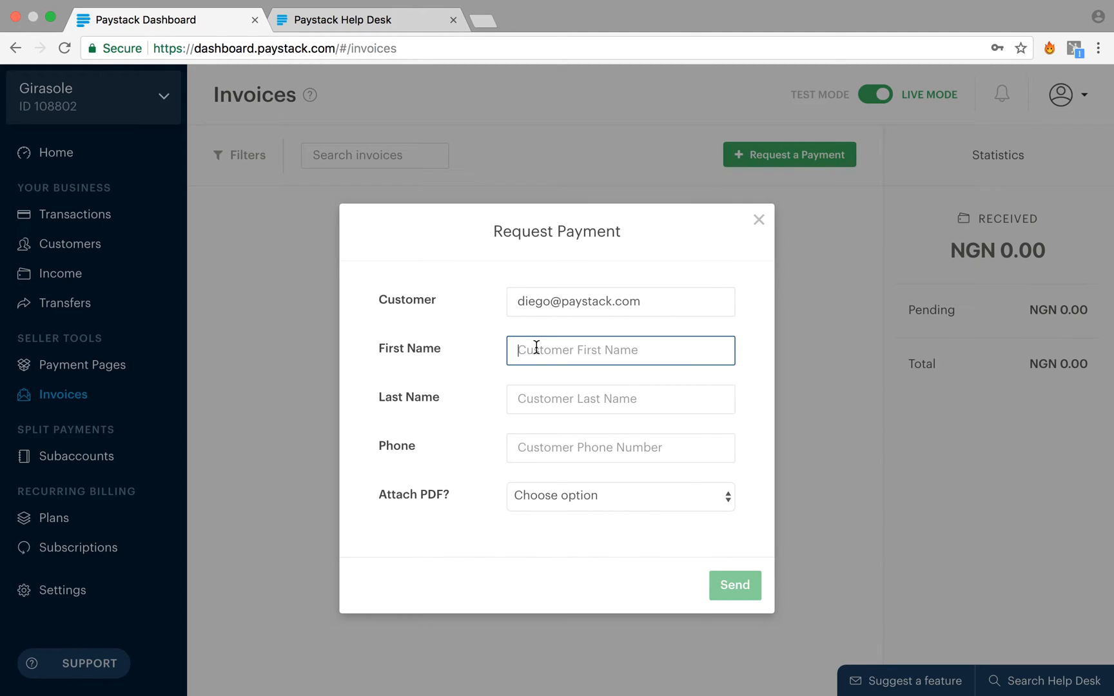
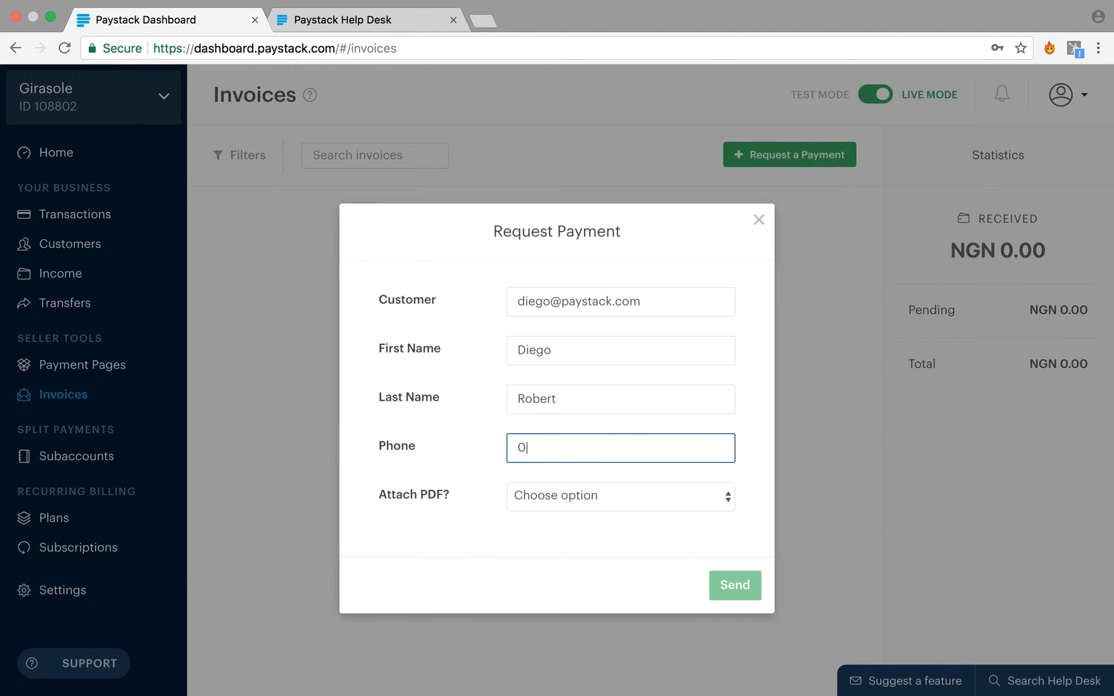
type("9085662")
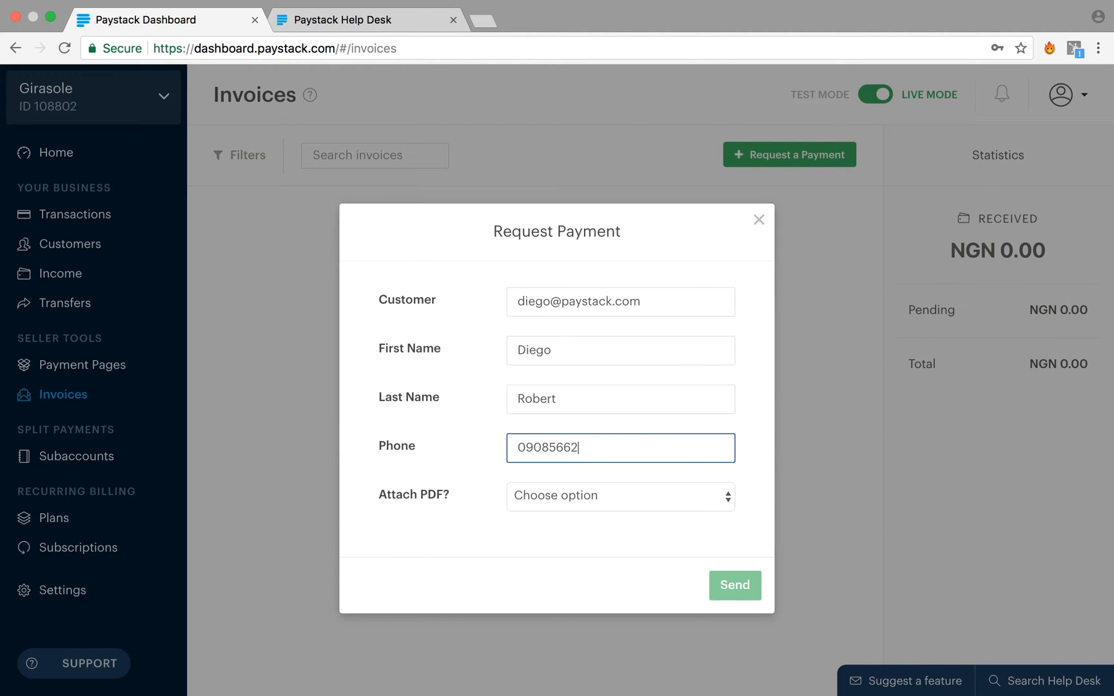
left_click(619, 496)
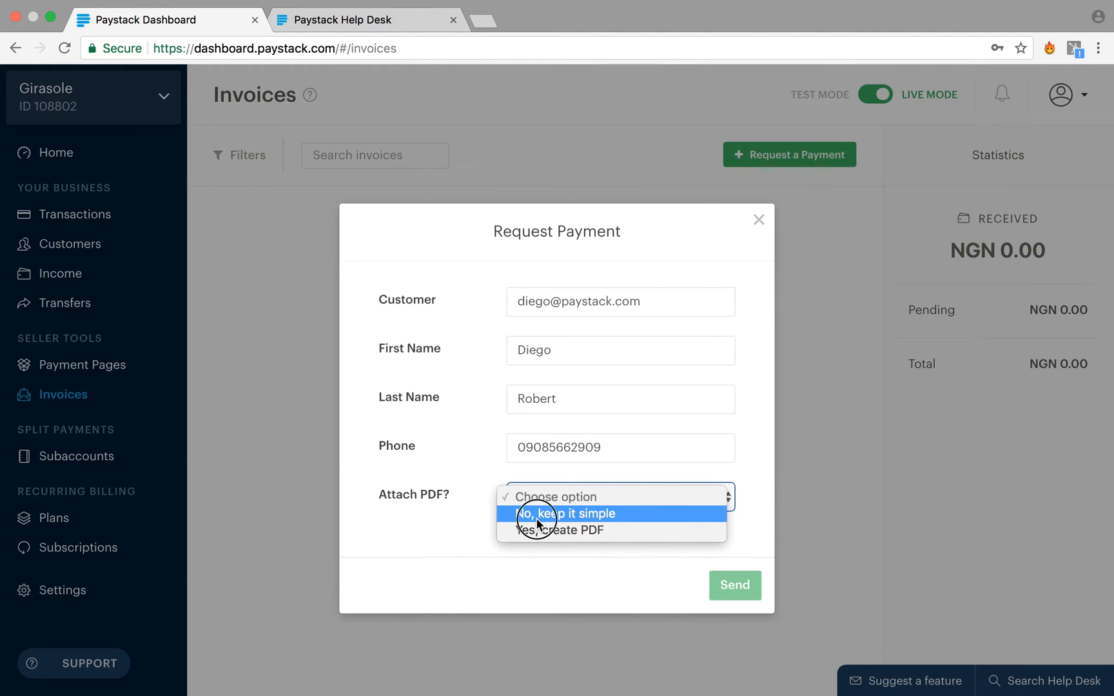
Step: Set Attach PDF to 'Yes, create PDF' and continue to Next: Edit Details
left_click(556, 513)
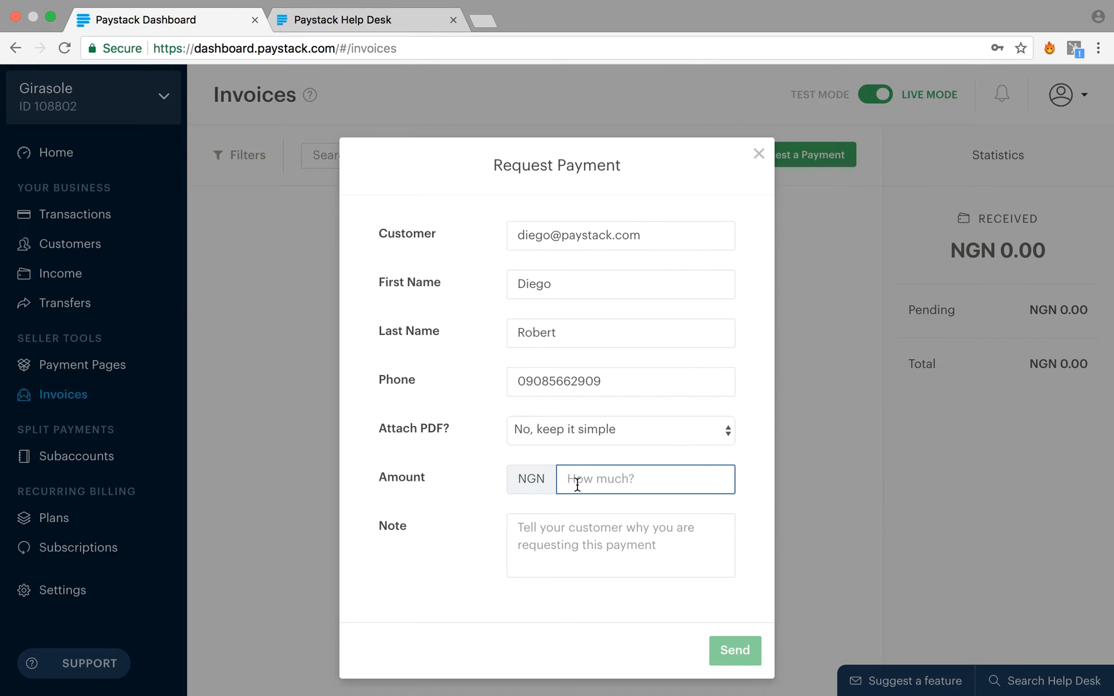
left_click(620, 545)
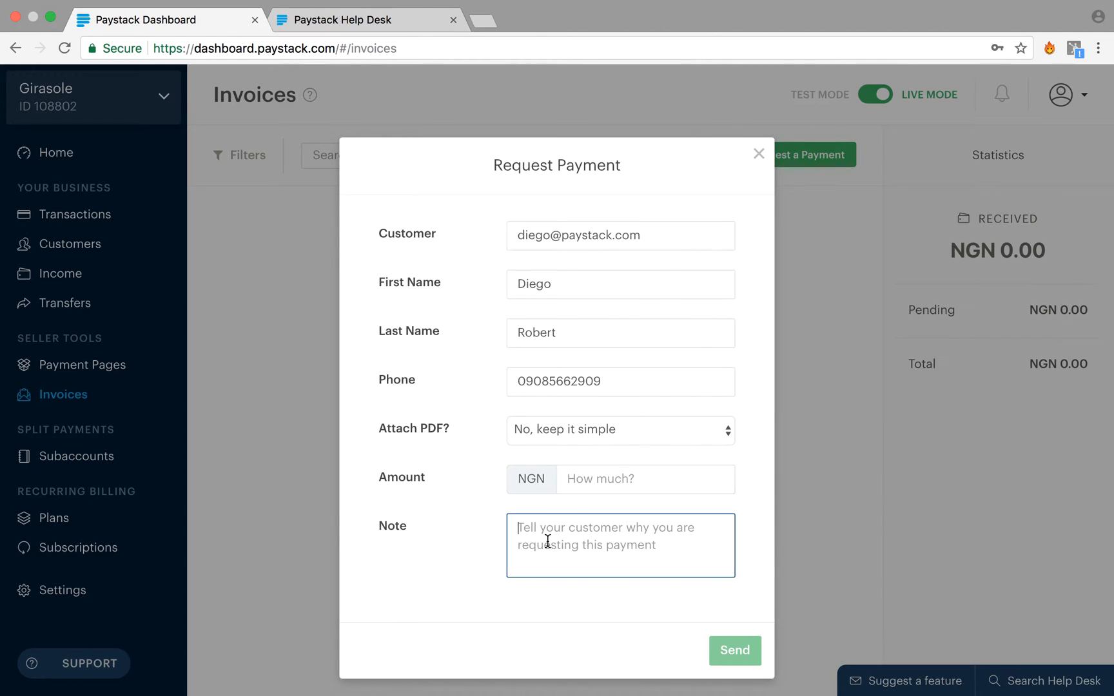
mouse_move(646, 444)
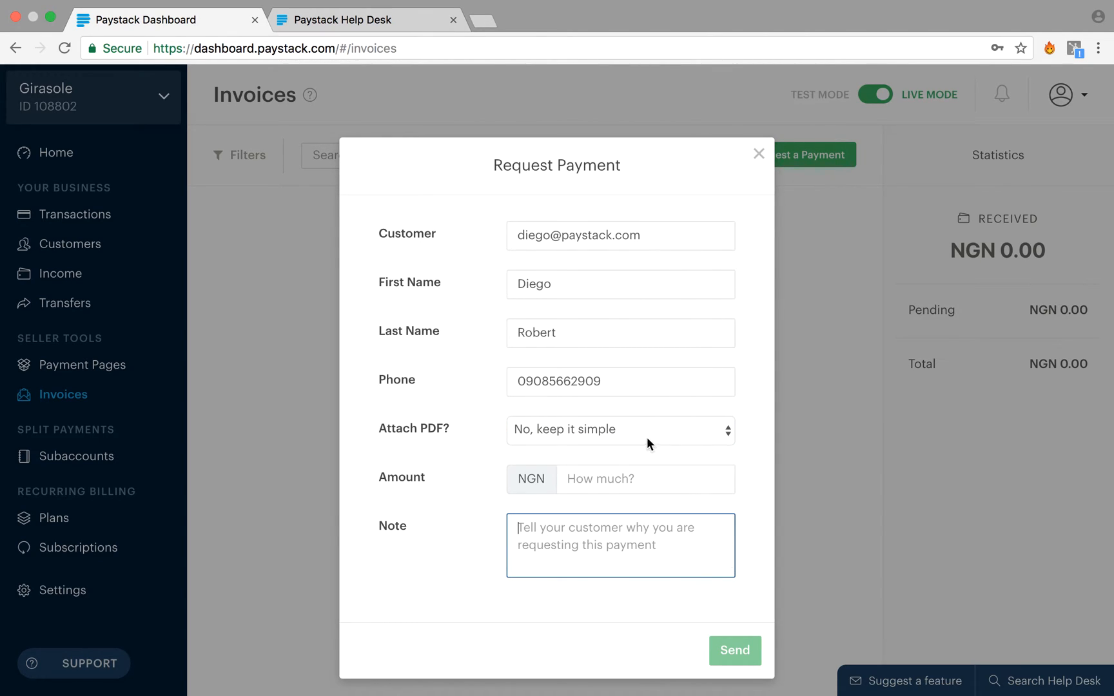
left_click(619, 430)
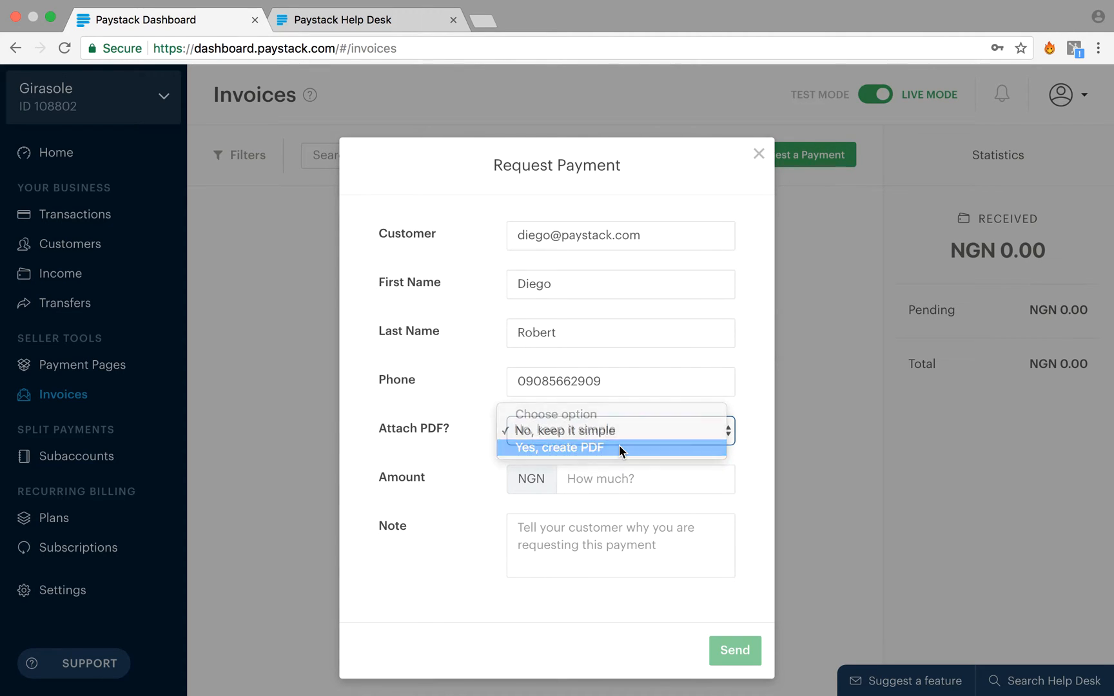
left_click(561, 447)
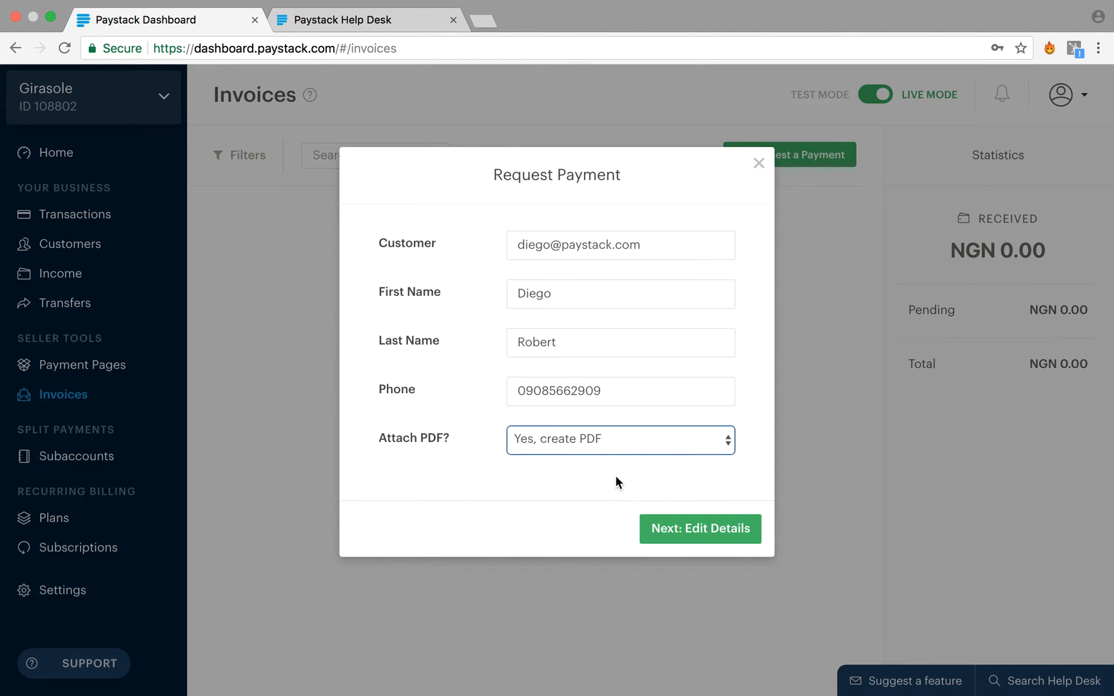
mouse_move(620, 457)
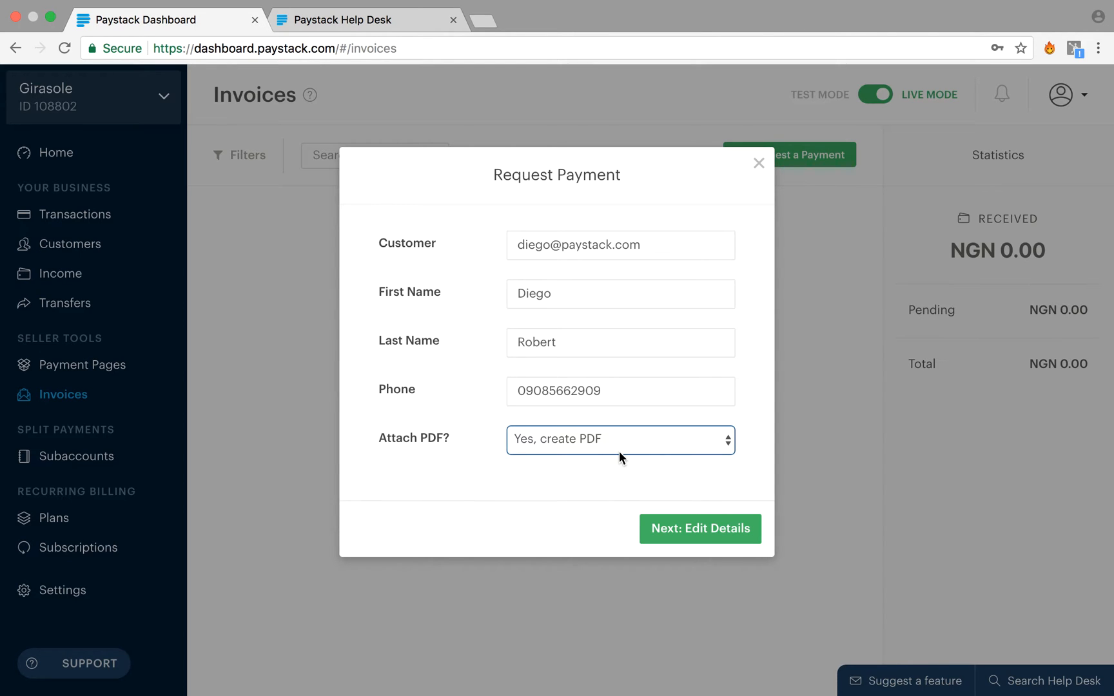
left_click(699, 529)
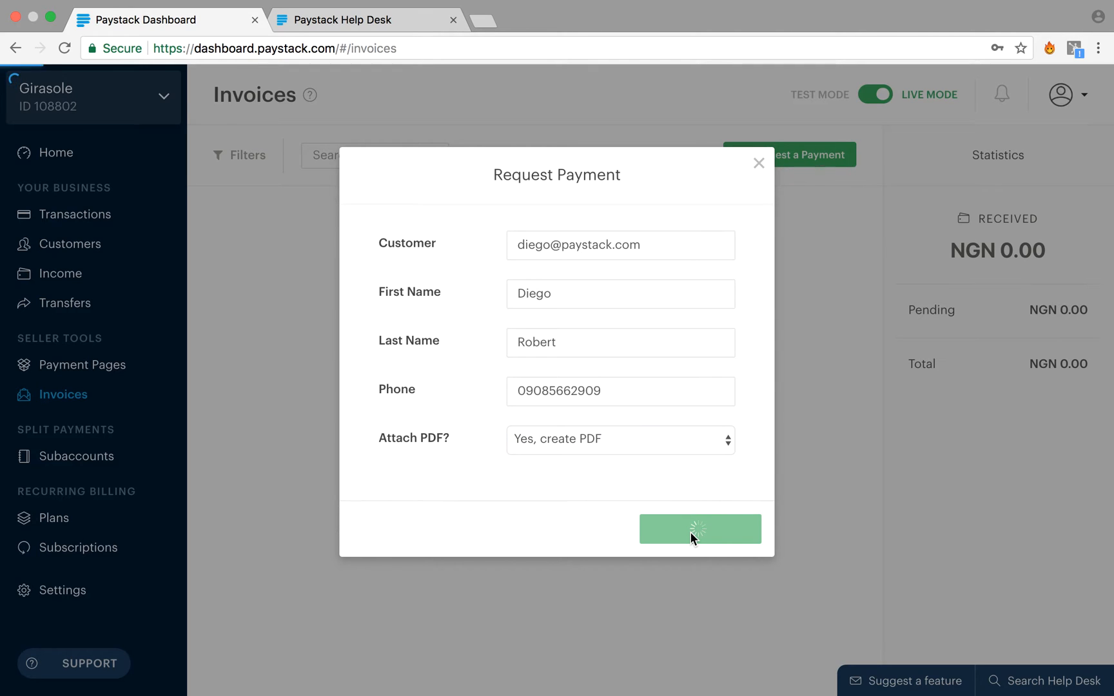
left_click(698, 528)
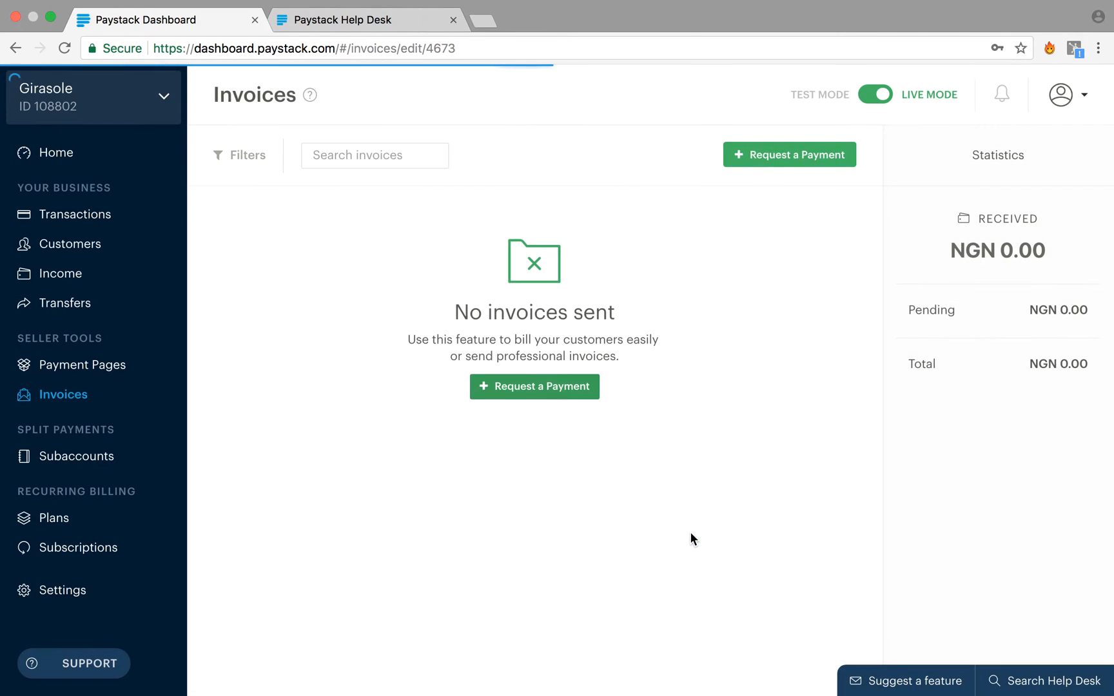
Step: Add the first, still empty line item to invoice 9
left_click(788, 154)
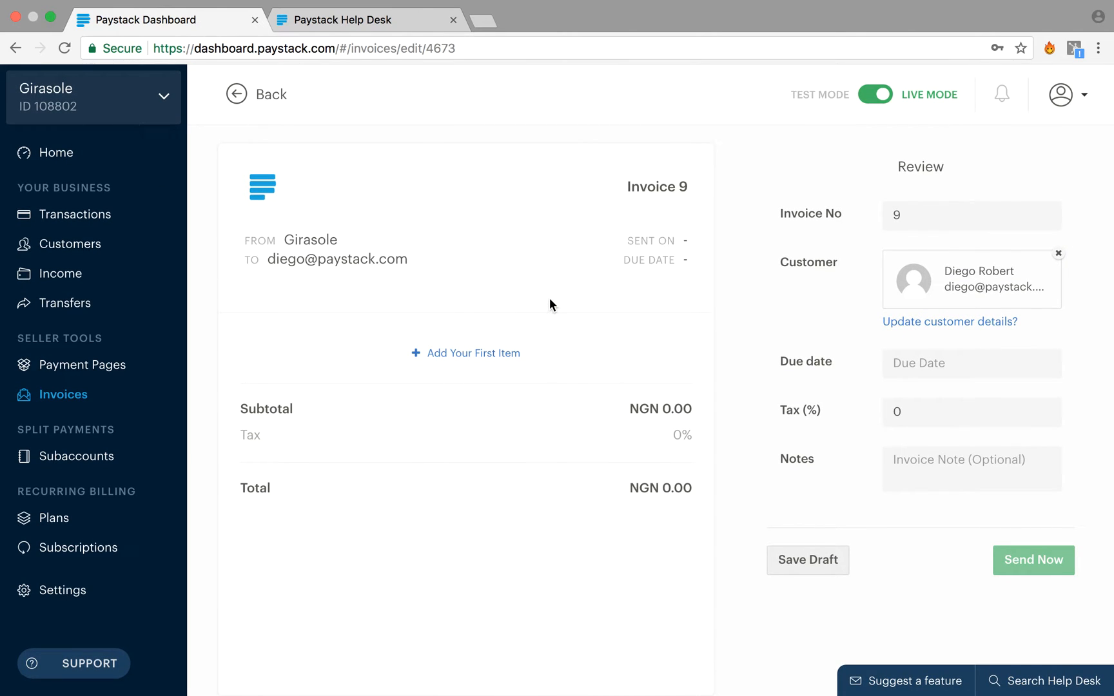
mouse_move(466, 354)
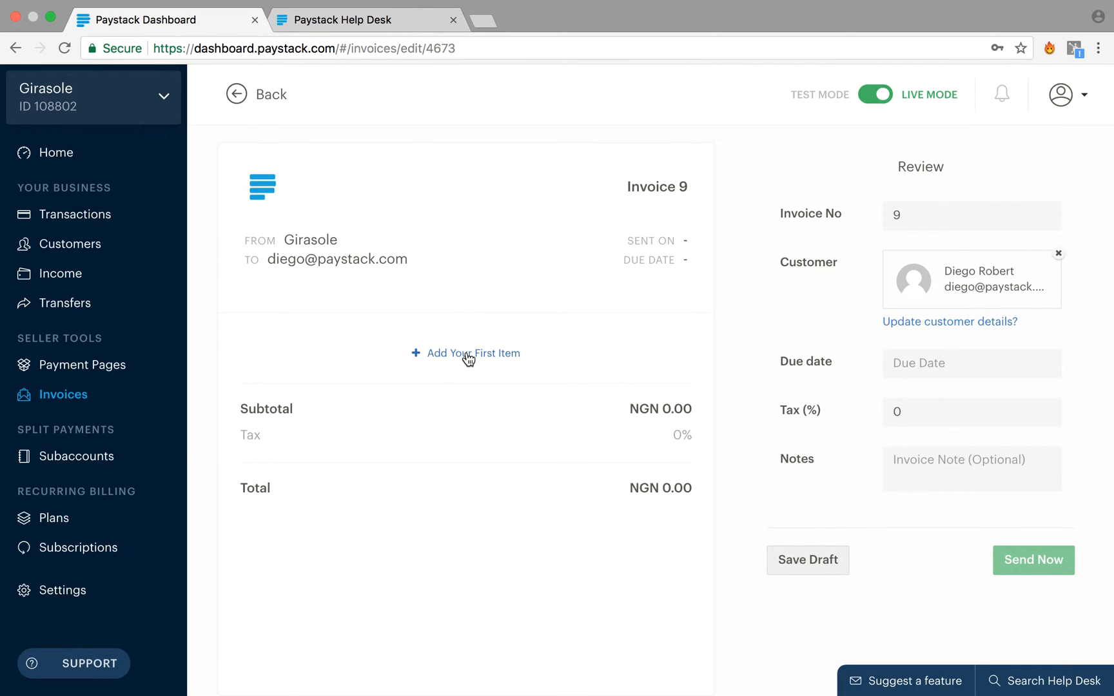
mouse_move(953, 364)
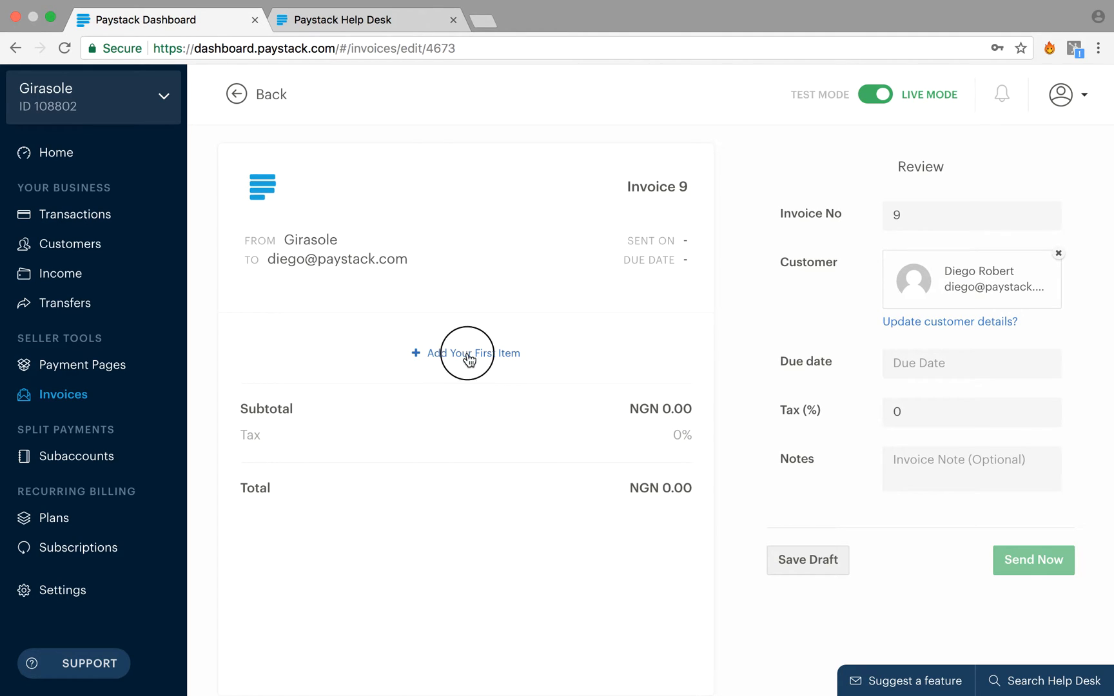
left_click(464, 353)
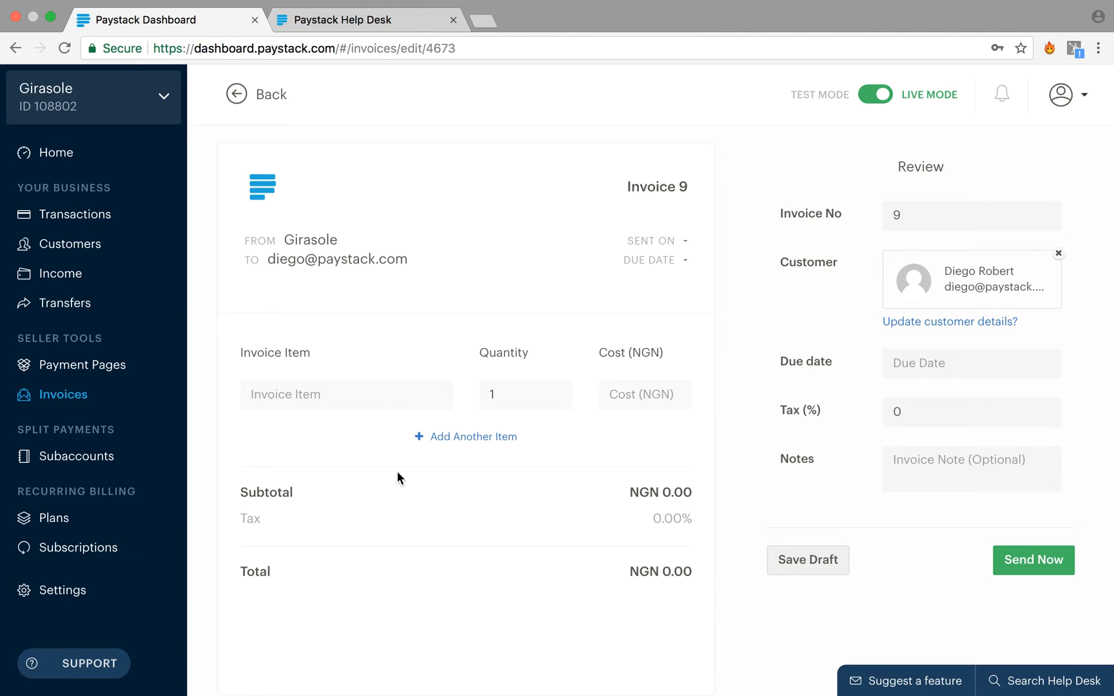
Step: Enter Leather Belt at 4,000 and a second item Shirt, quantity 2, at 5,000
type("Belt")
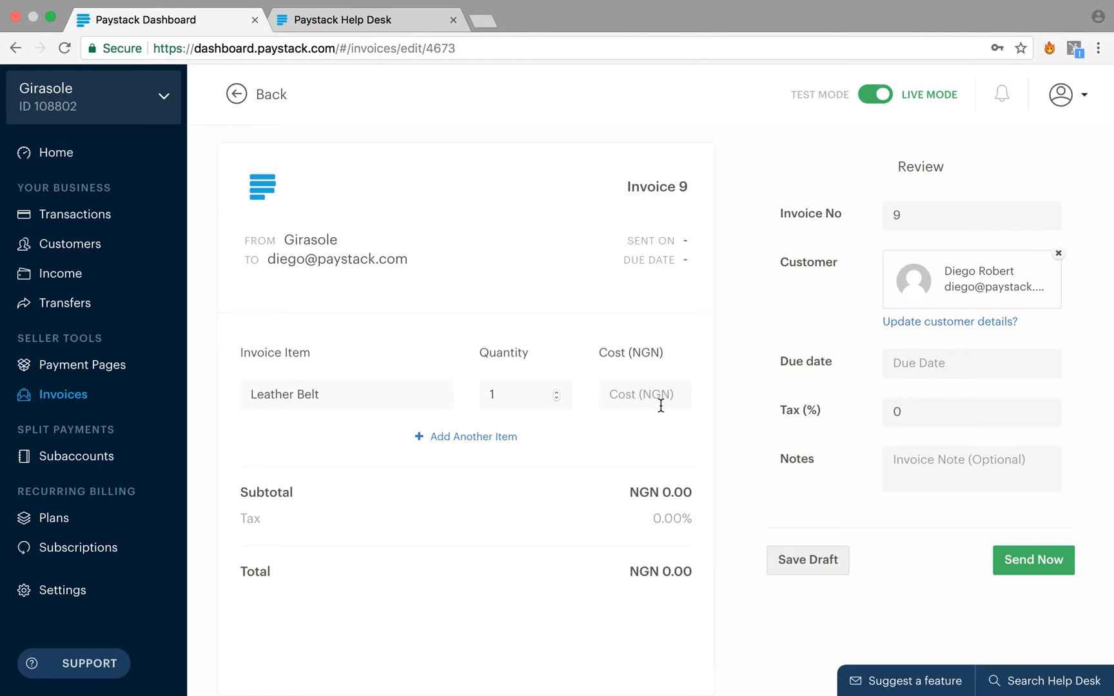
type("400")
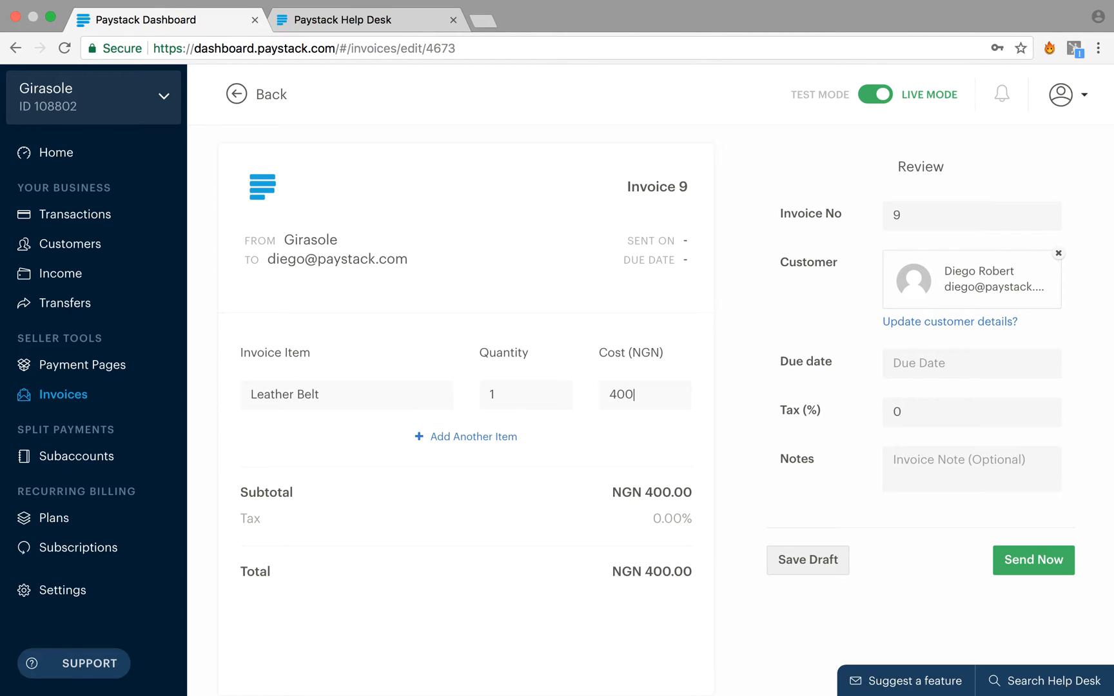
left_click(465, 436)
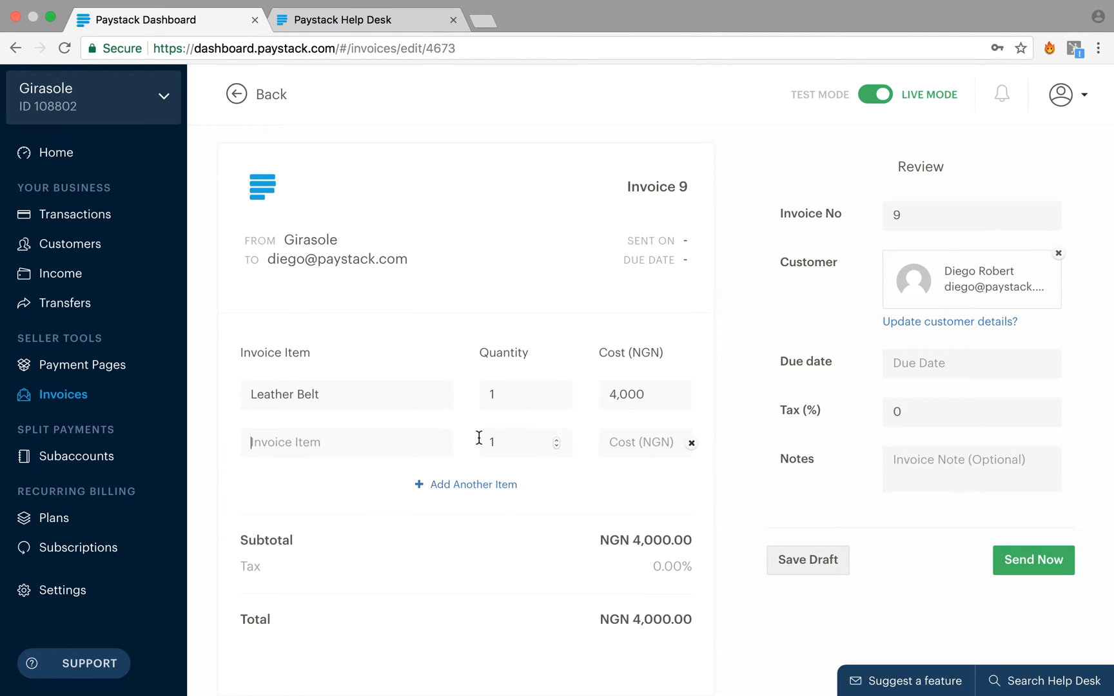
type("Shi")
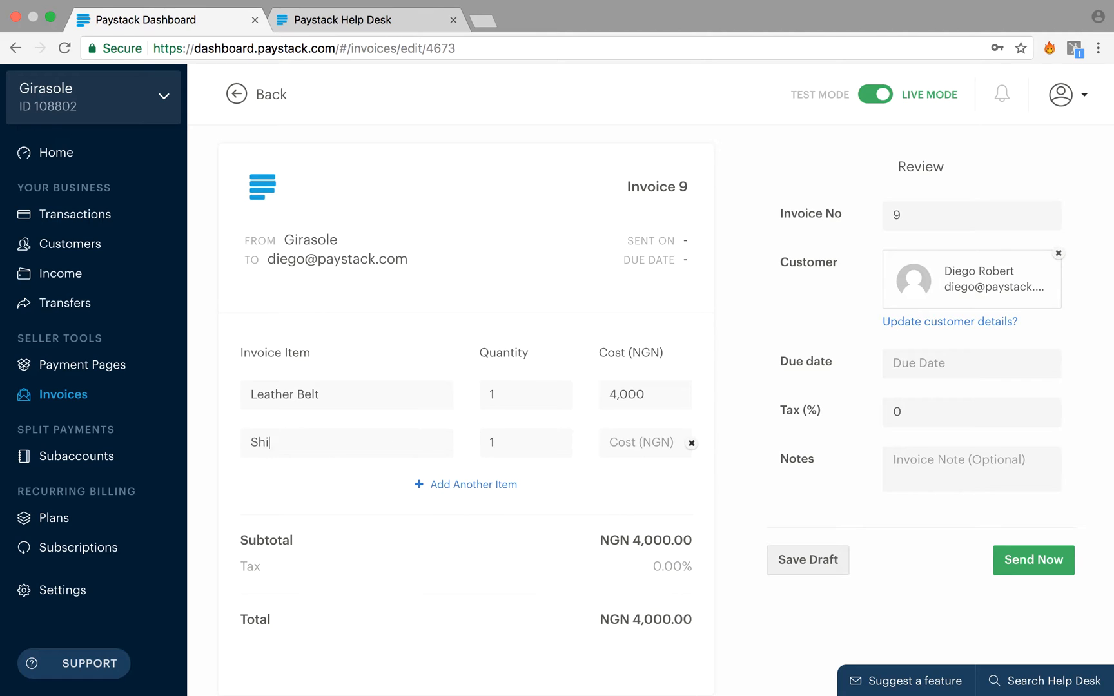
type("rt")
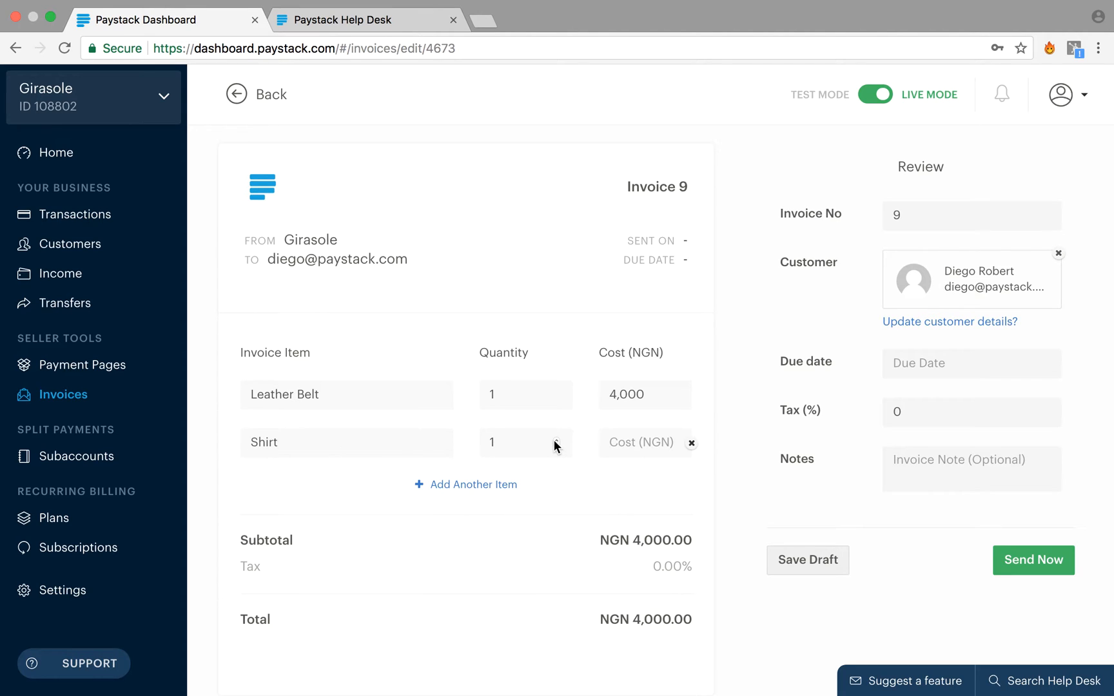
type("2")
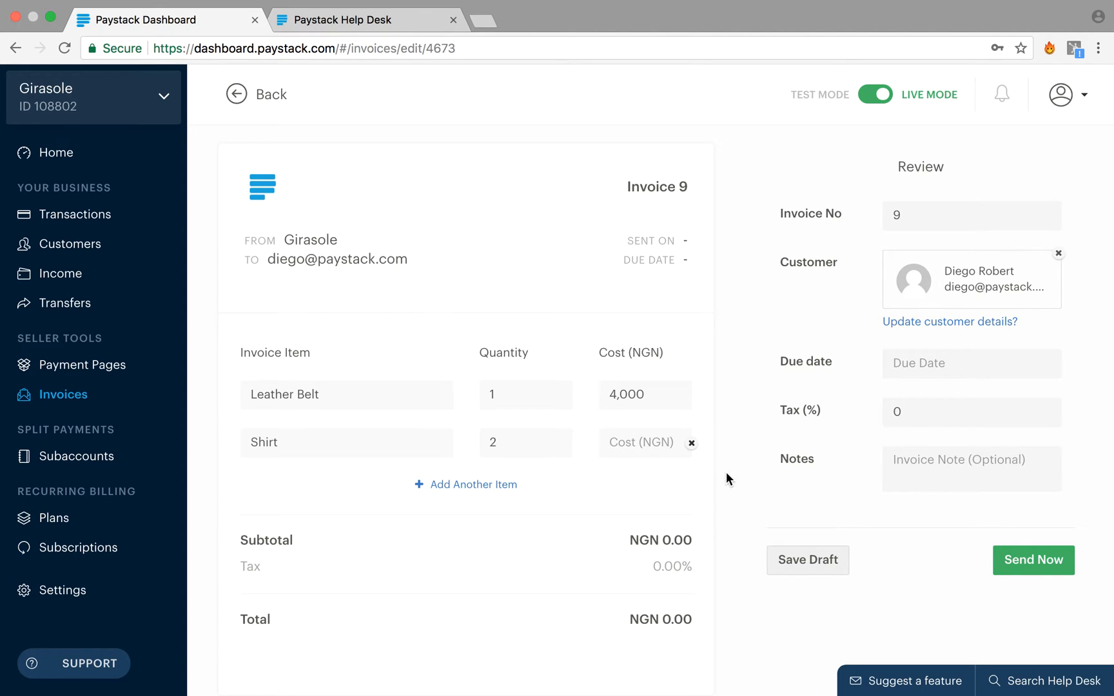
mouse_move(689, 451)
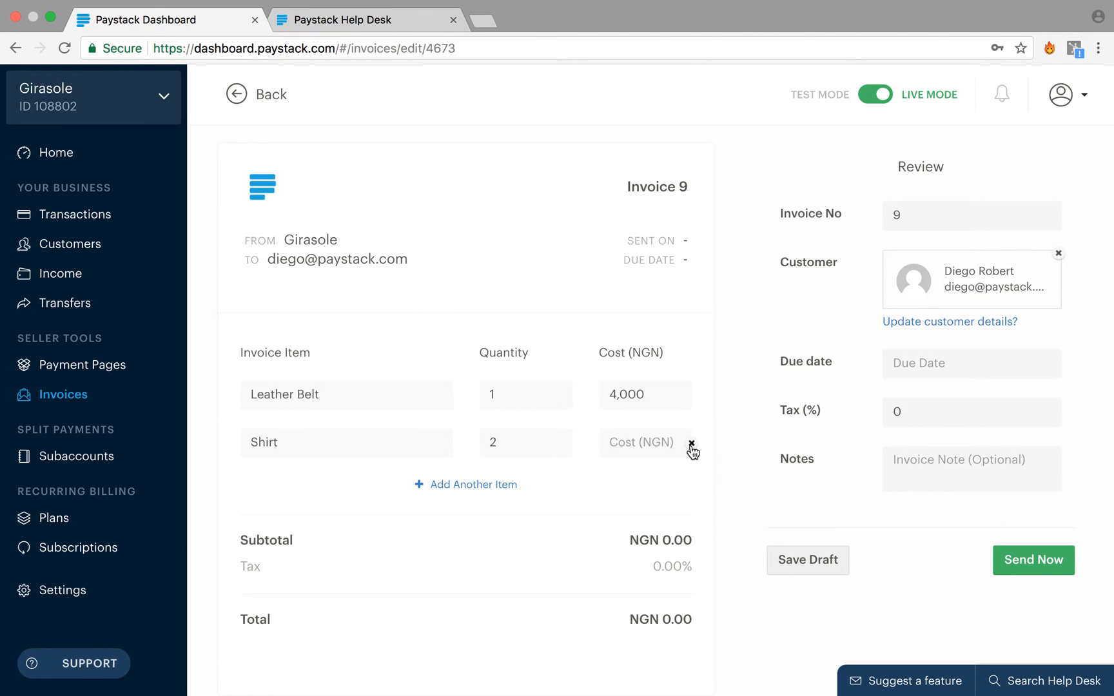
type("5,000")
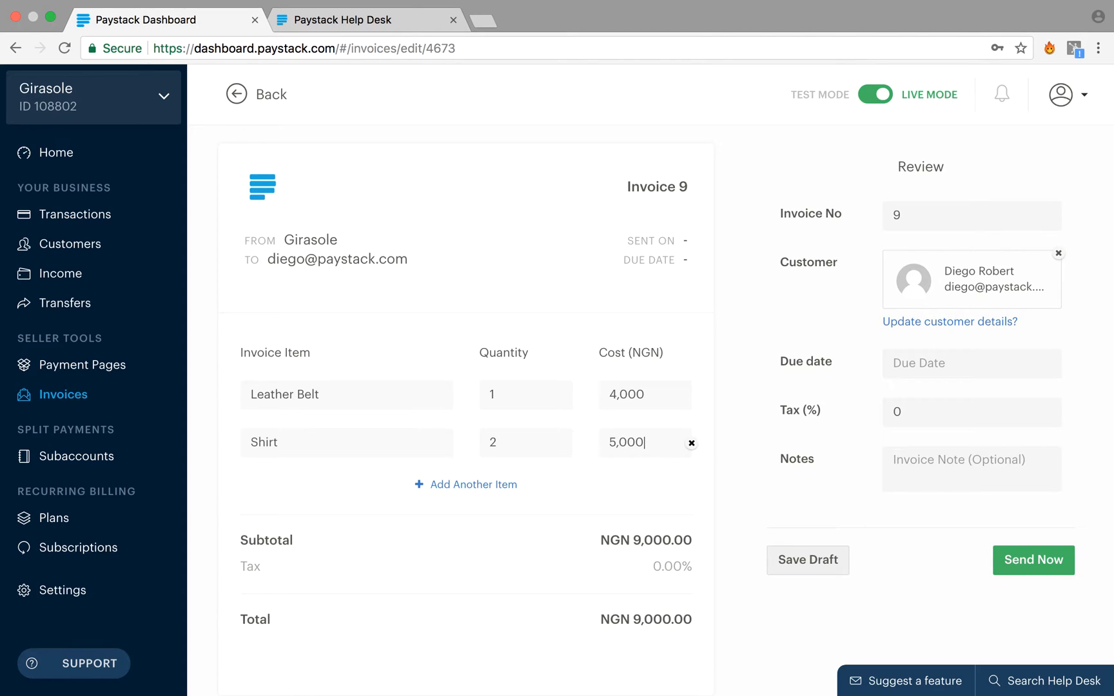
Step: Add a third item Sneaker at 10,000, bringing the total to NGN 19,000
left_click(464, 485)
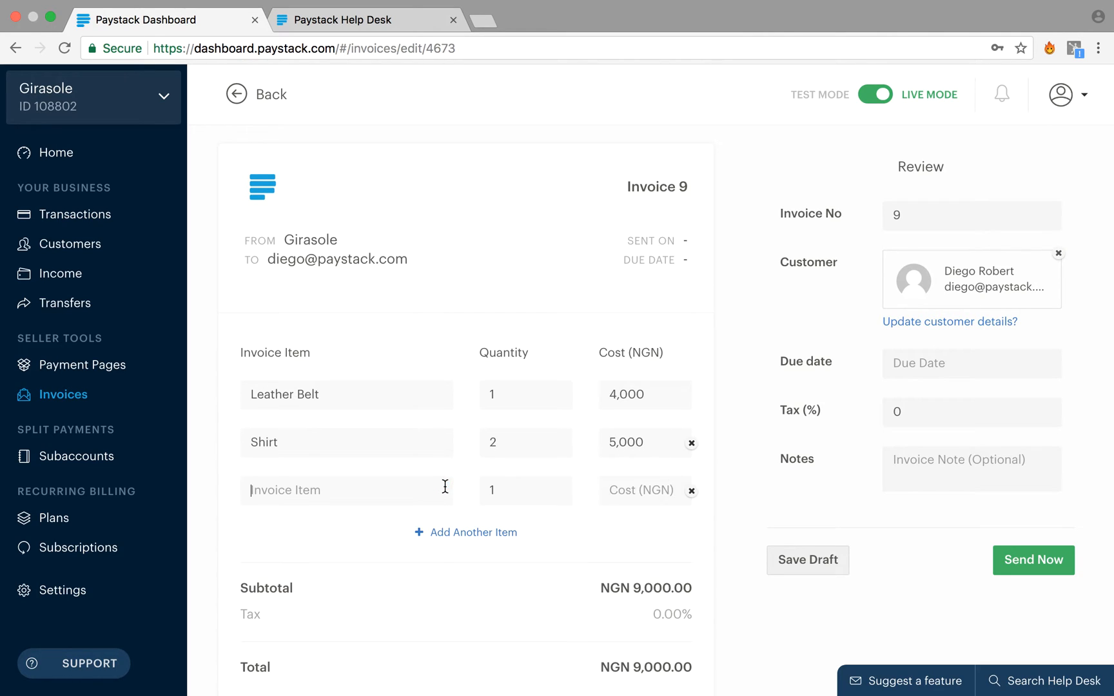
type("Sneaker")
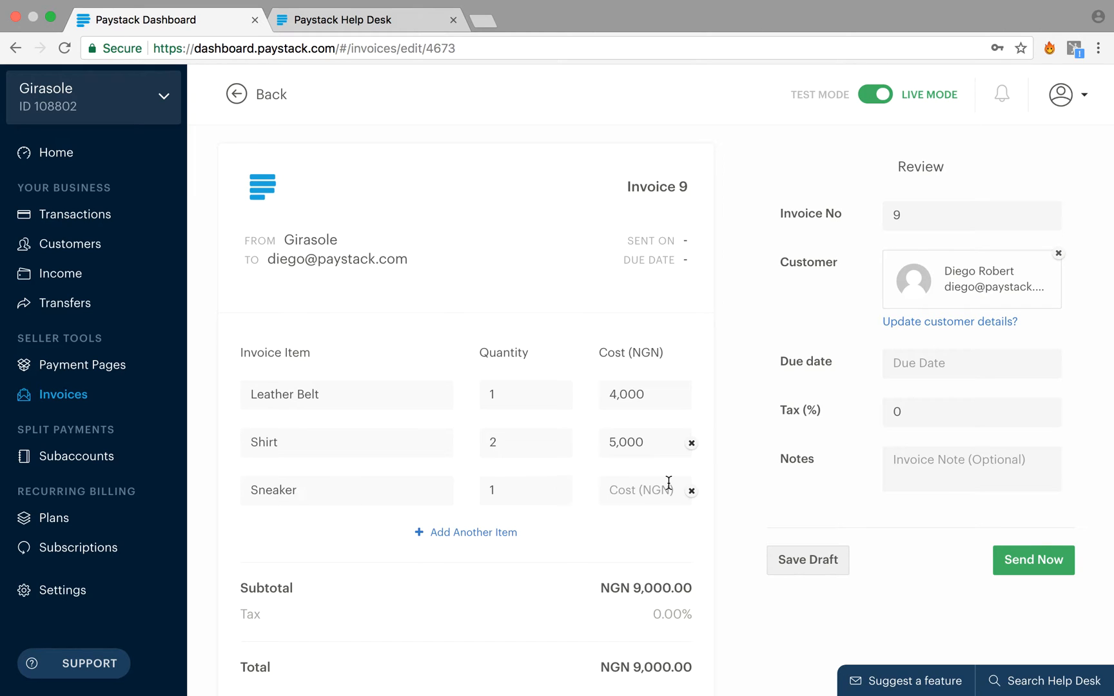
type("100")
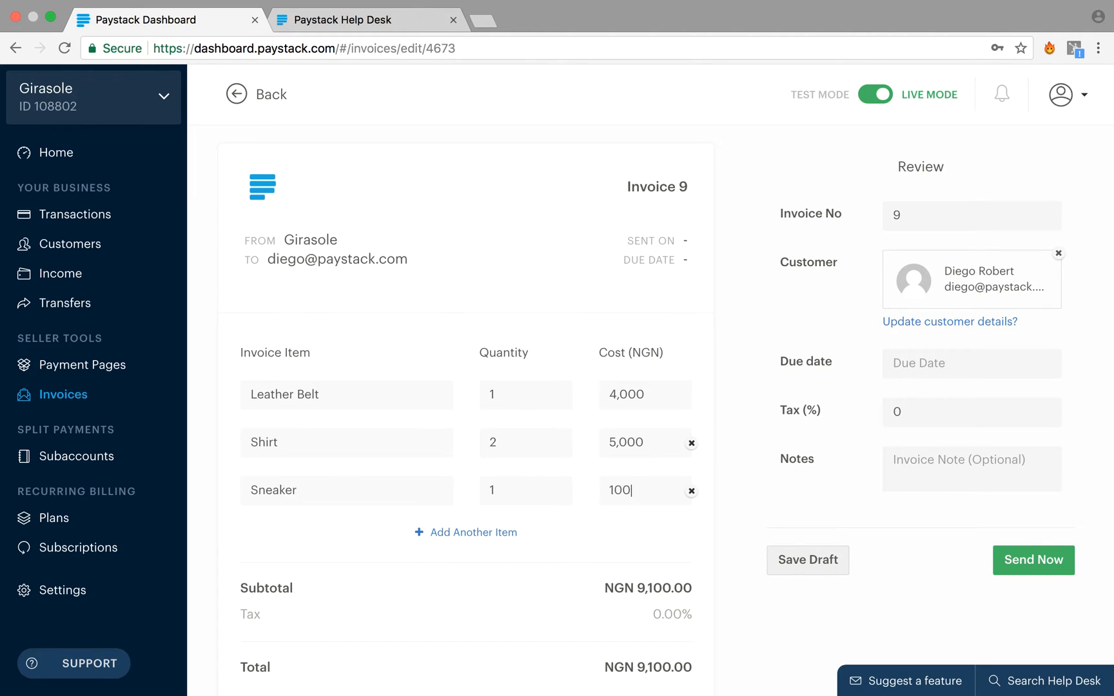
type("10,000")
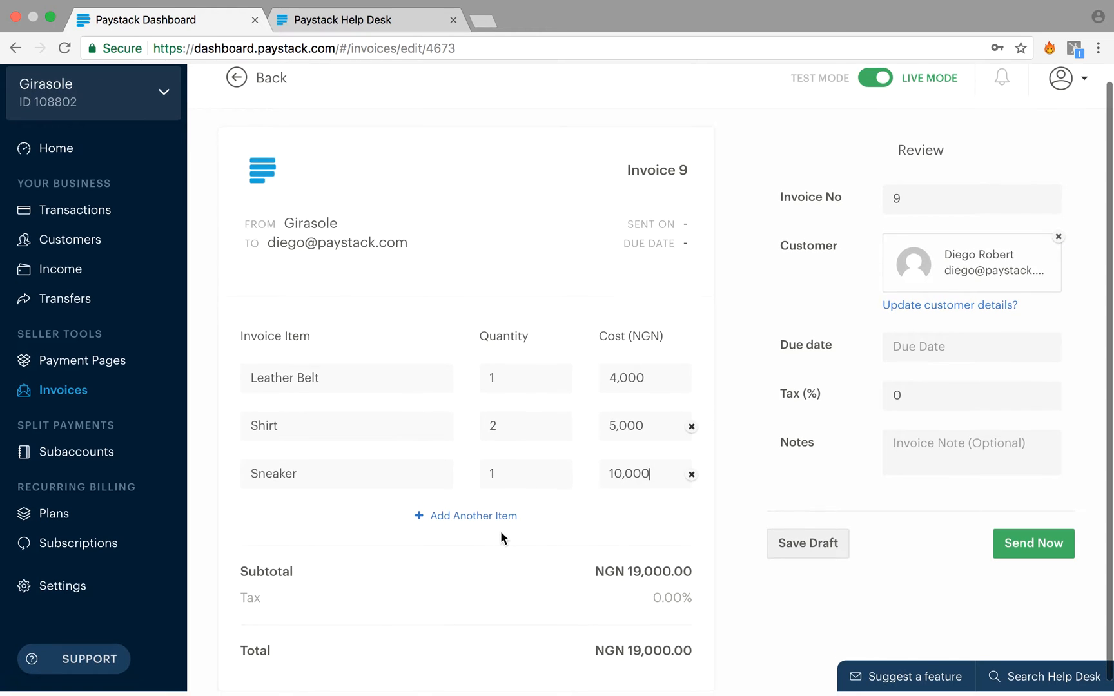
scroll("down", 3)
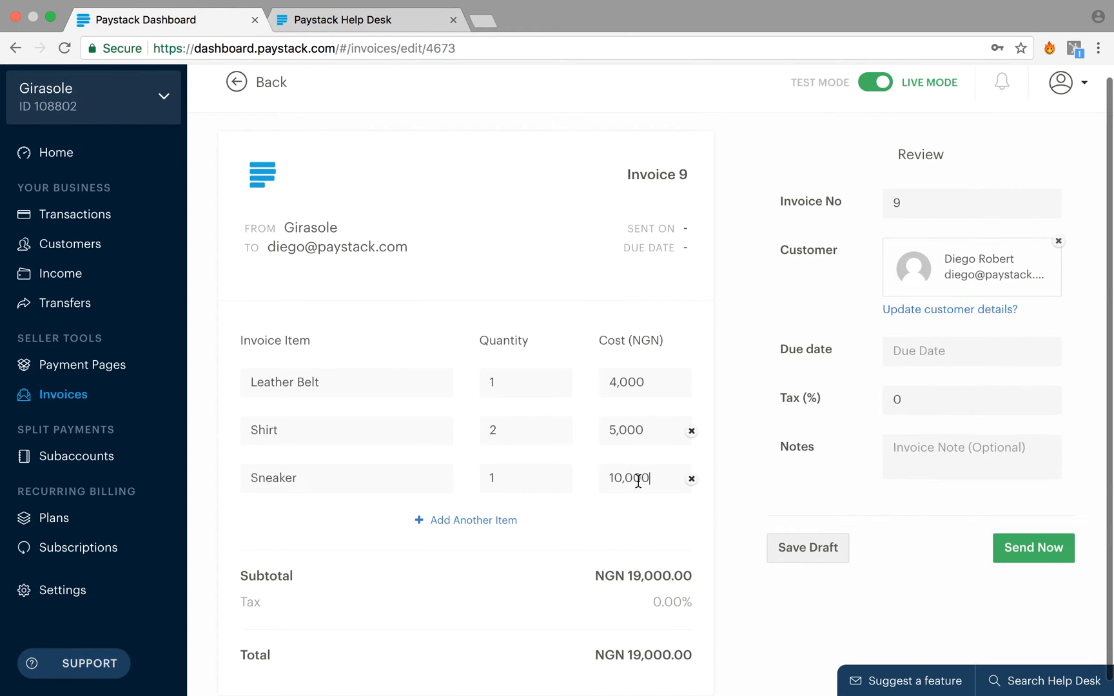
mouse_move(627, 359)
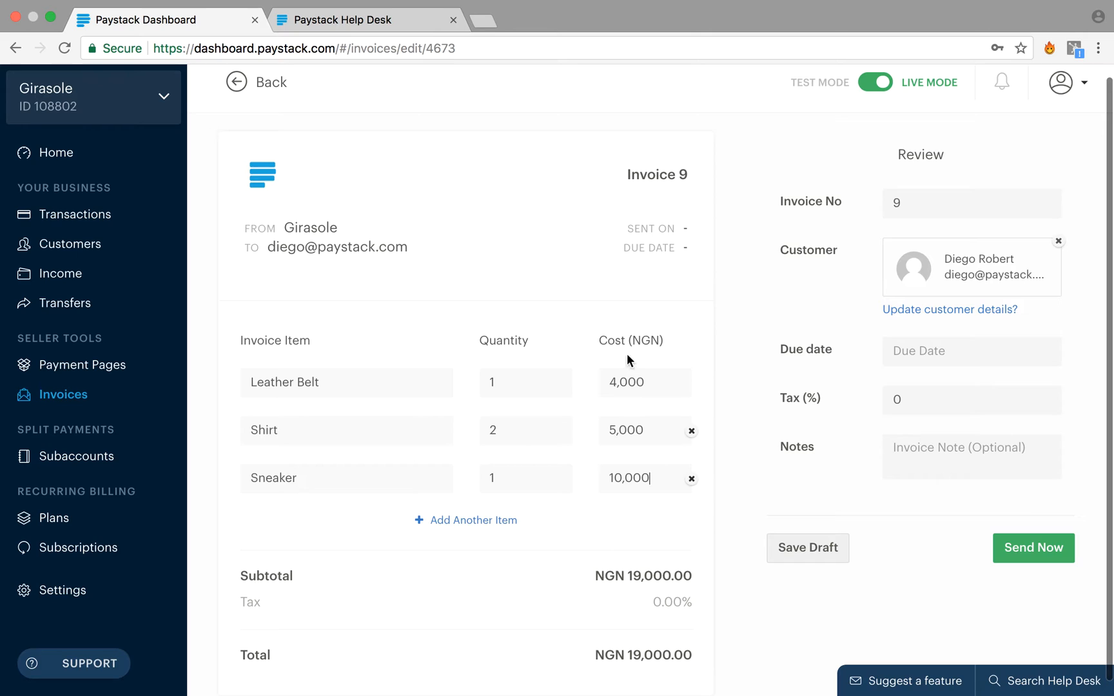
mouse_move(708, 600)
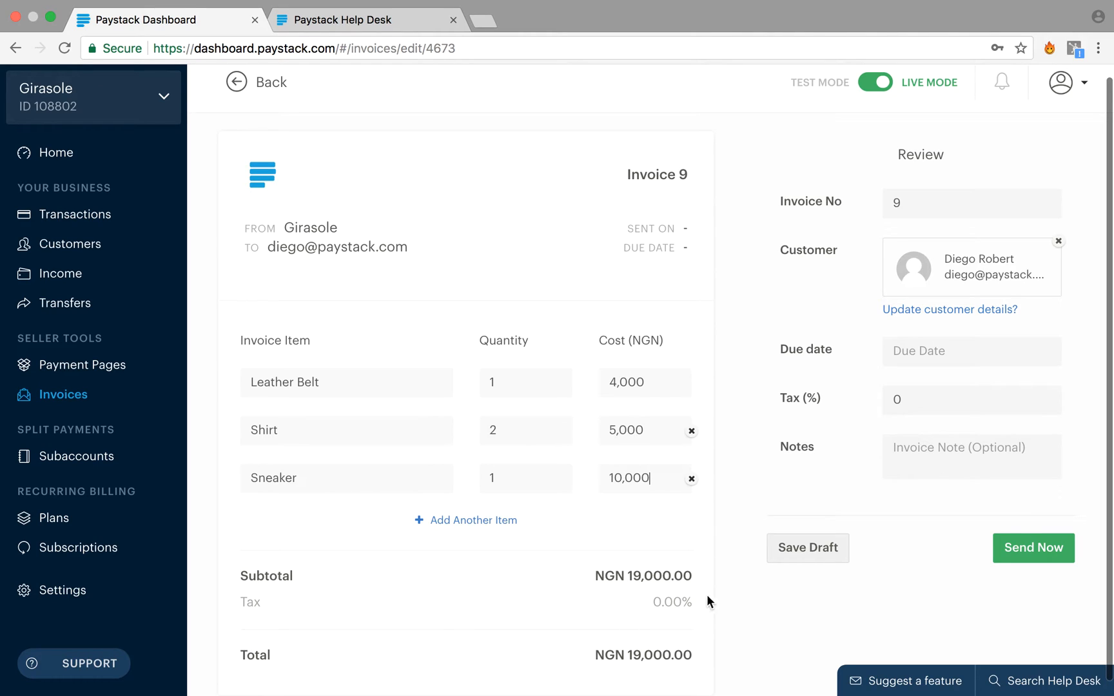
mouse_move(647, 547)
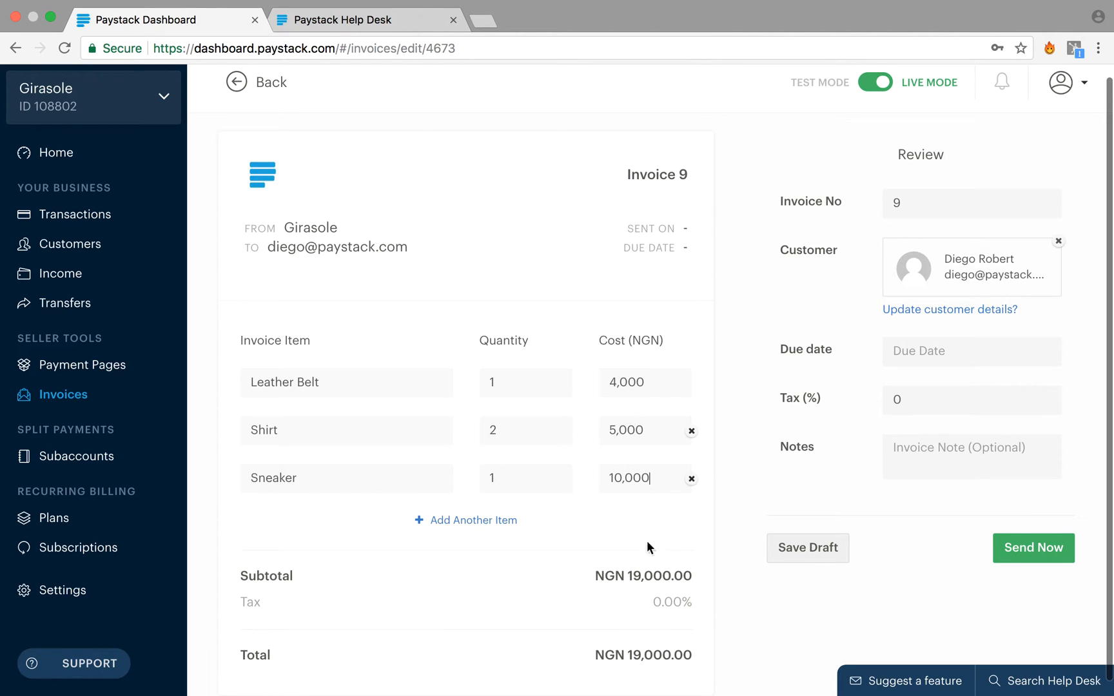
mouse_move(561, 504)
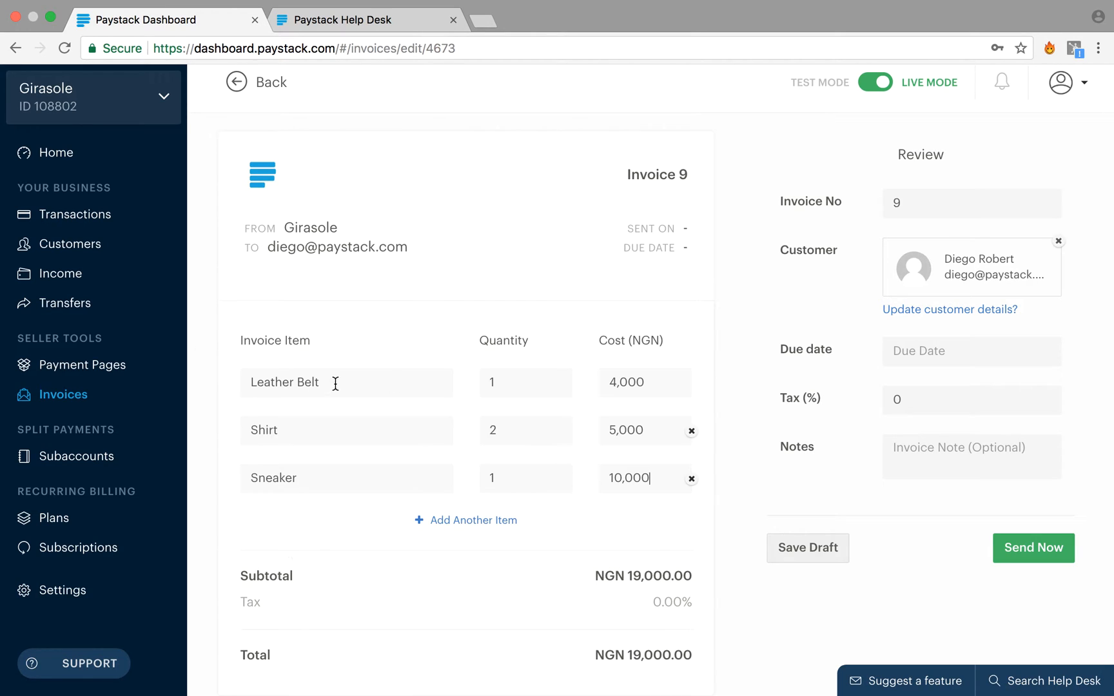
mouse_move(906, 408)
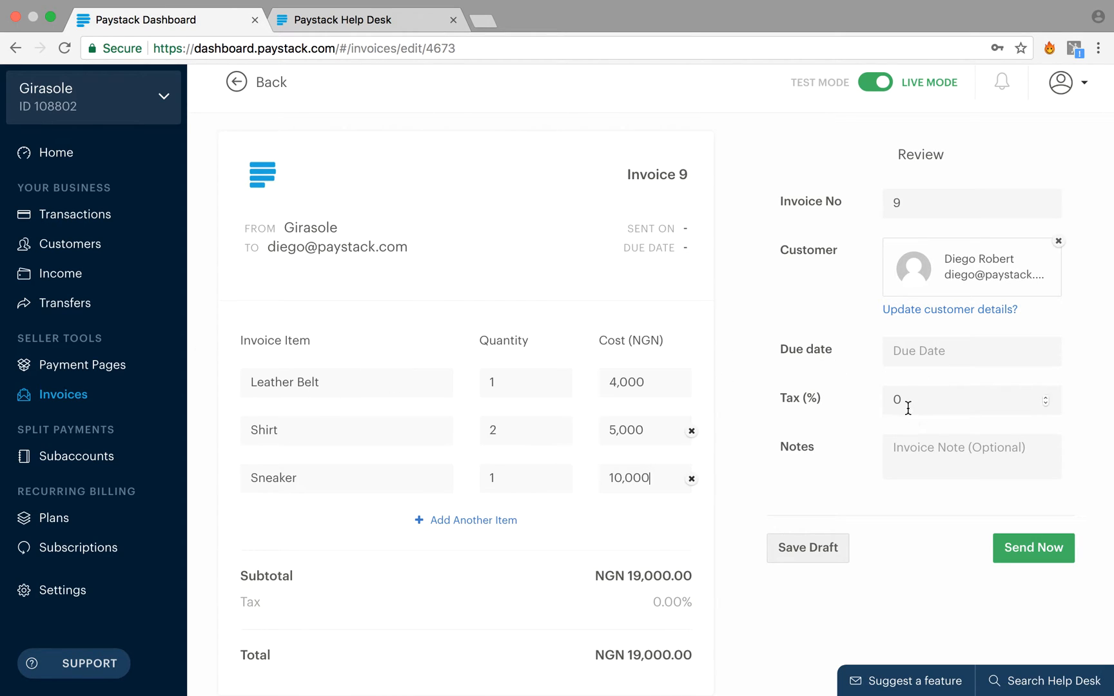
type("5")
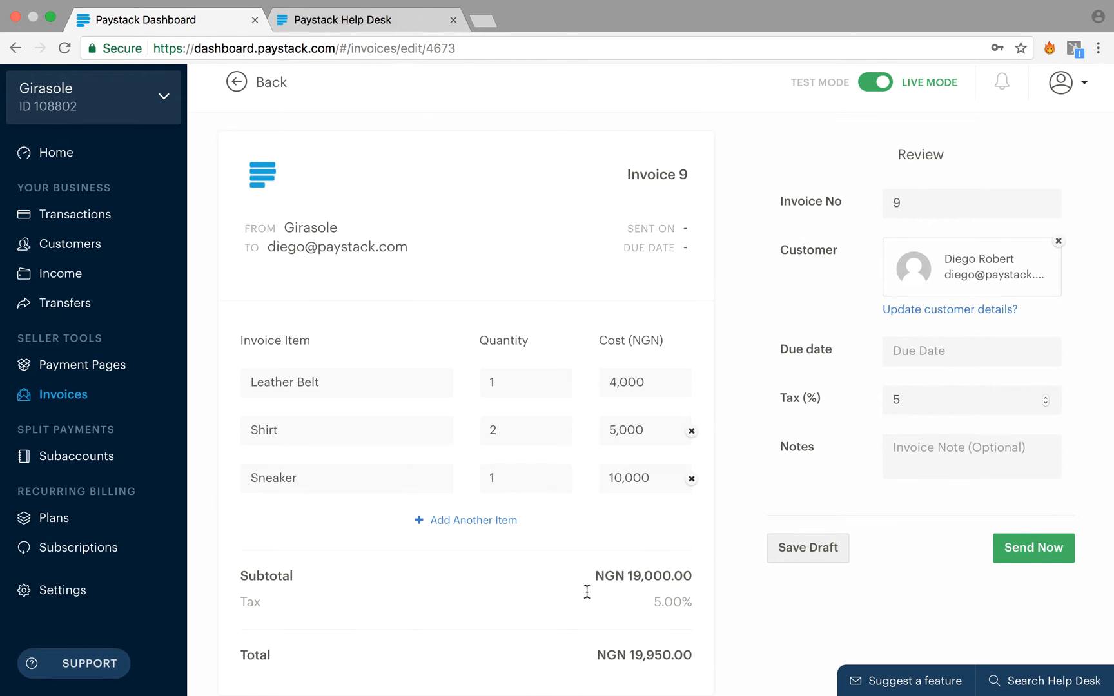
mouse_move(596, 666)
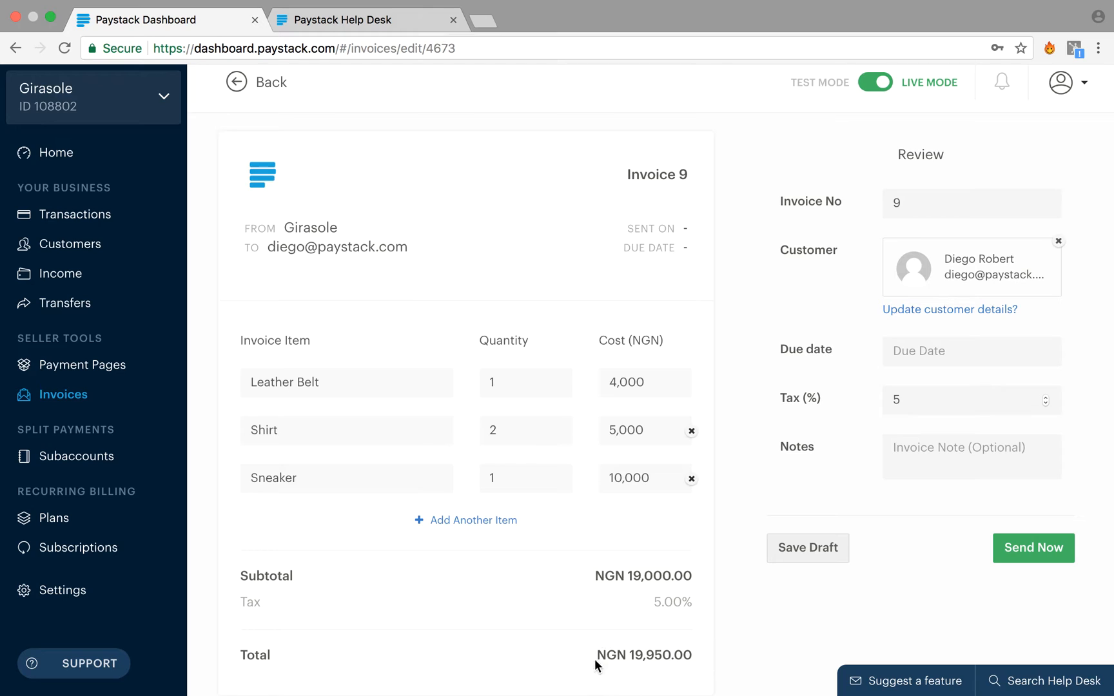
mouse_move(698, 673)
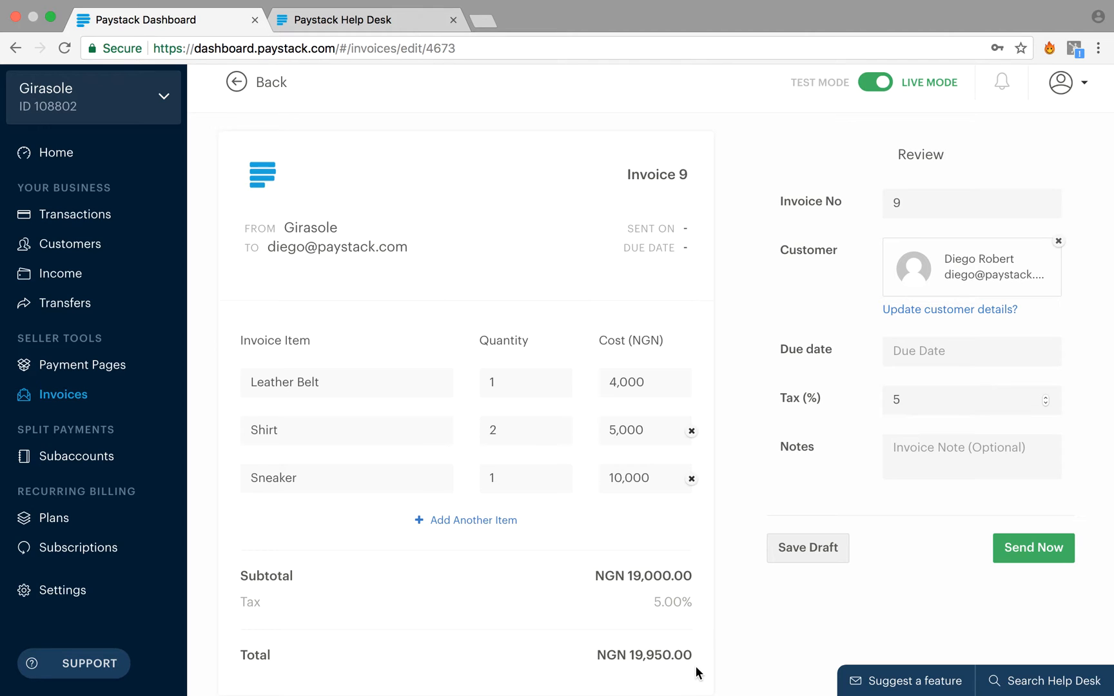
mouse_move(633, 592)
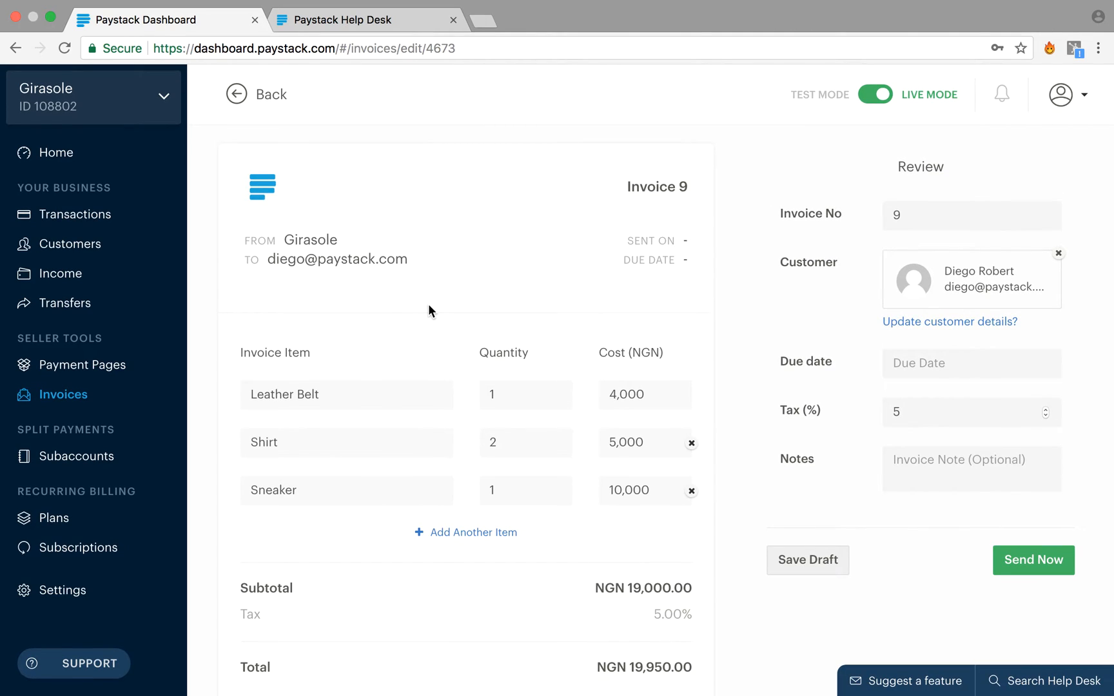
mouse_move(923, 357)
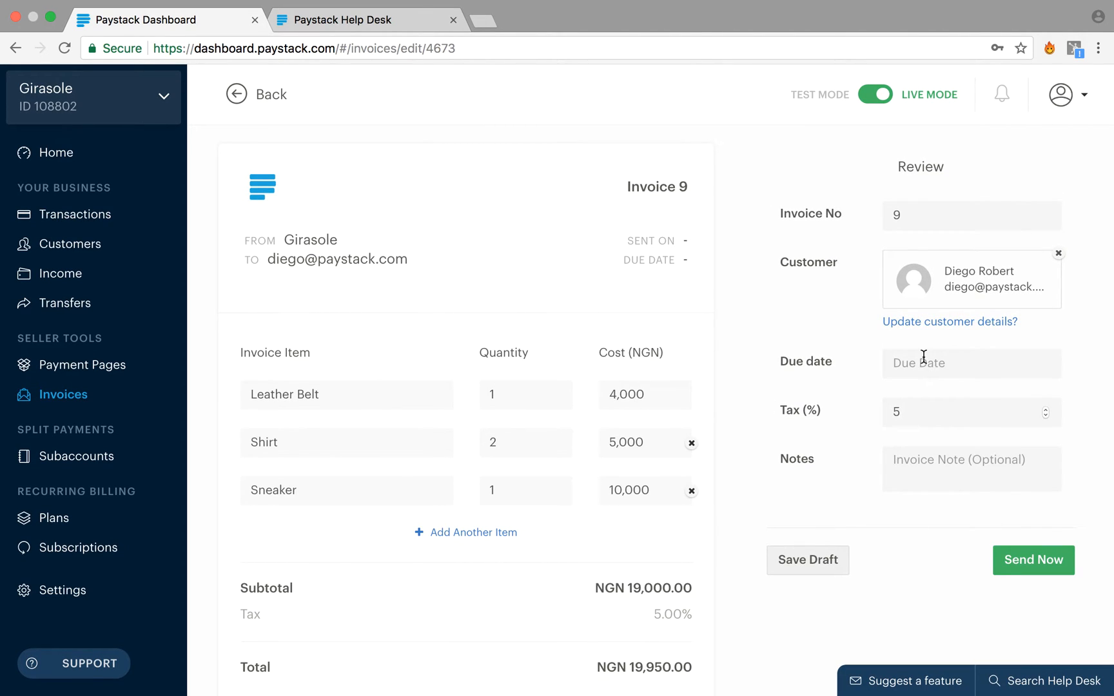
Step: Set the invoice due date to 05 Apr 2018 in the calendar picker
left_click(969, 363)
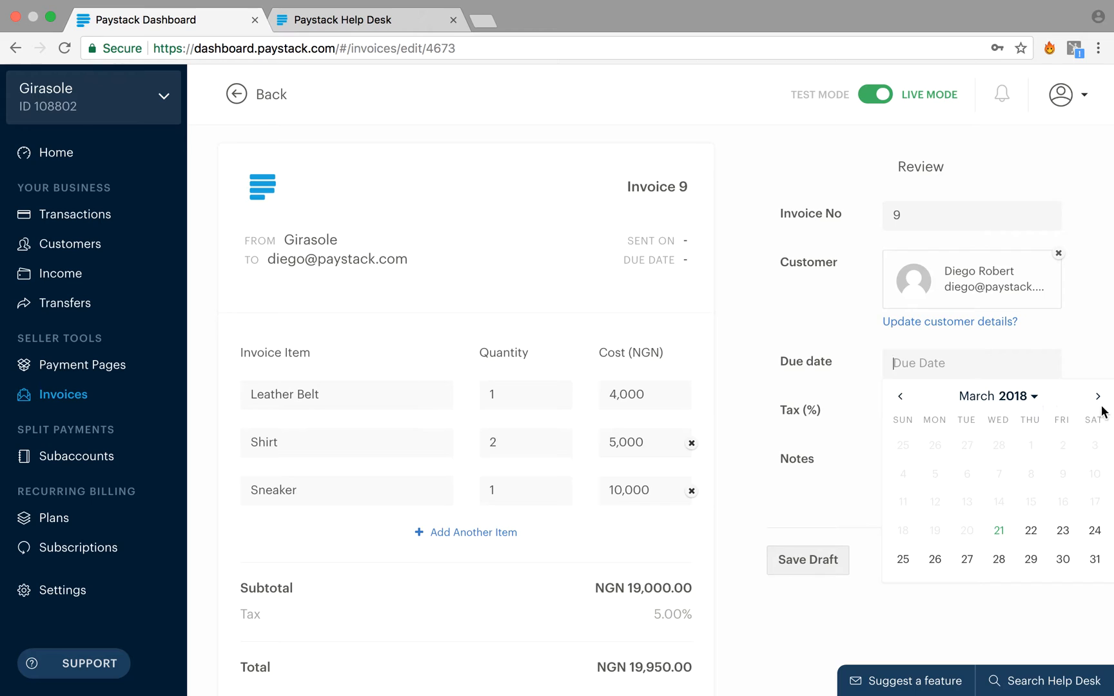
left_click(1098, 396)
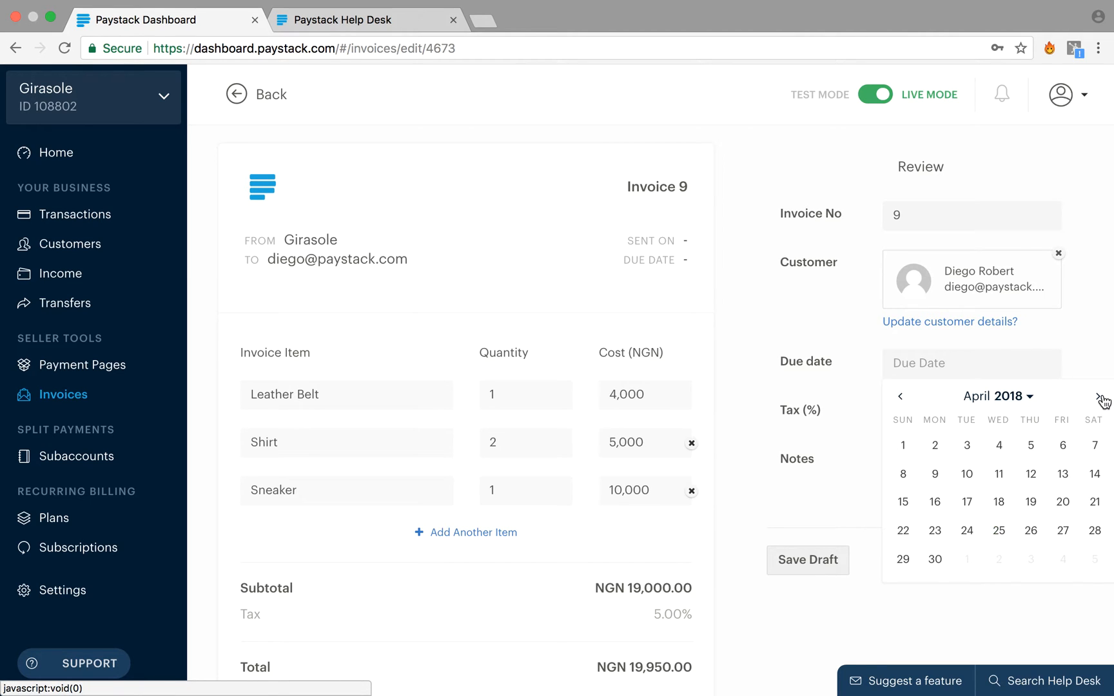
mouse_move(1031, 445)
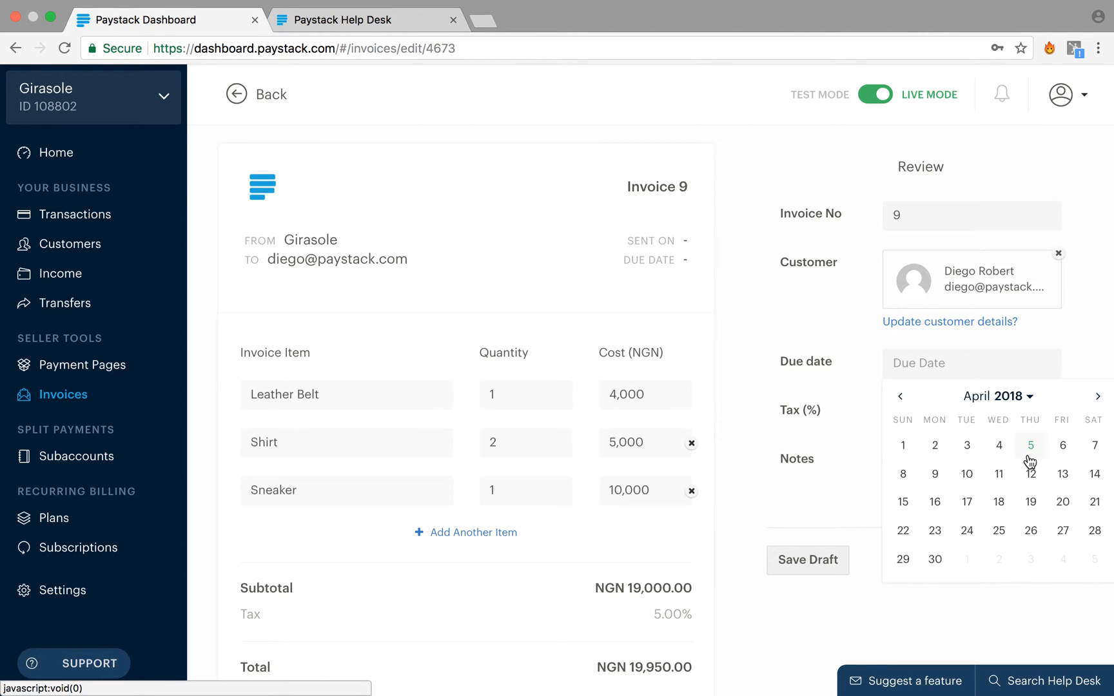
left_click(1030, 445)
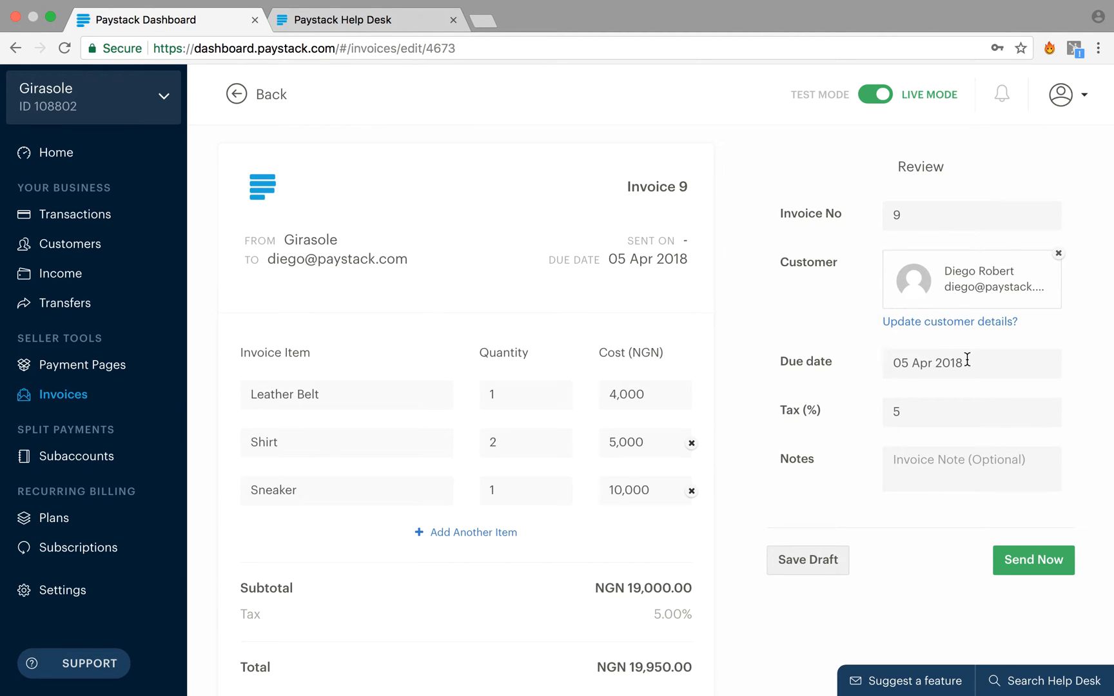
mouse_move(934, 468)
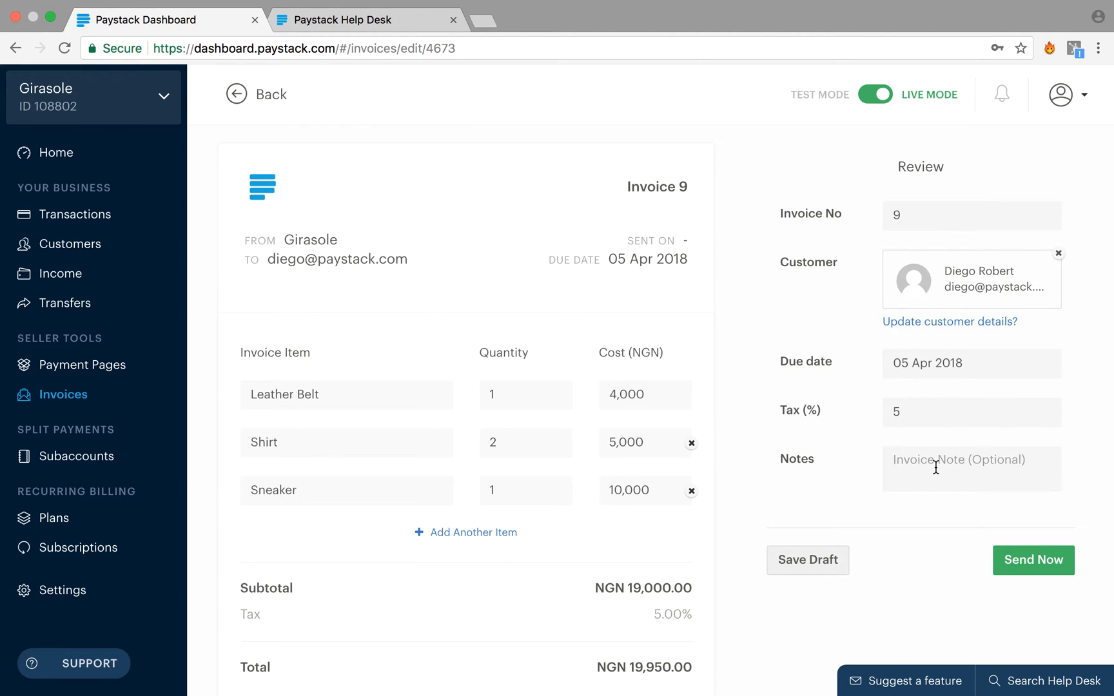
Step: Write the note 'Thank you Diego for purchasing from Girasole.' and check it on the preview
type("Thank")
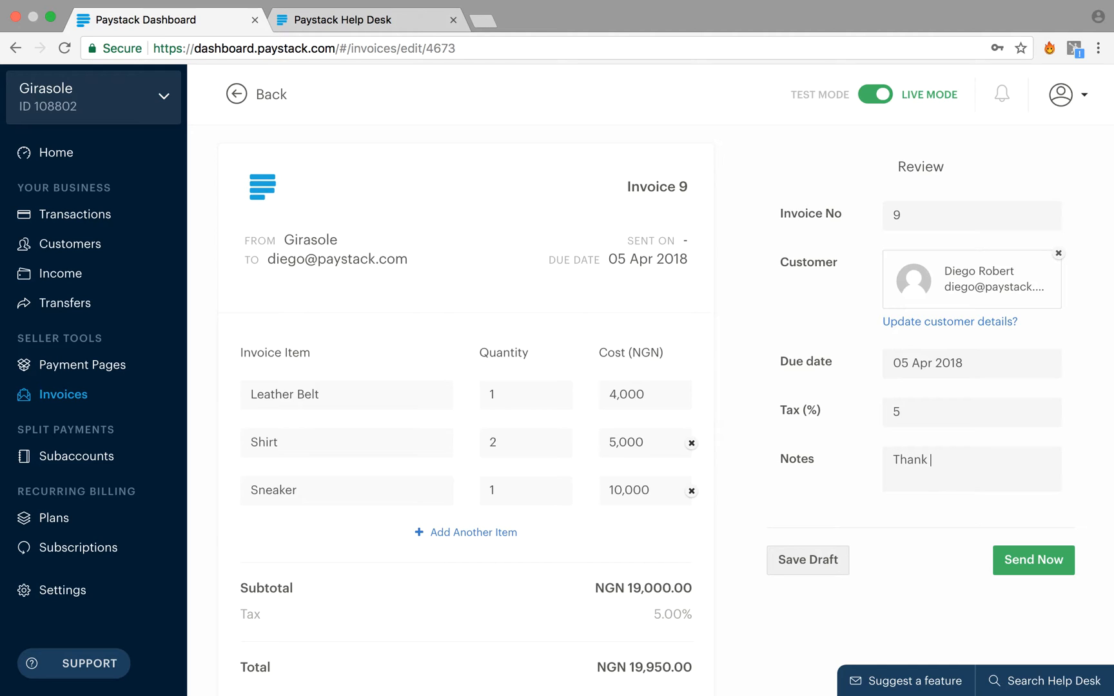
type("you Diego for purcha")
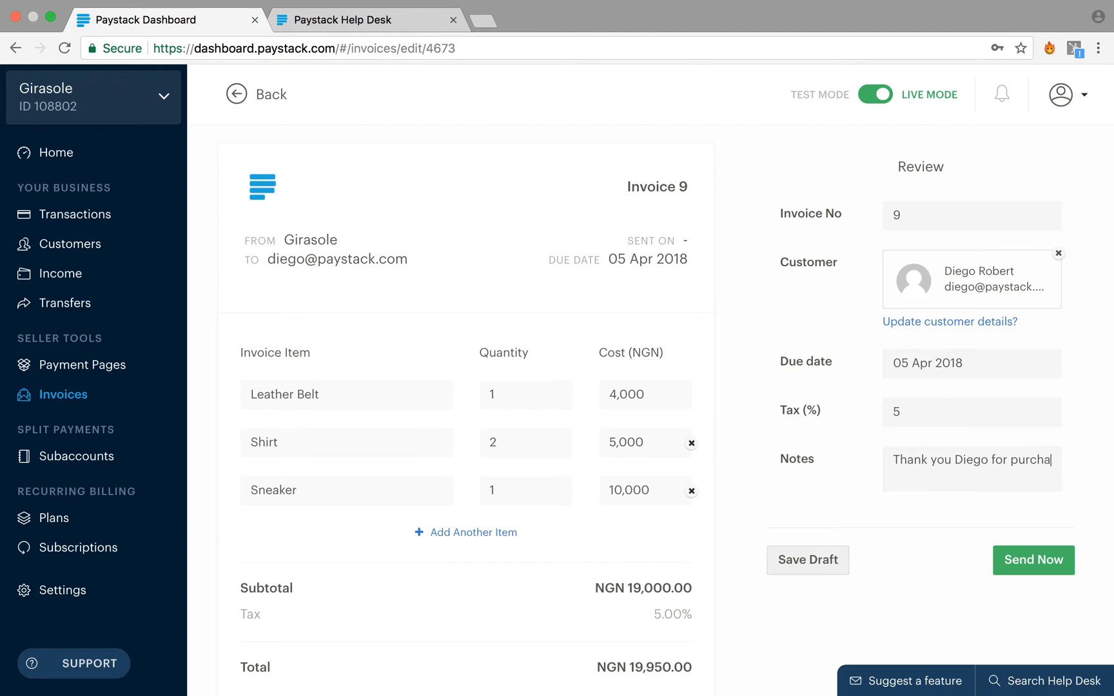
type("sing")
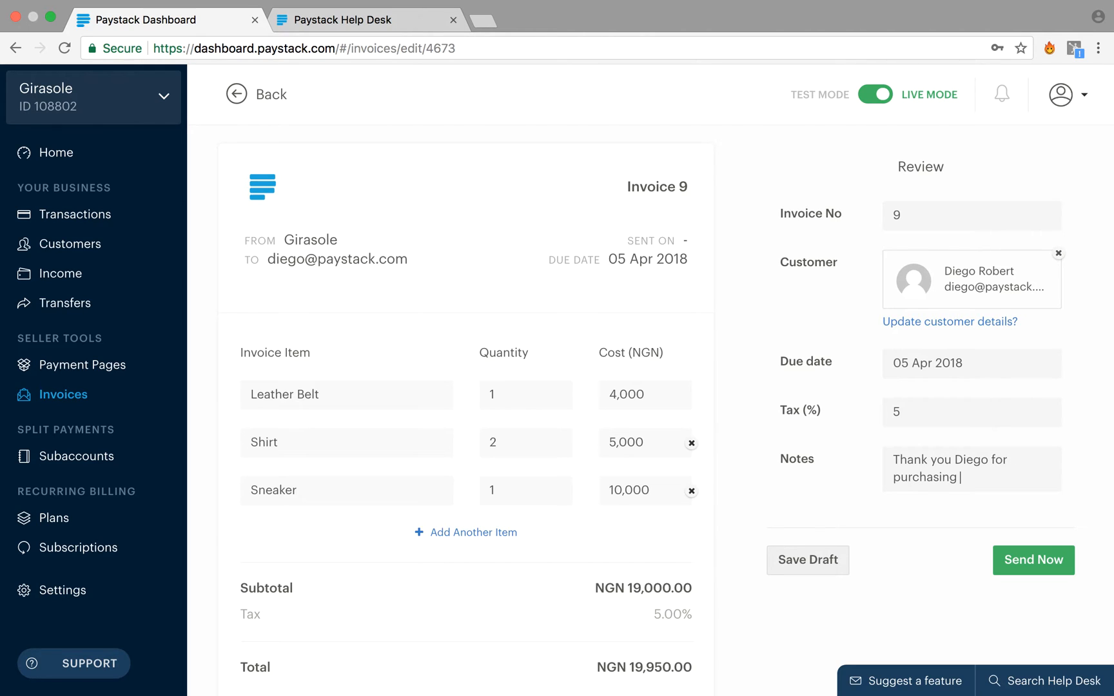
type("from G")
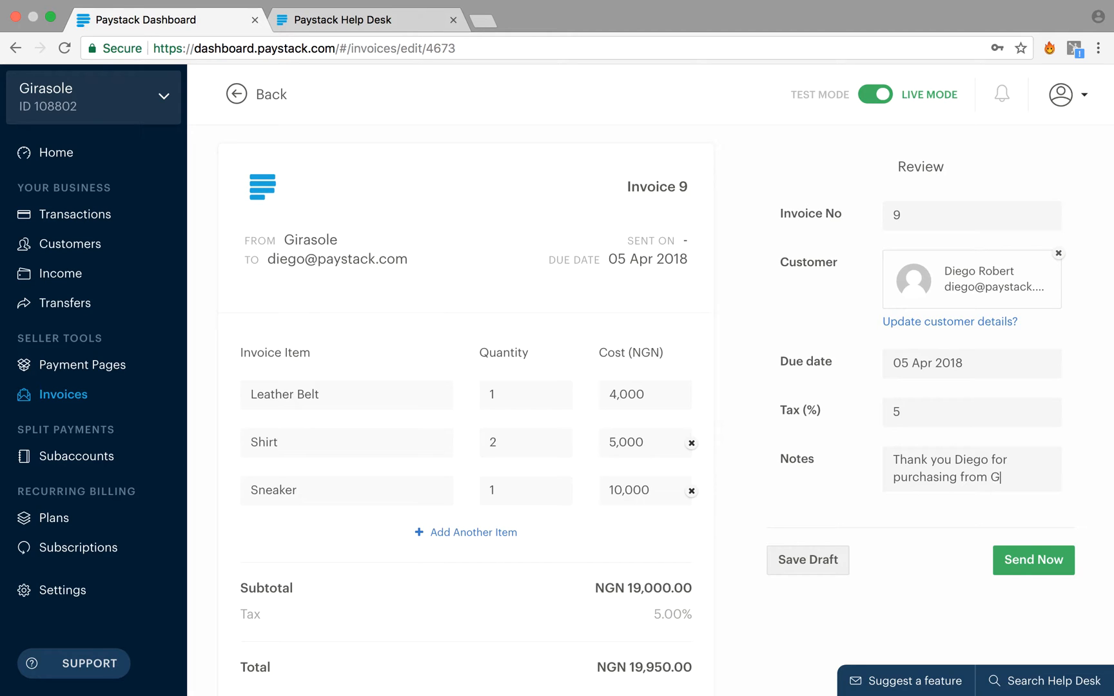
type("ira")
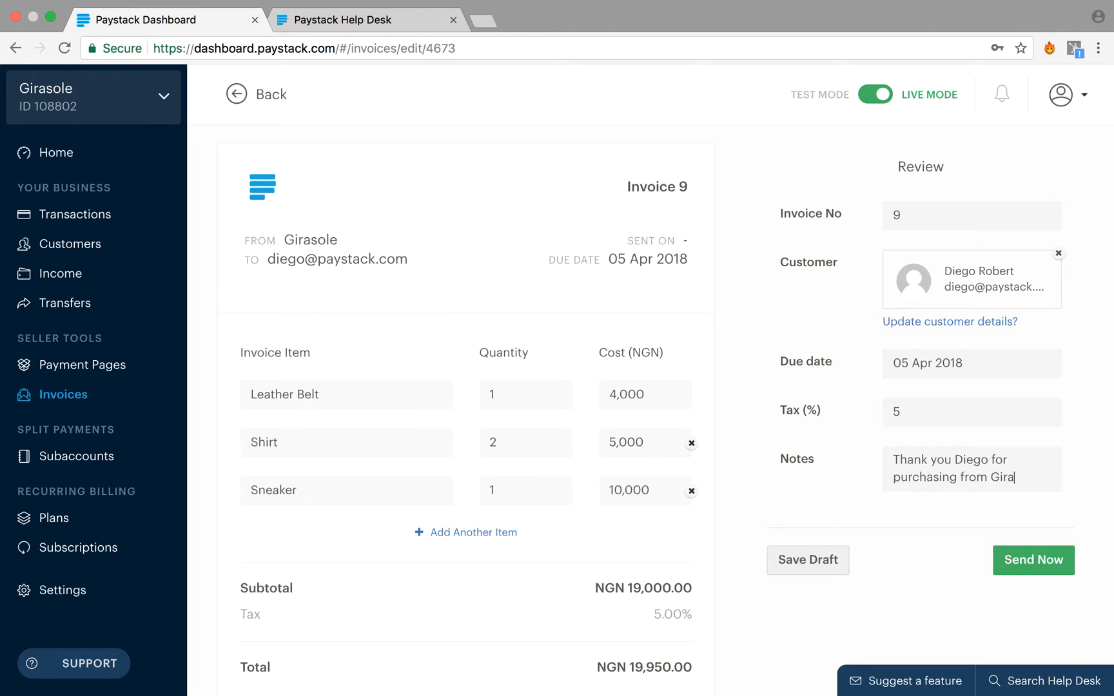
type("sole")
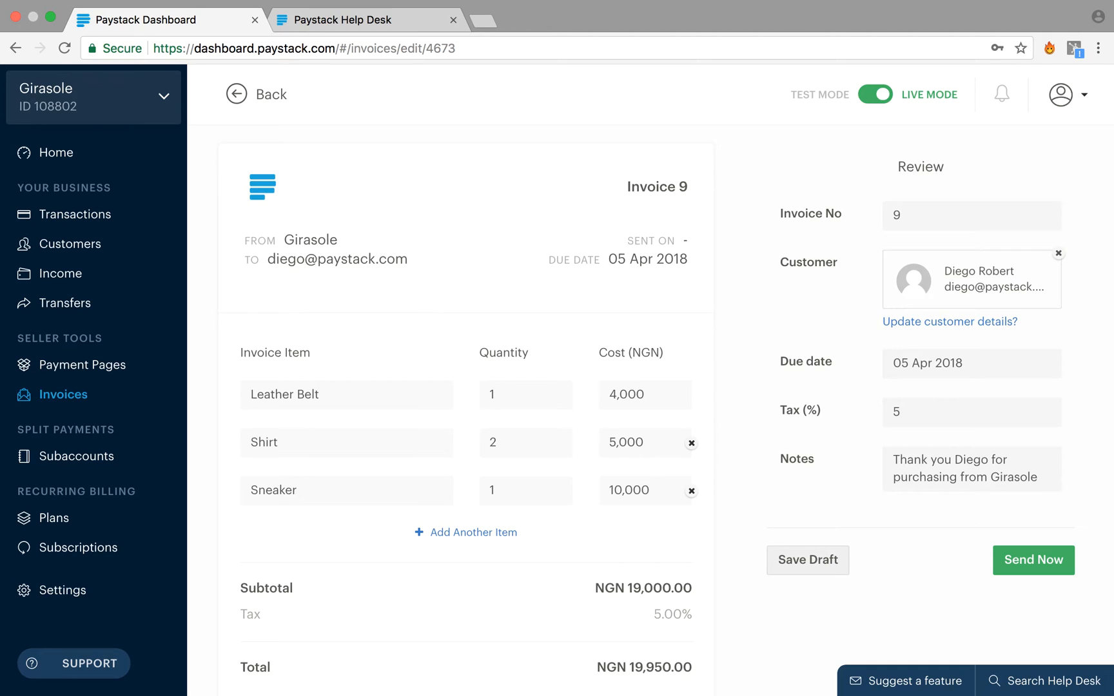
scroll("down", 3)
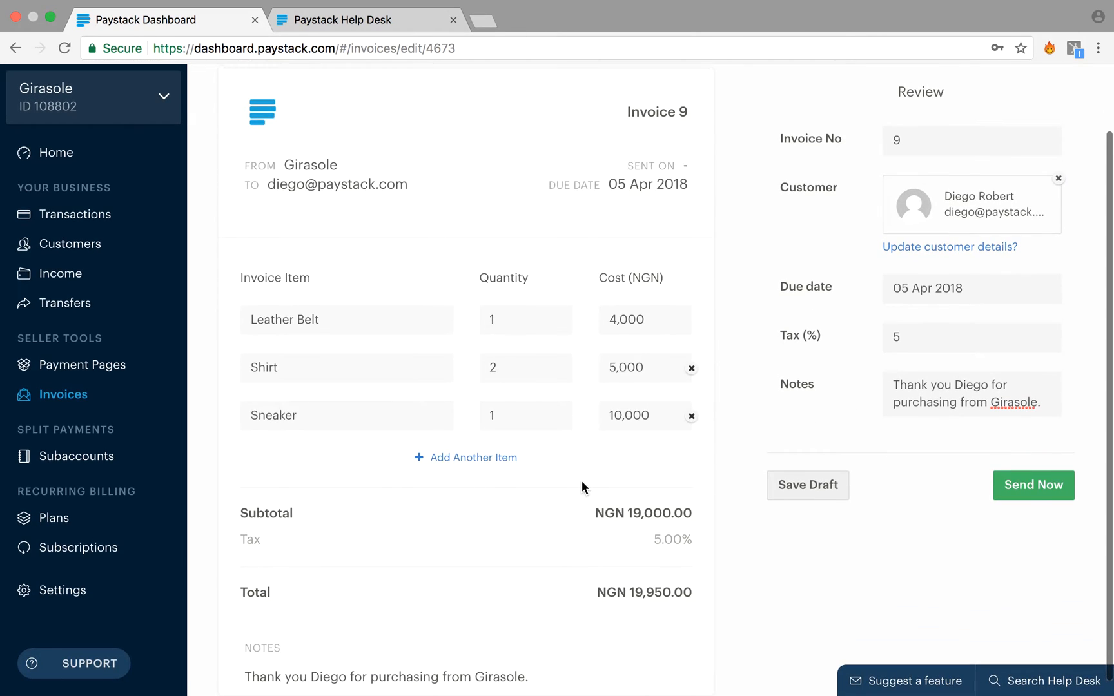
mouse_move(656, 475)
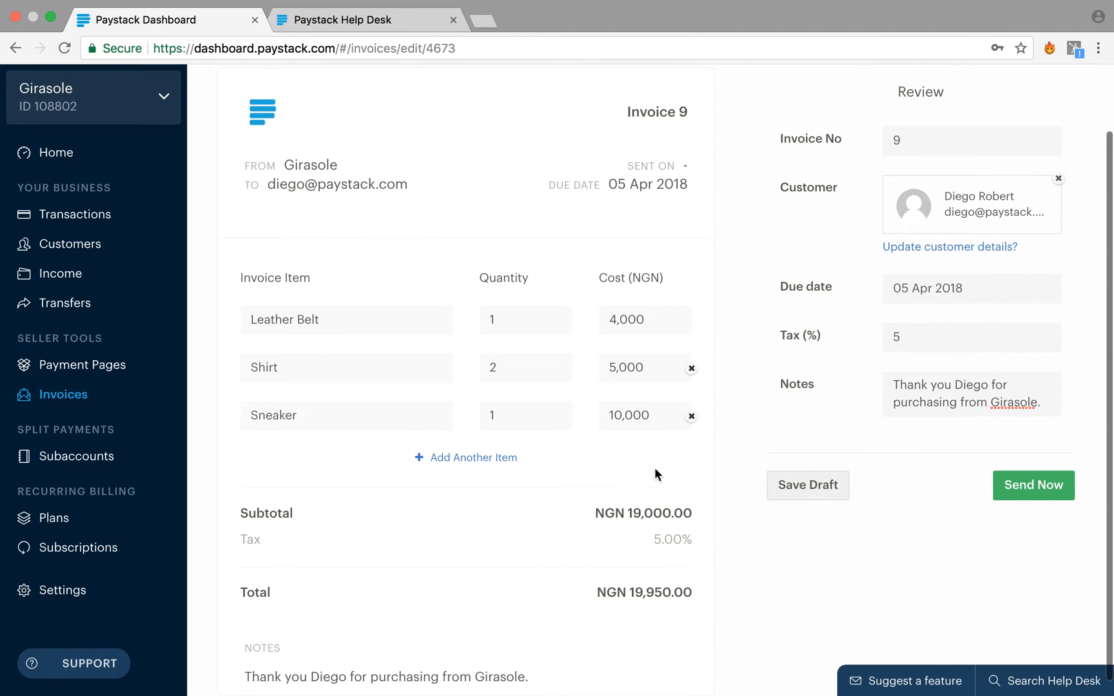
mouse_move(374, 690)
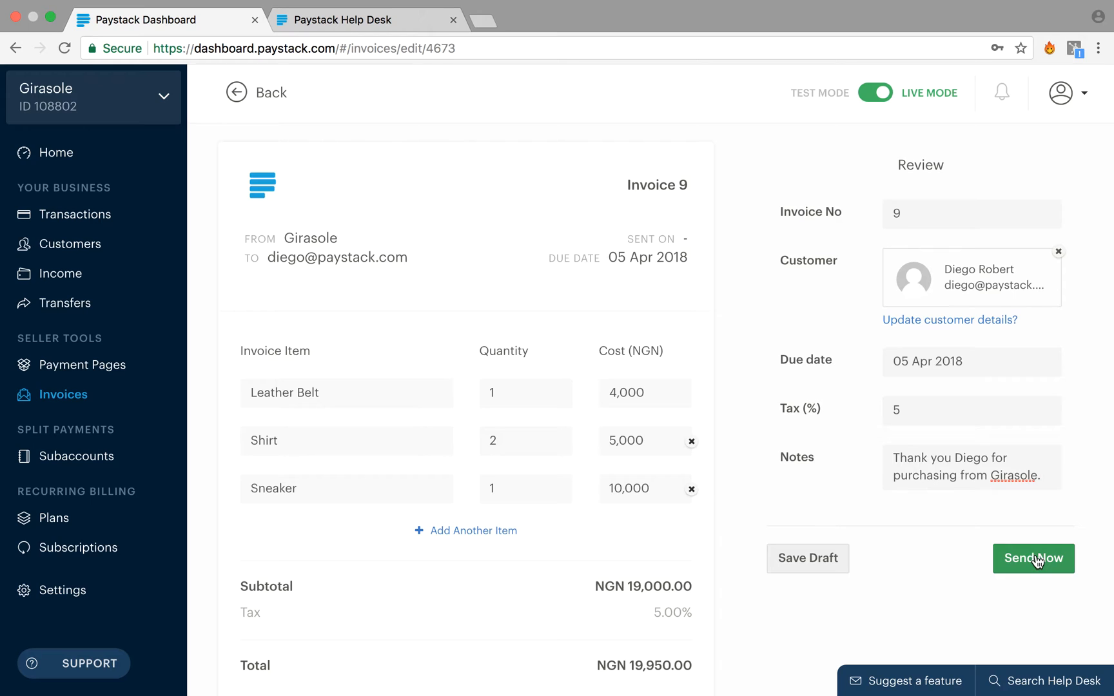
mouse_move(1033, 558)
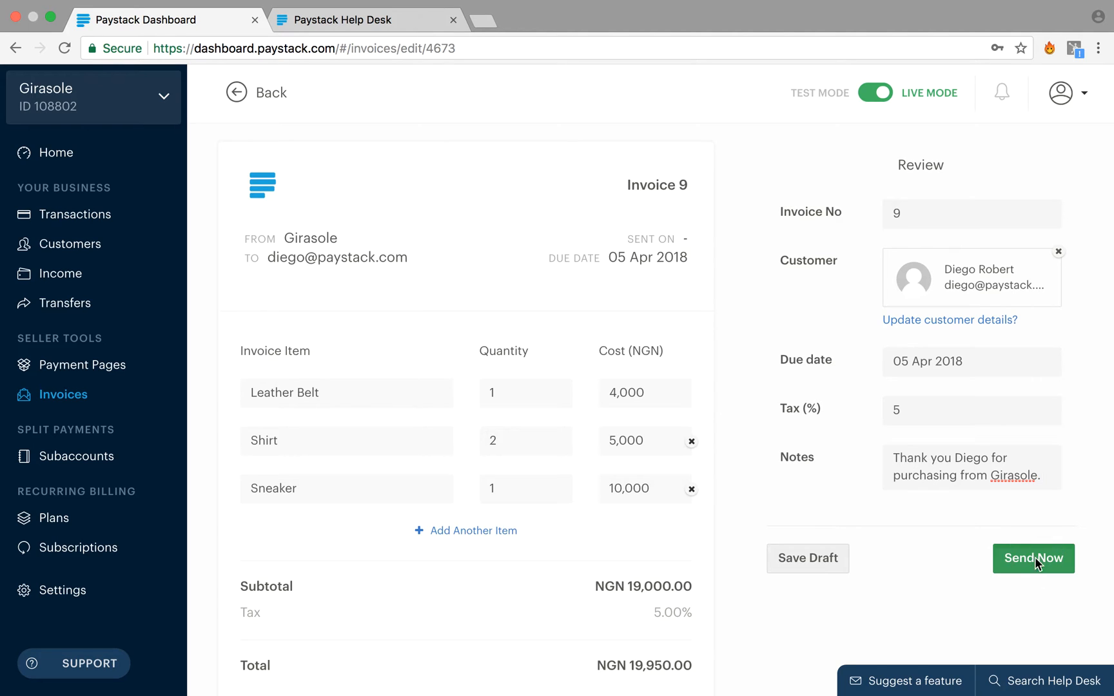
Step: Send invoice 9 to the customer with Send Now
left_click(1033, 558)
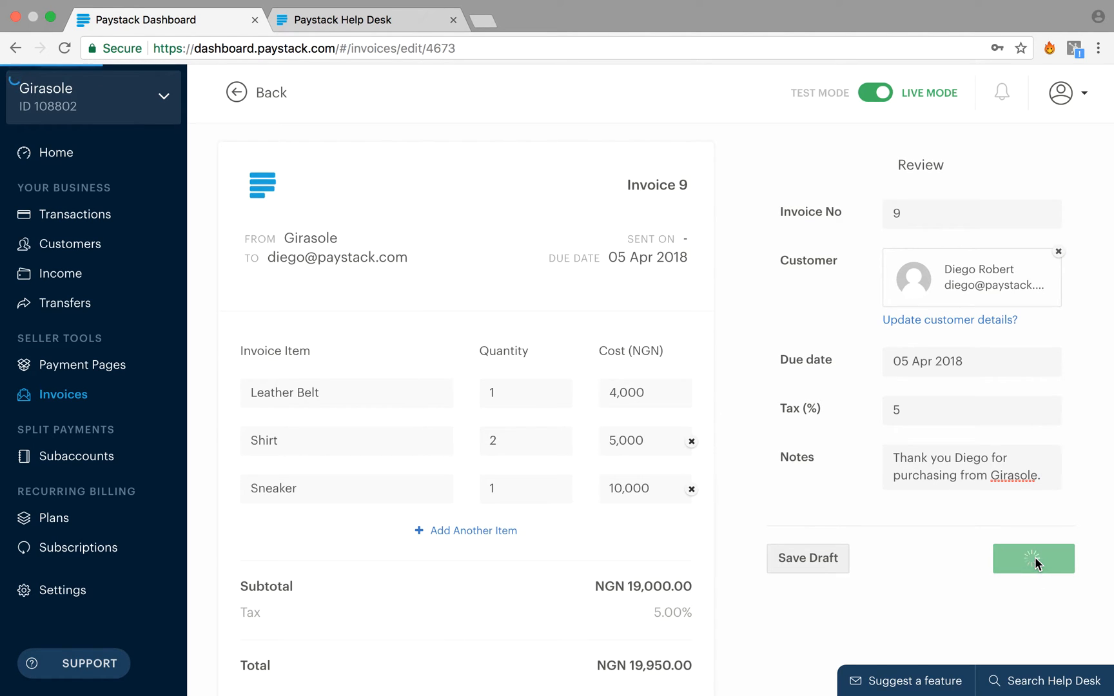
left_click(1032, 558)
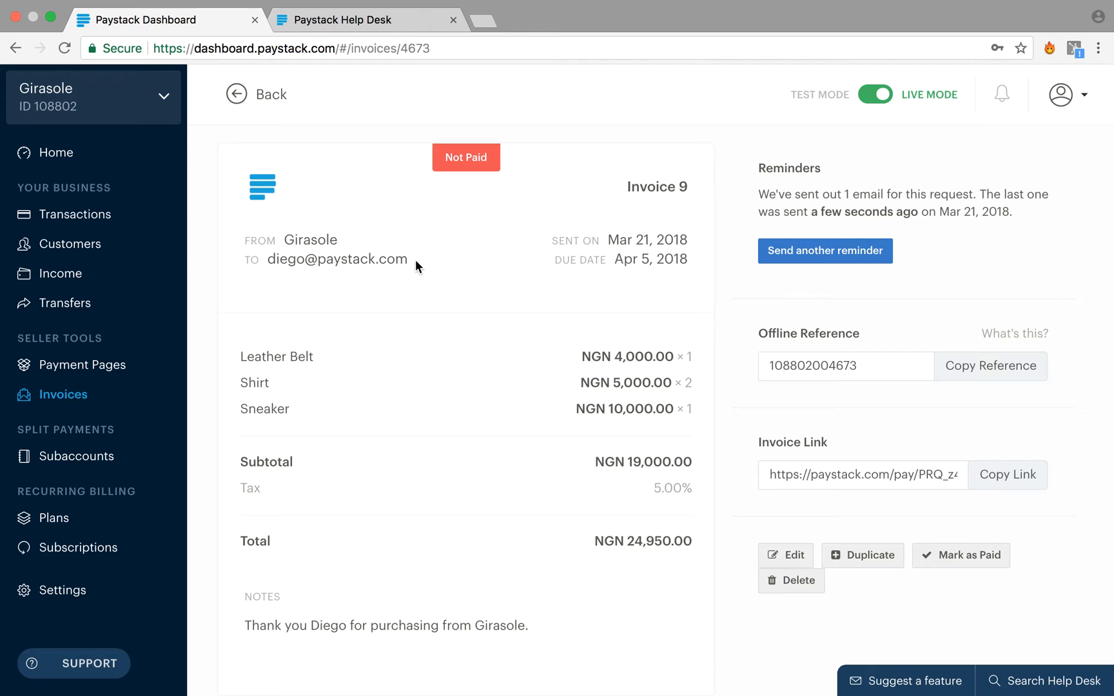
mouse_move(745, 232)
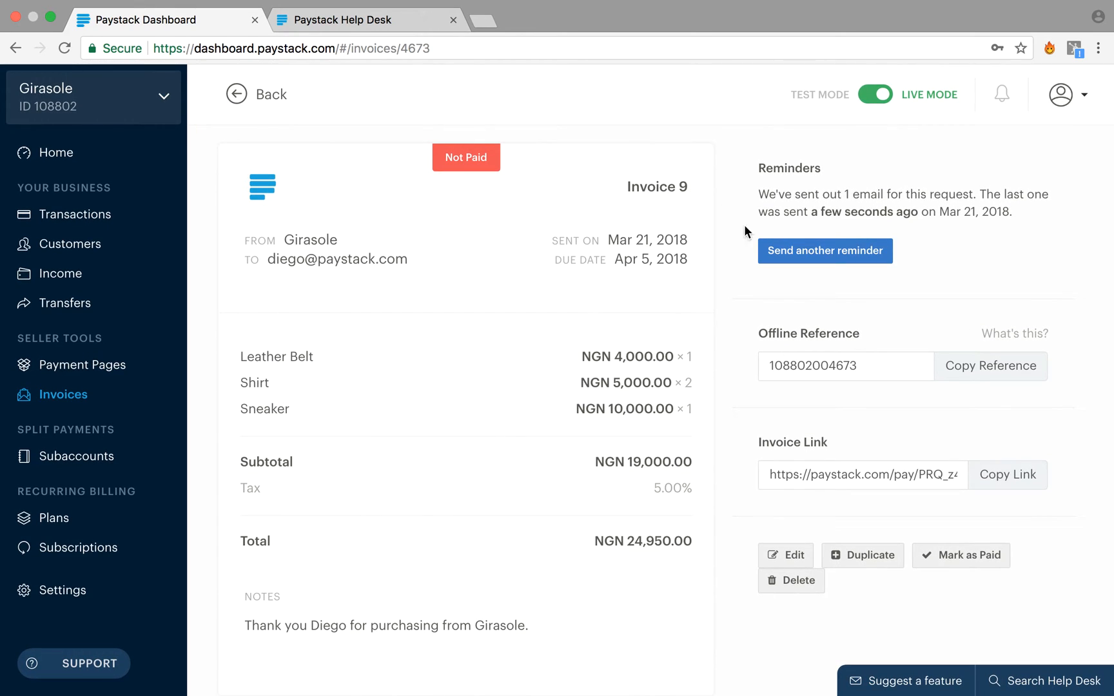
mouse_move(514, 193)
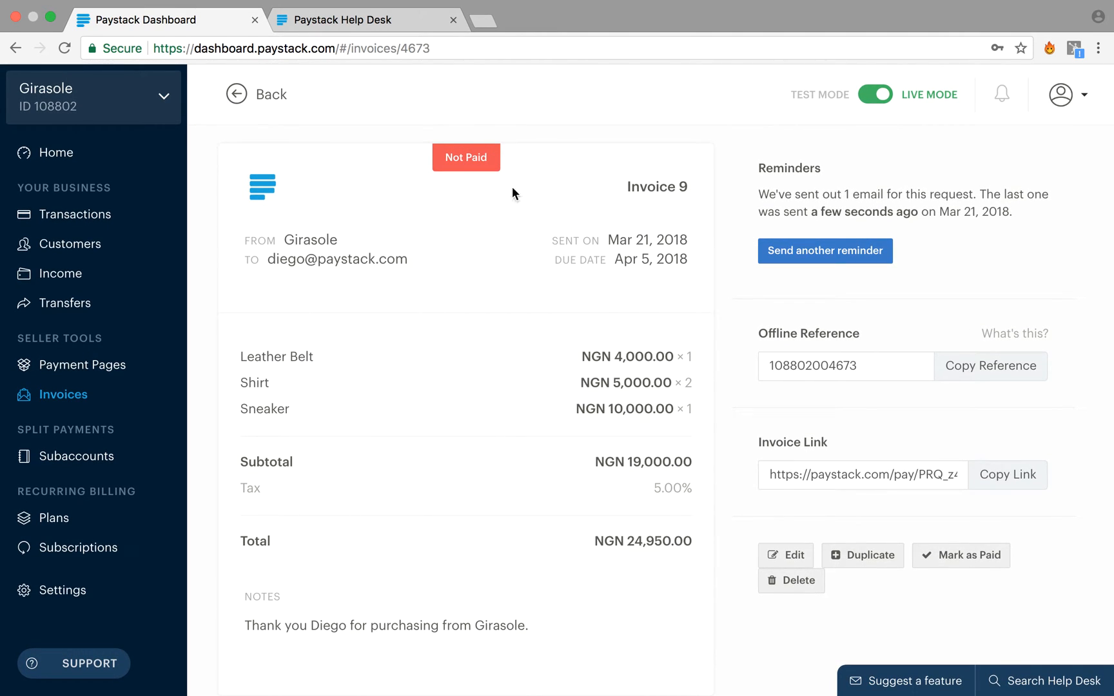
mouse_move(357, 346)
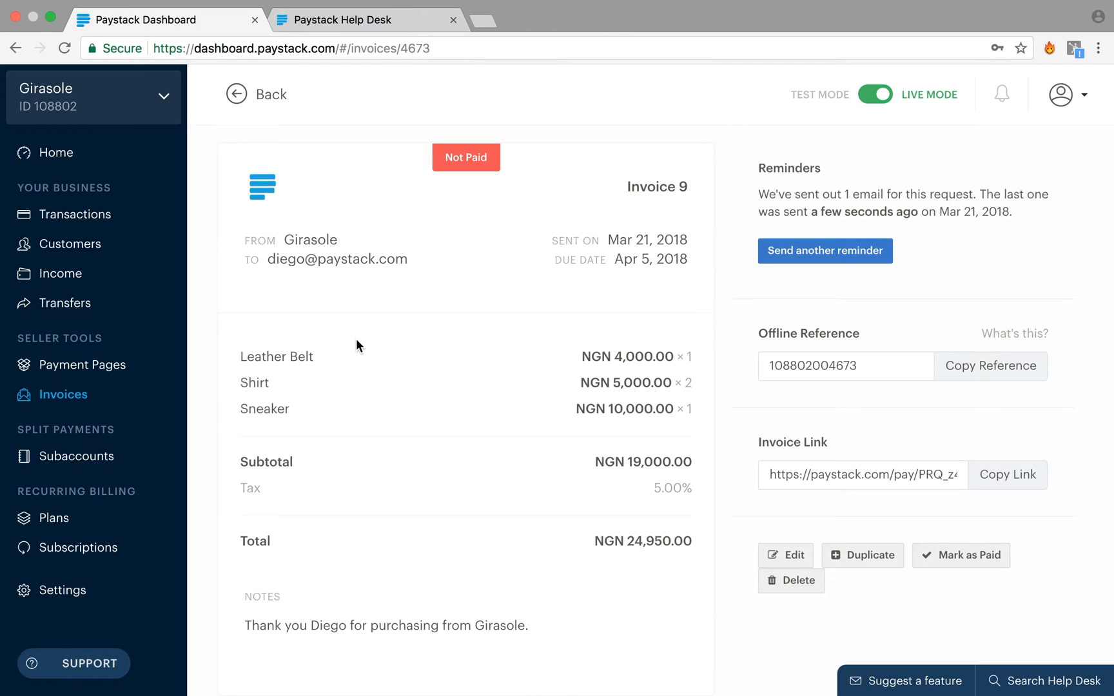
mouse_move(441, 249)
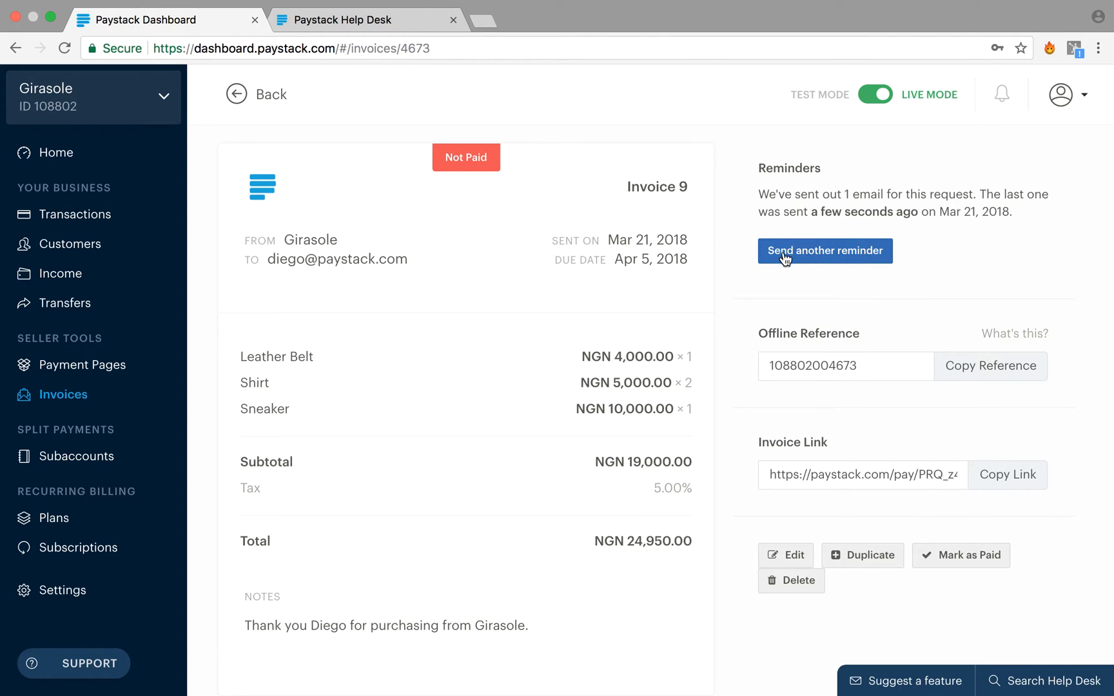
mouse_move(841, 255)
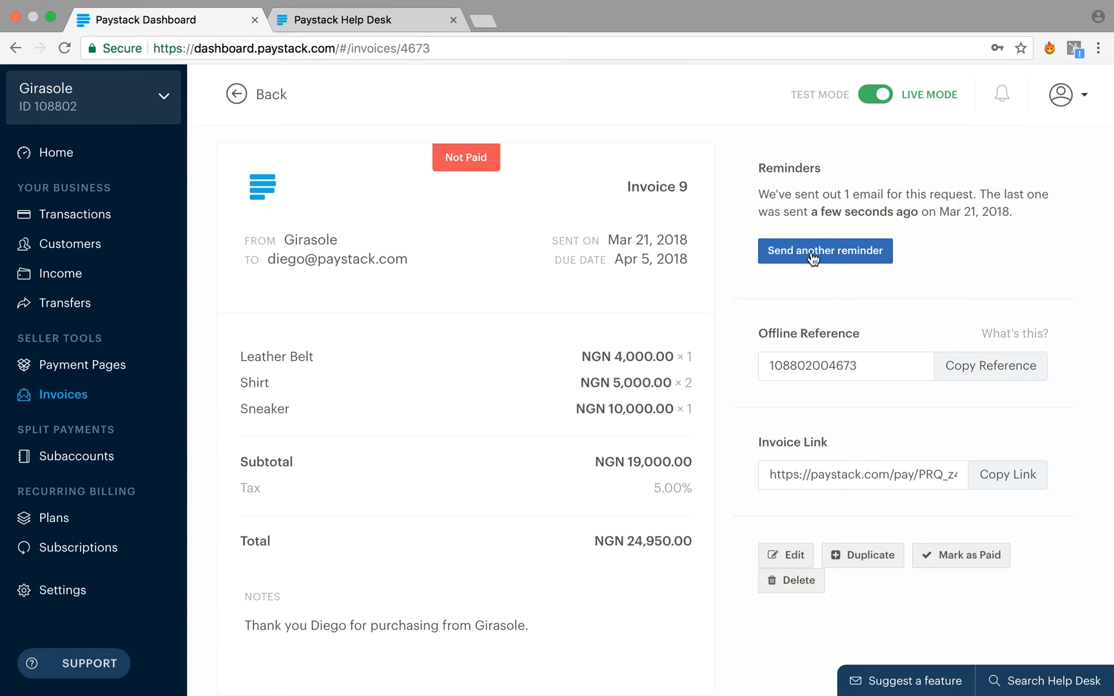
mouse_move(829, 260)
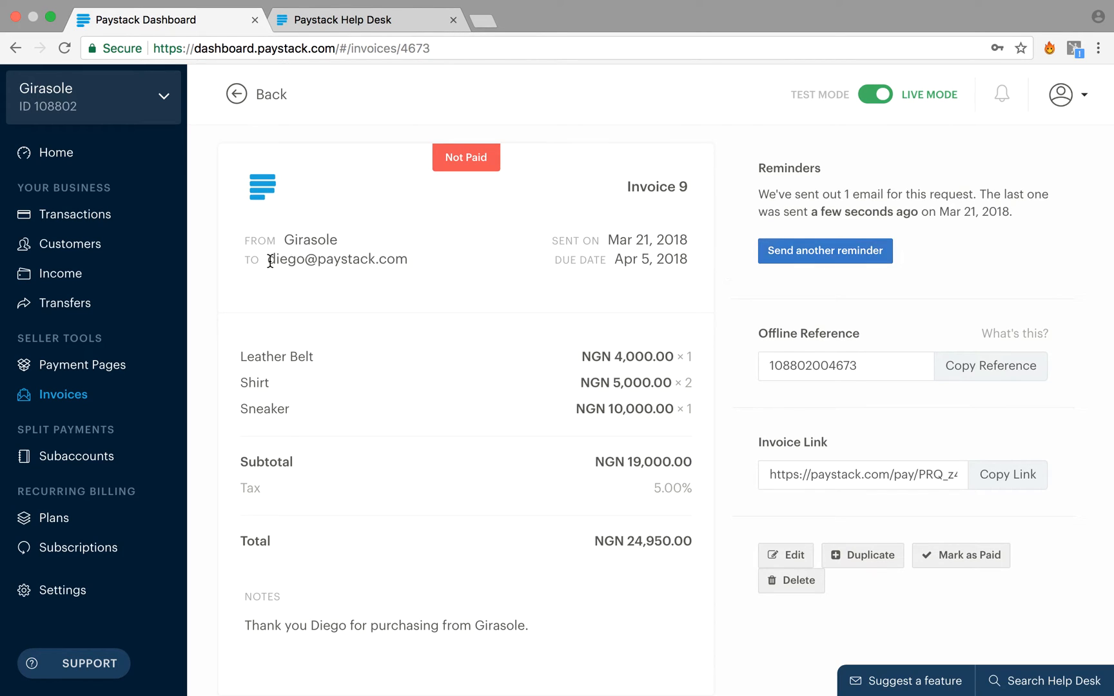
mouse_move(824, 250)
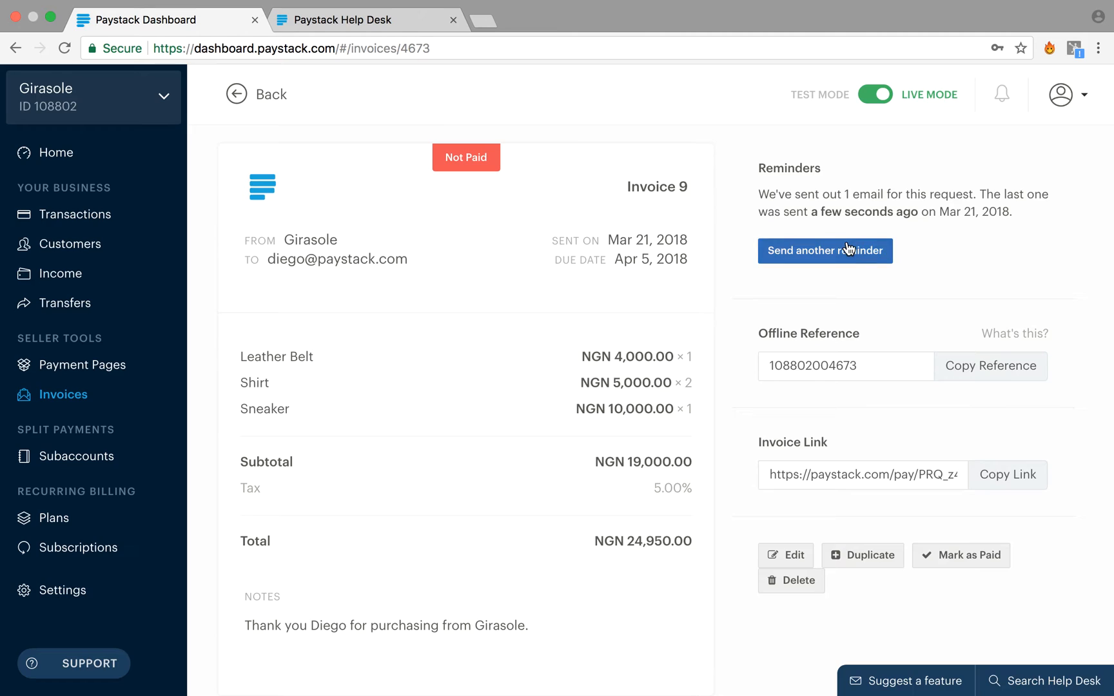
mouse_move(891, 276)
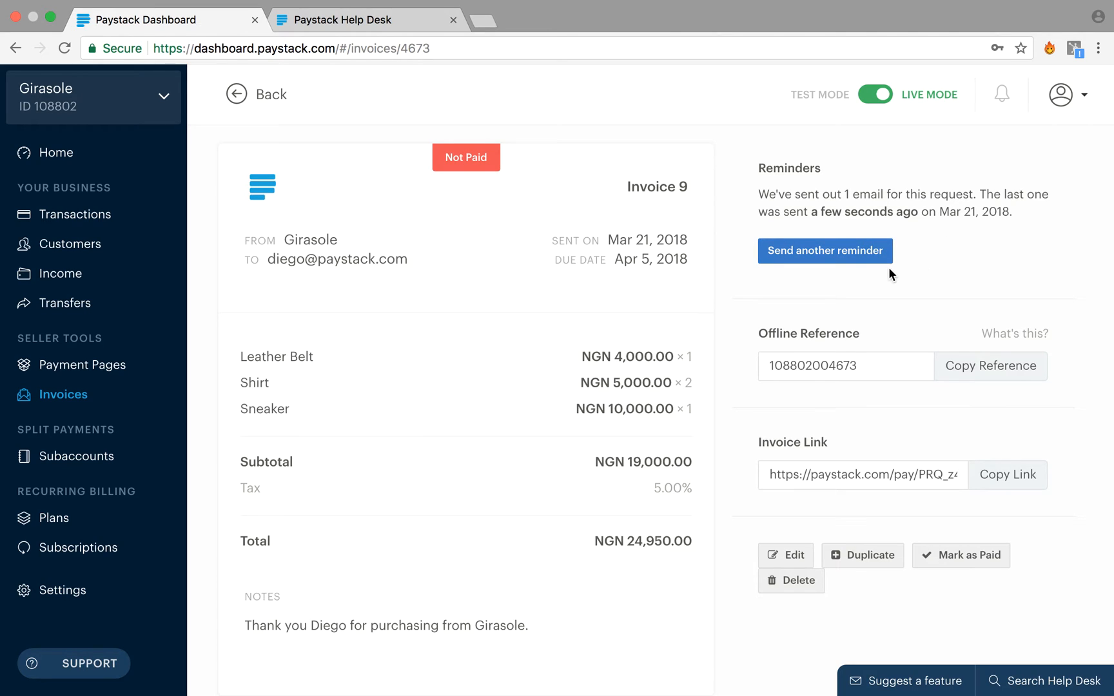
mouse_move(844, 289)
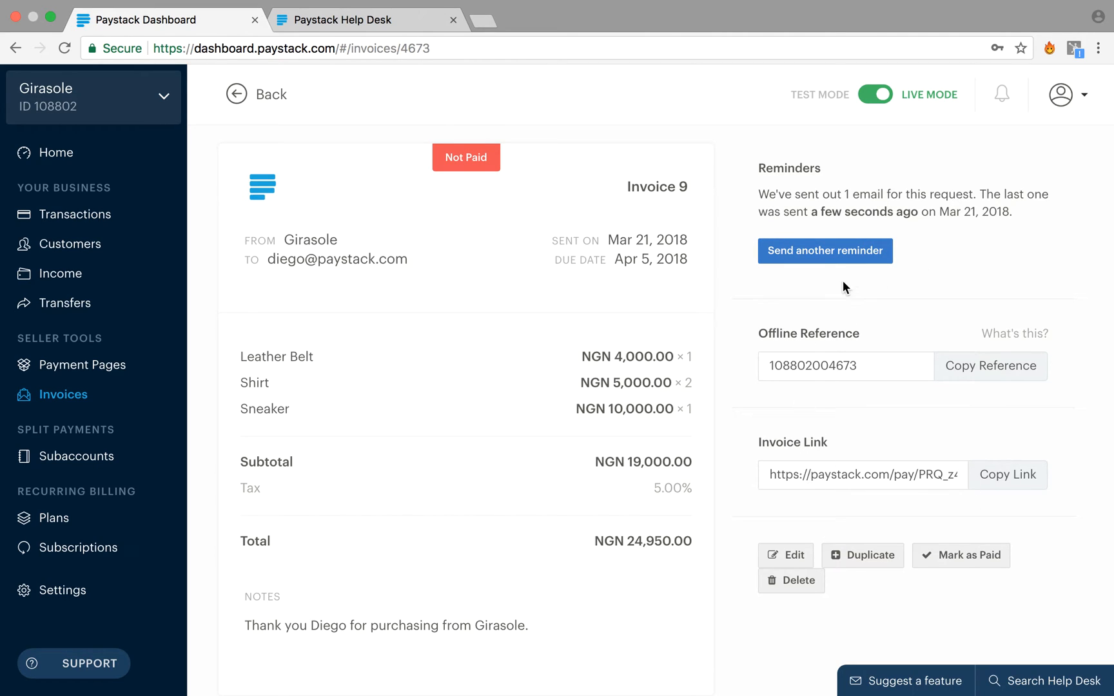
mouse_move(824, 251)
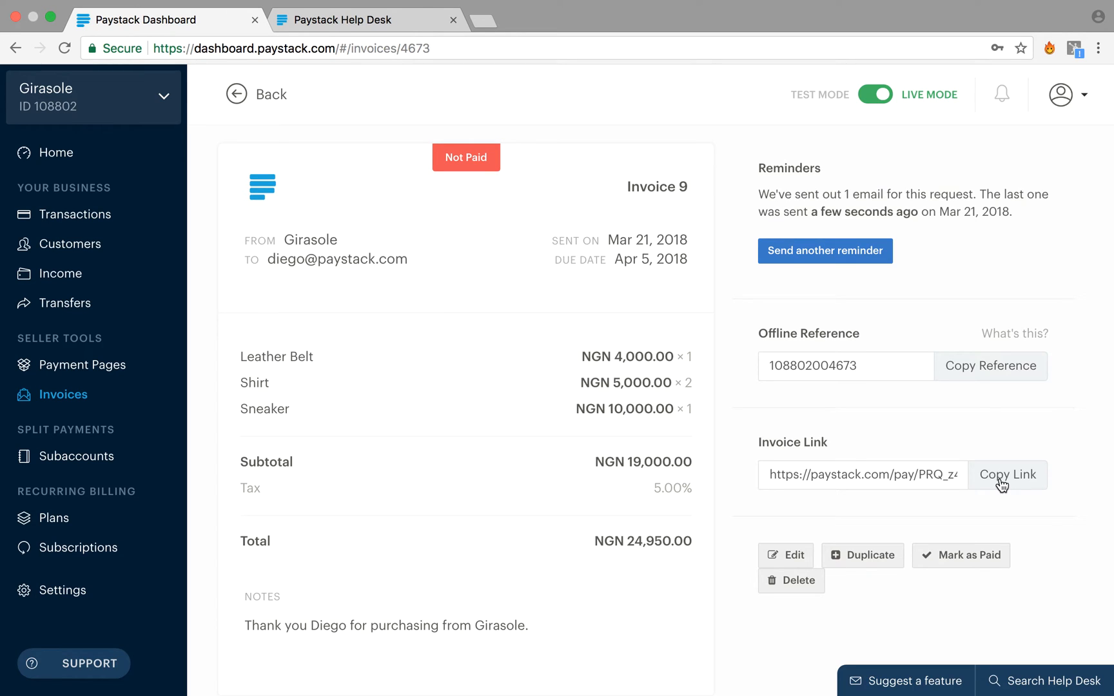
mouse_move(785, 573)
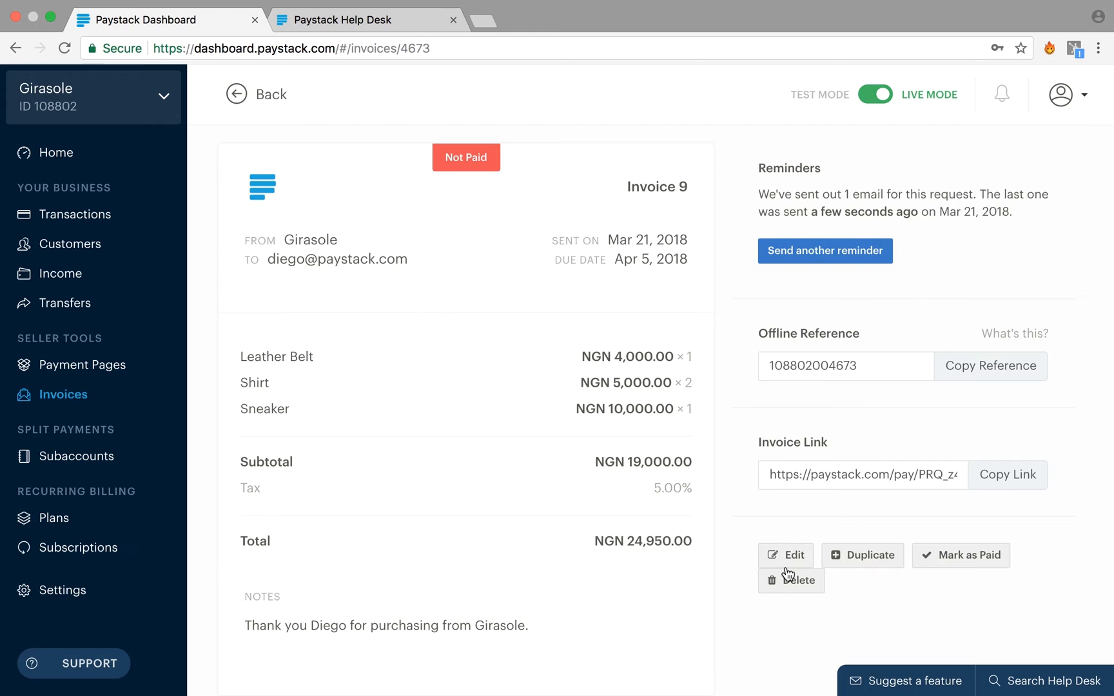
mouse_move(682, 184)
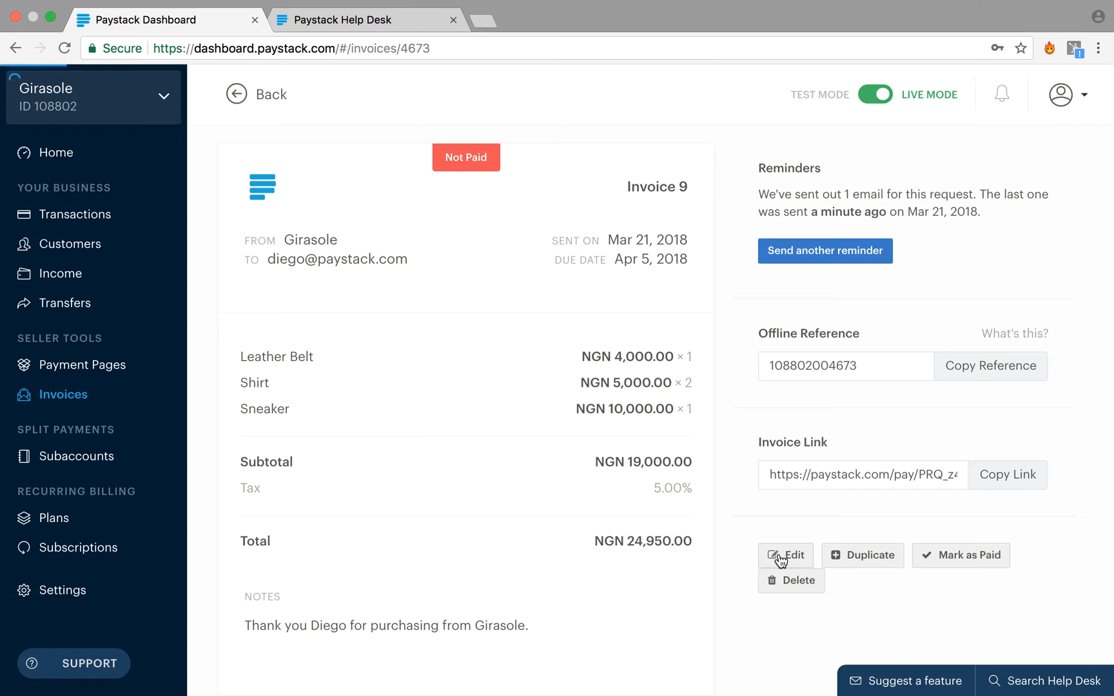
Step: Reopen invoice 9 for editing and review its items and notes down the page
left_click(784, 556)
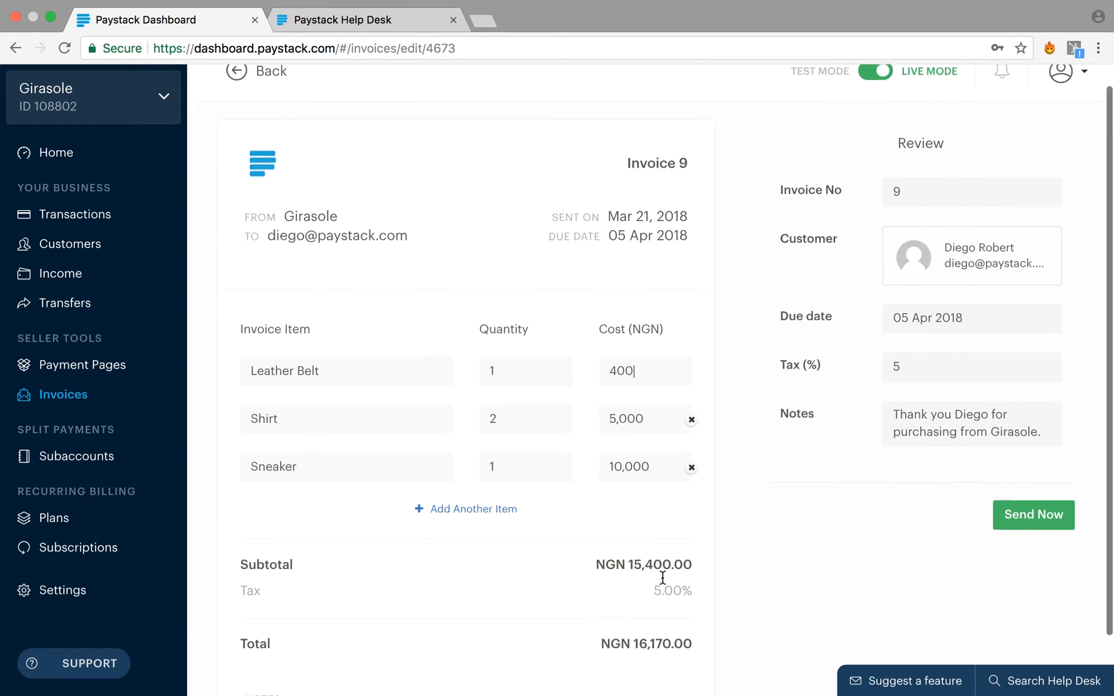
scroll("down", 3)
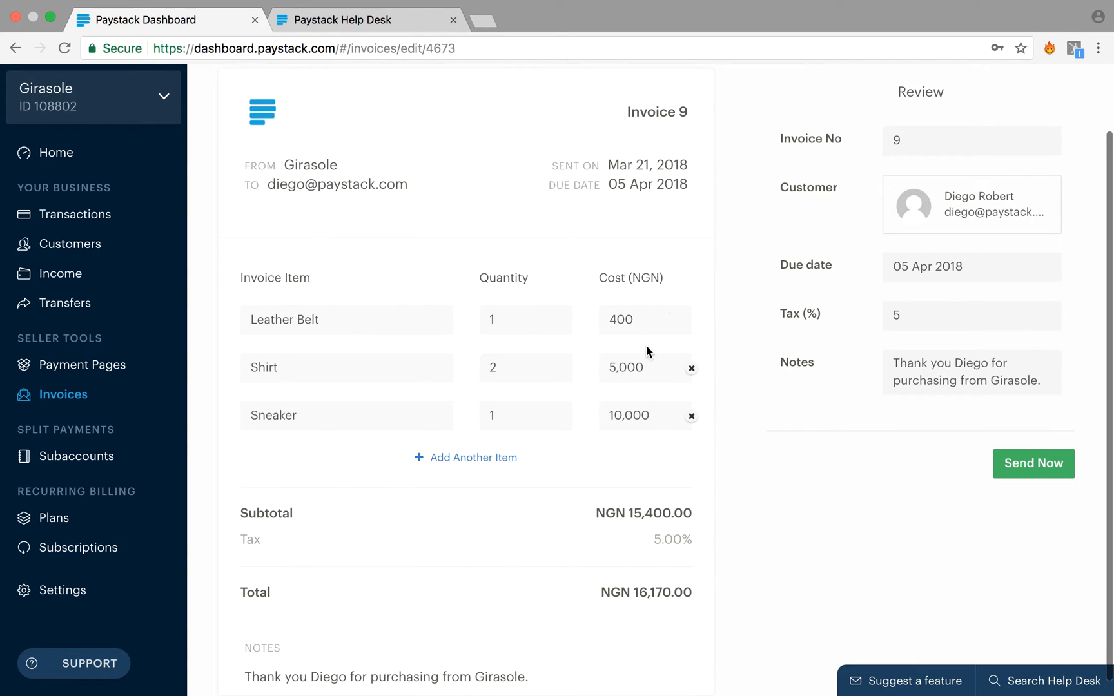
mouse_move(646, 428)
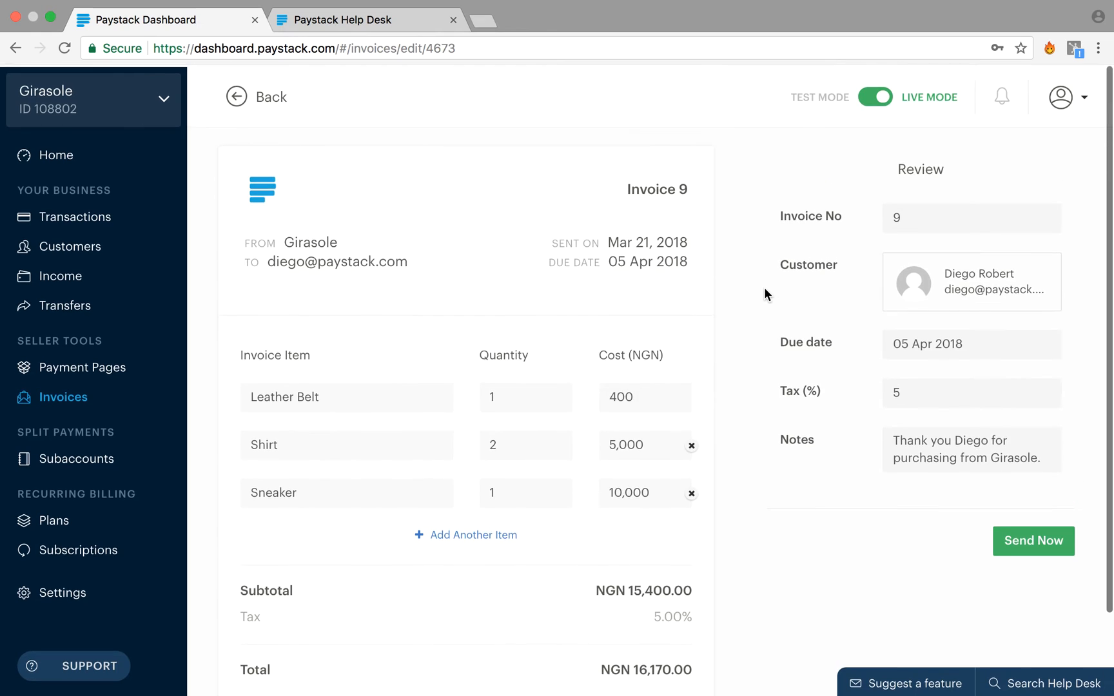
scroll("down", 3)
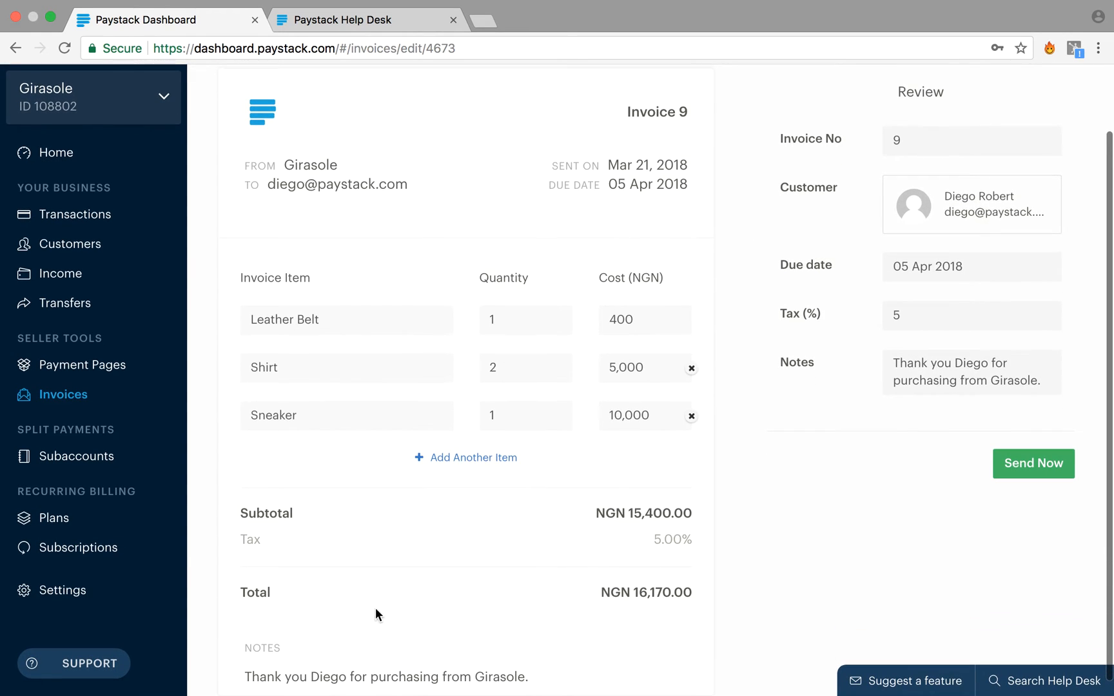
mouse_move(1054, 369)
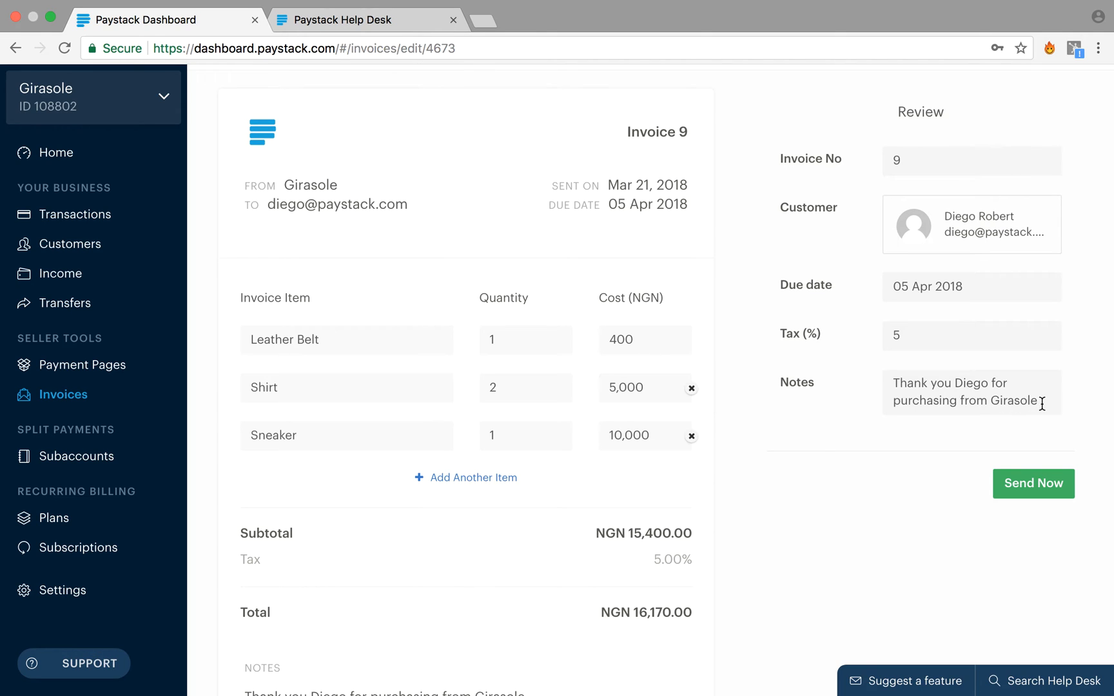
scroll("down", 3)
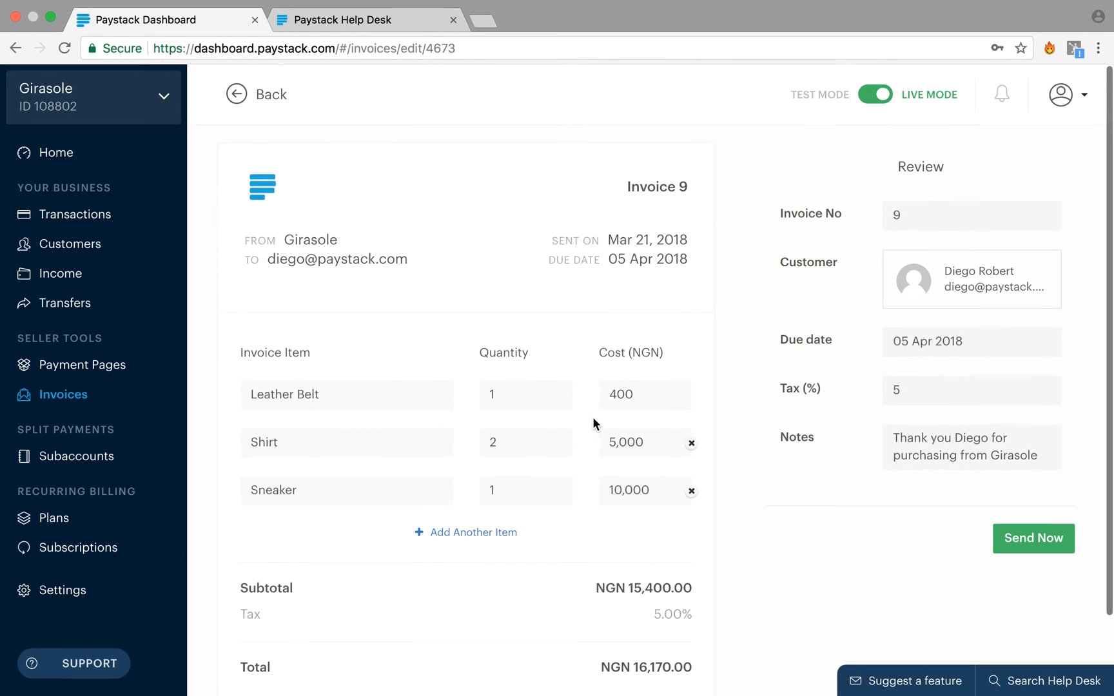
scroll("down", 3)
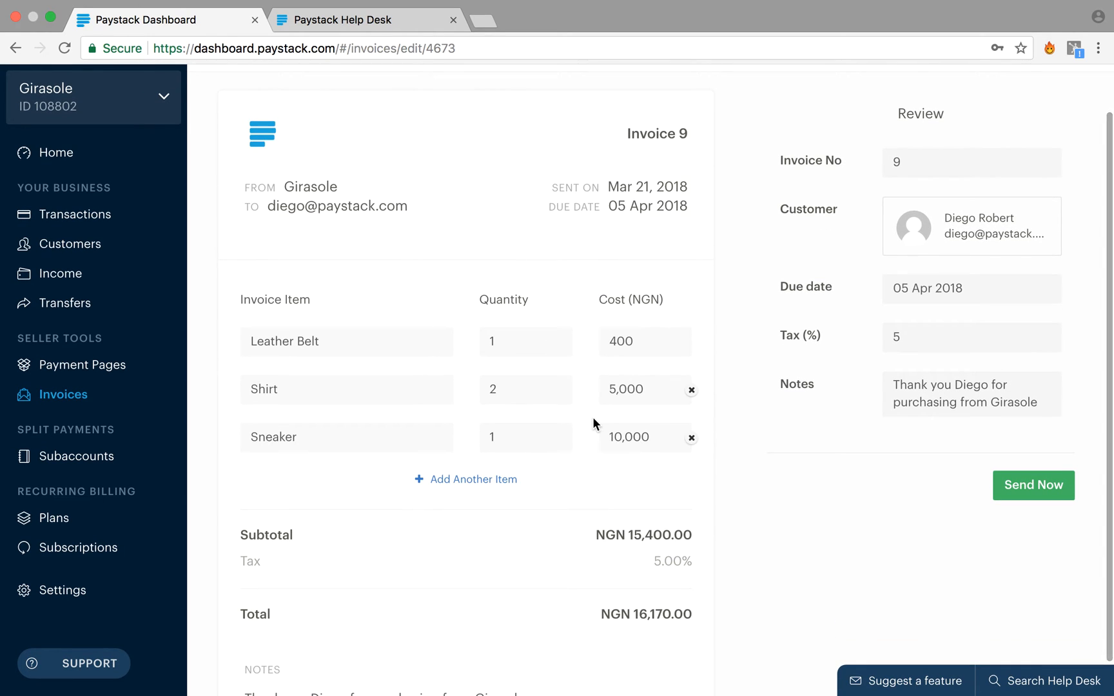
mouse_move(1061, 469)
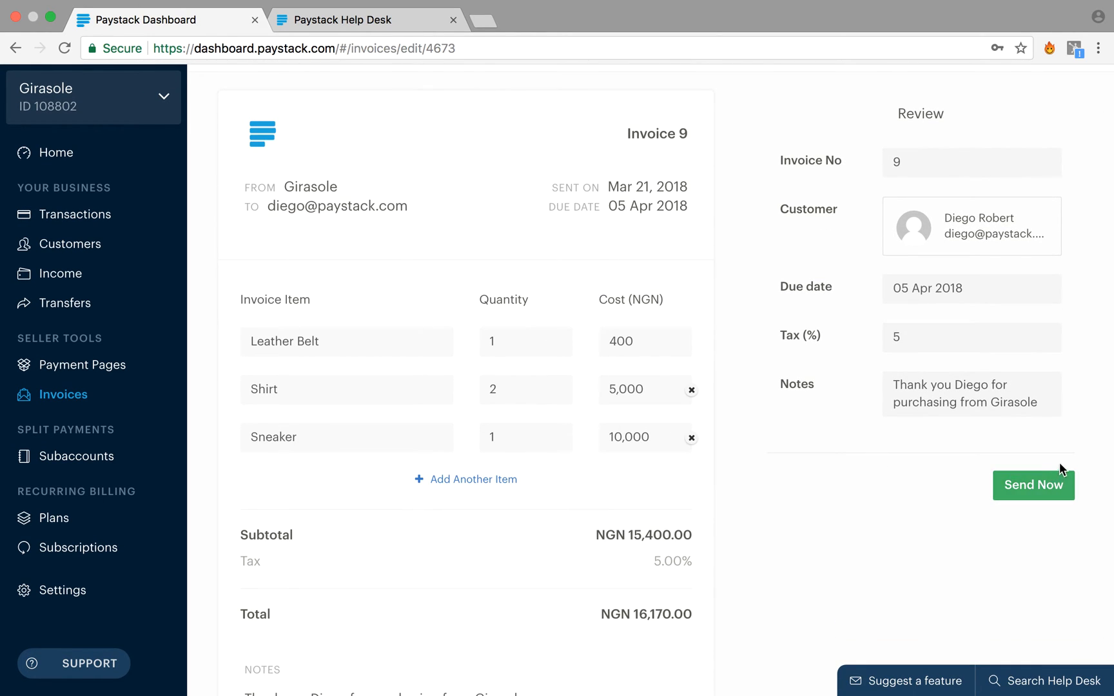
Step: Send the updated invoice 9 now, leaving it Not Paid with two emails sent
left_click(1032, 486)
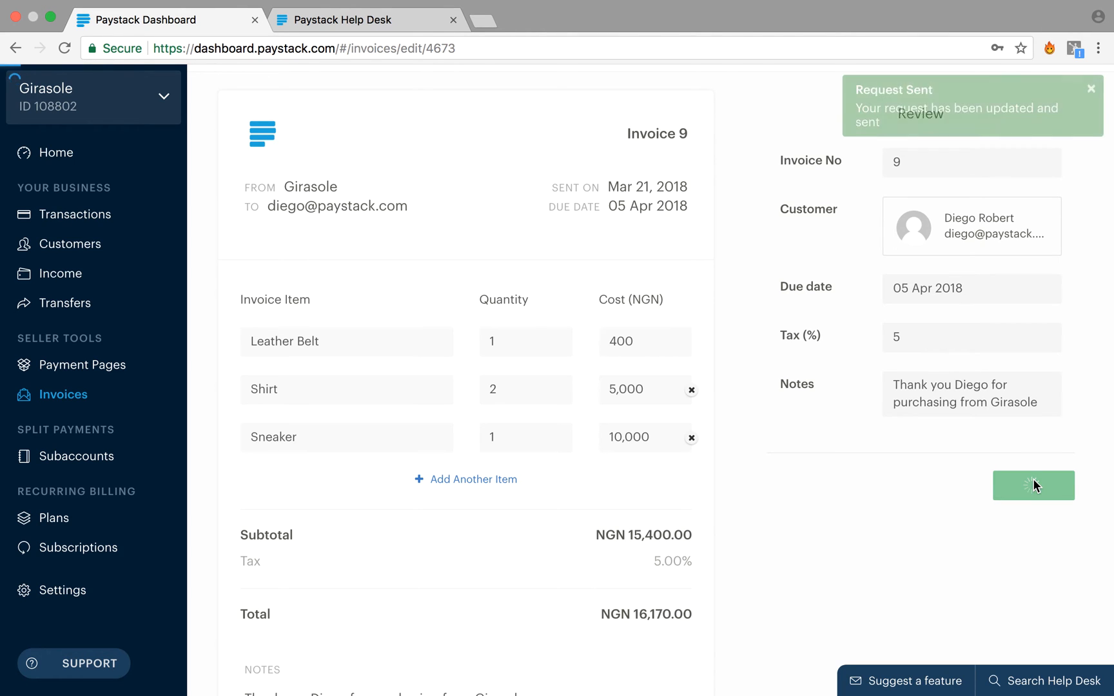
left_click(1033, 485)
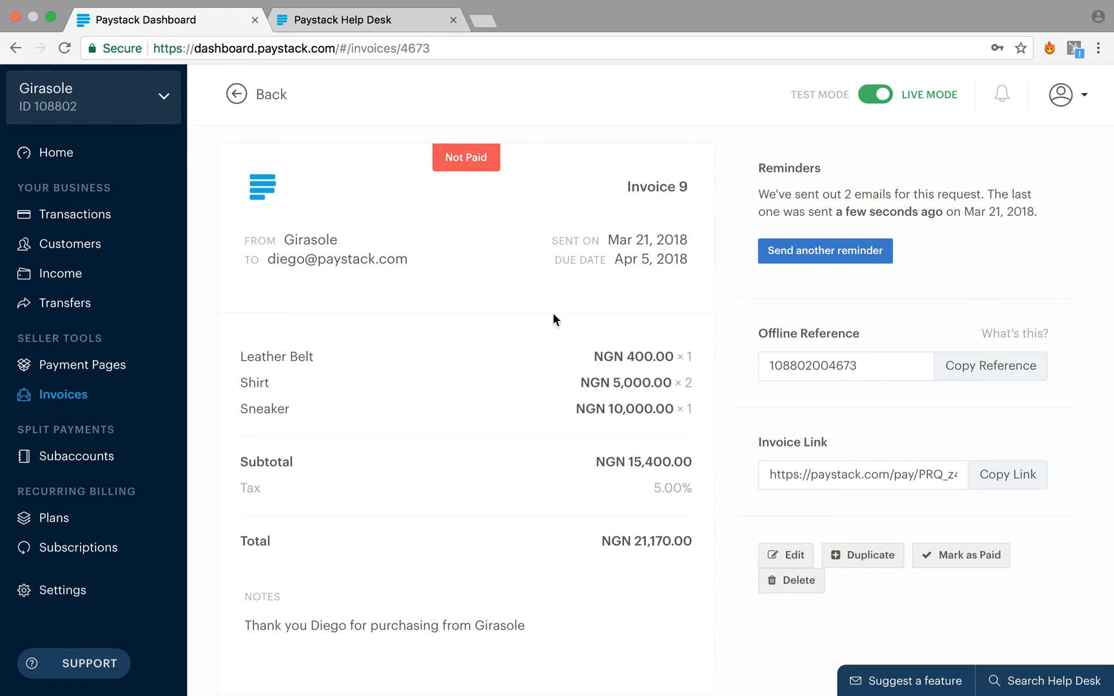
mouse_move(609, 363)
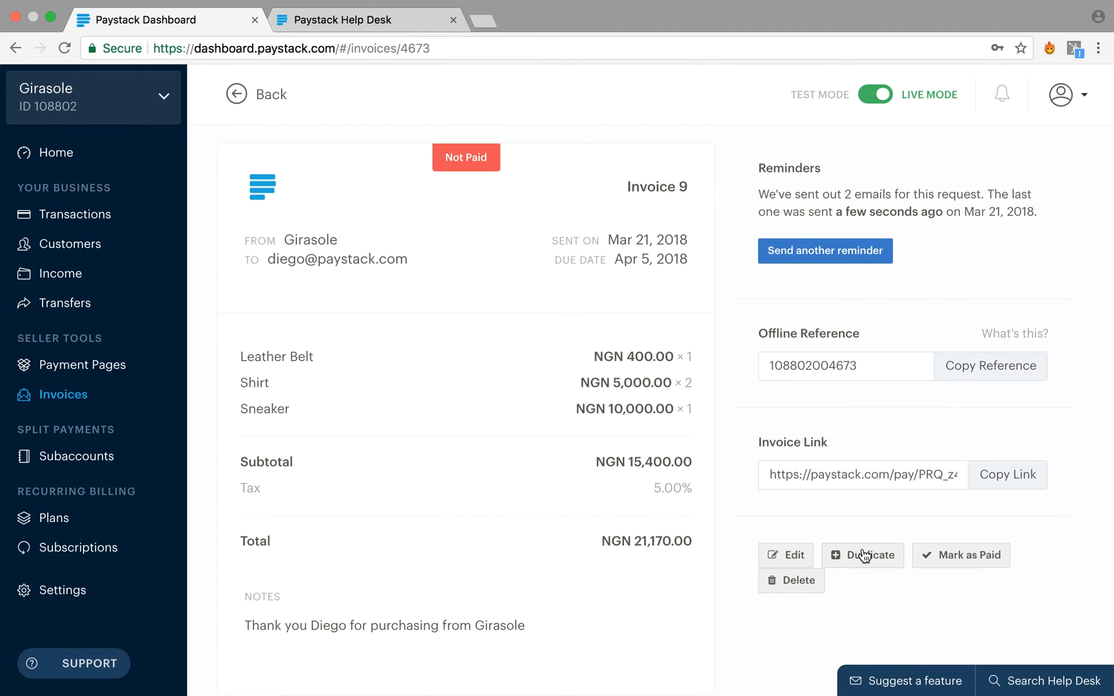
mouse_move(864, 562)
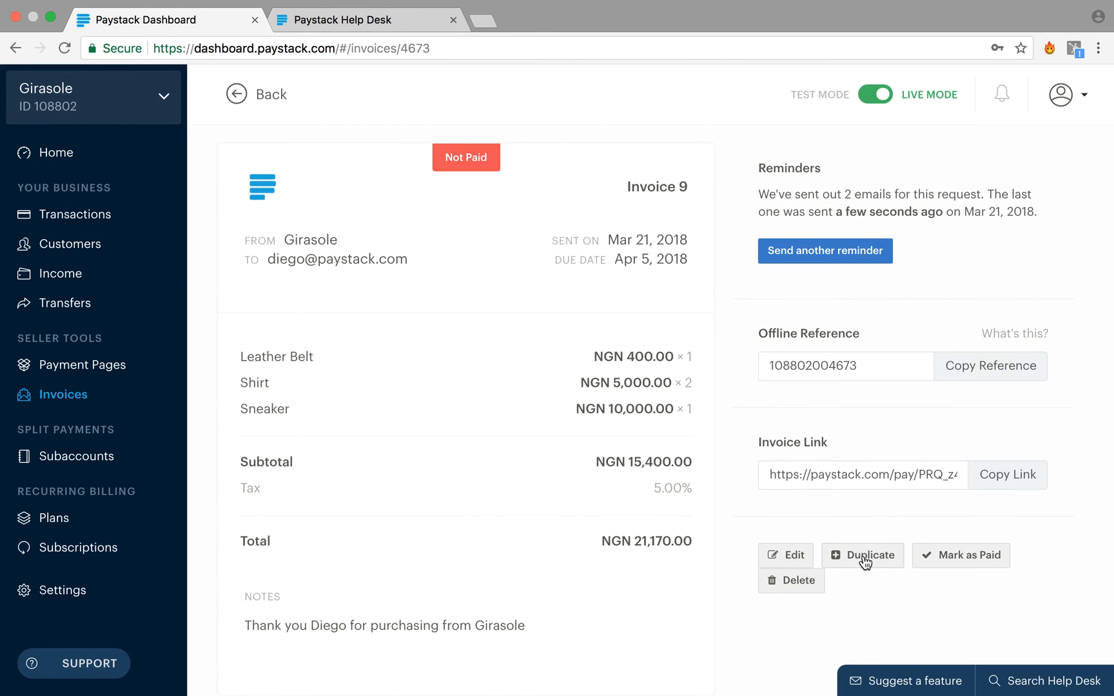
mouse_move(202, 453)
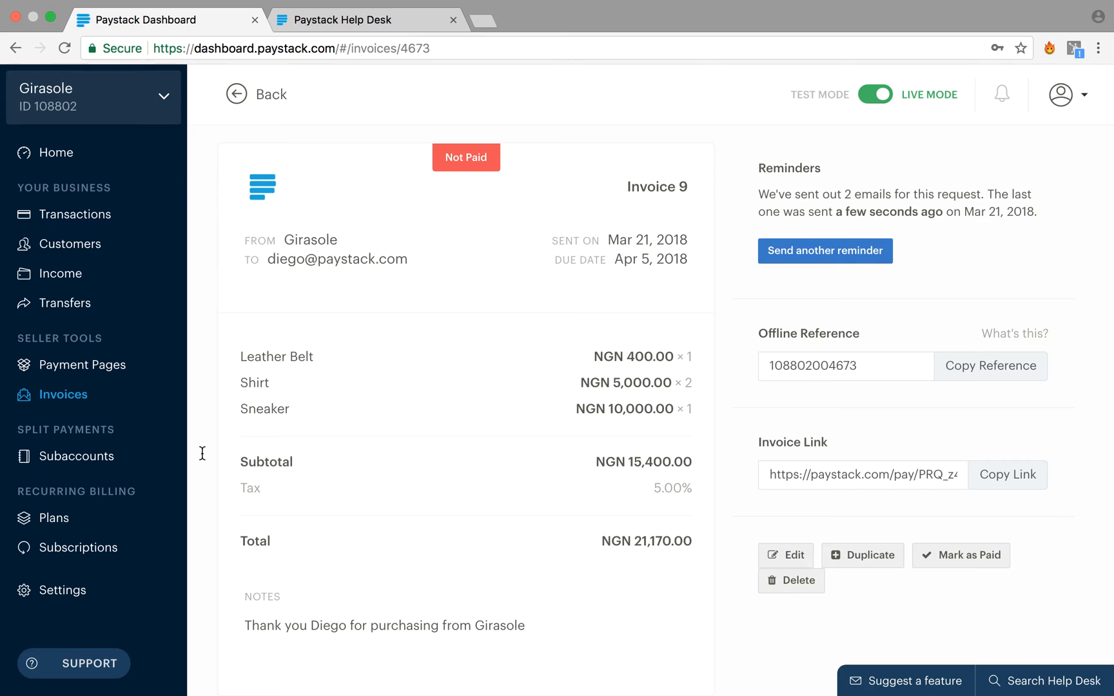
mouse_move(535, 385)
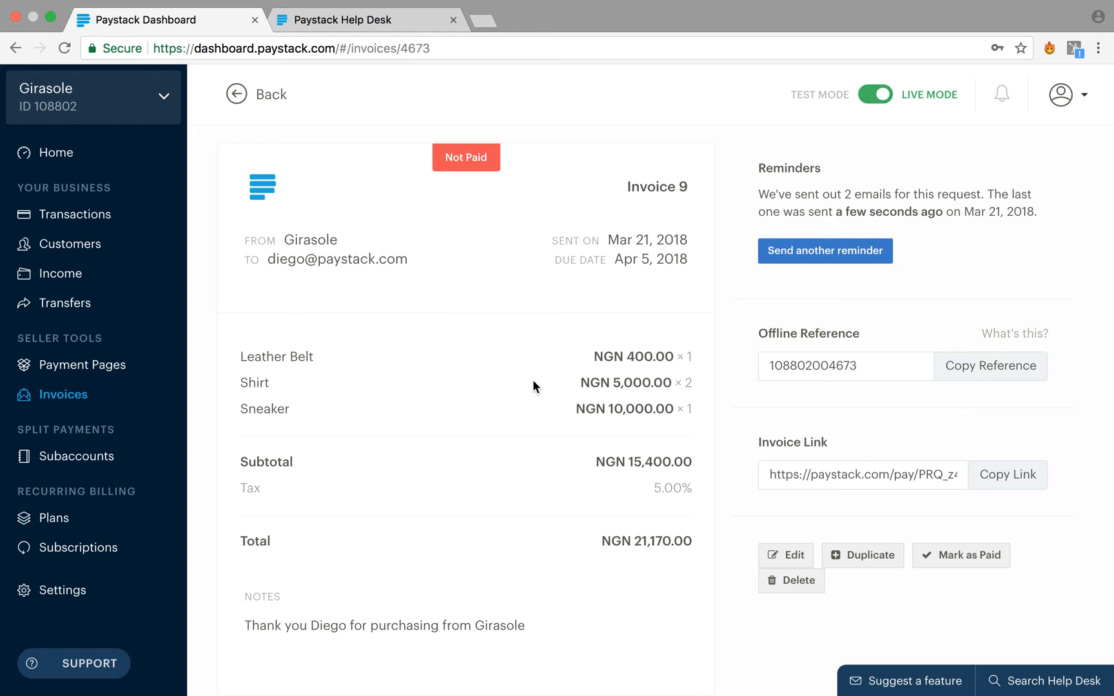
mouse_move(866, 563)
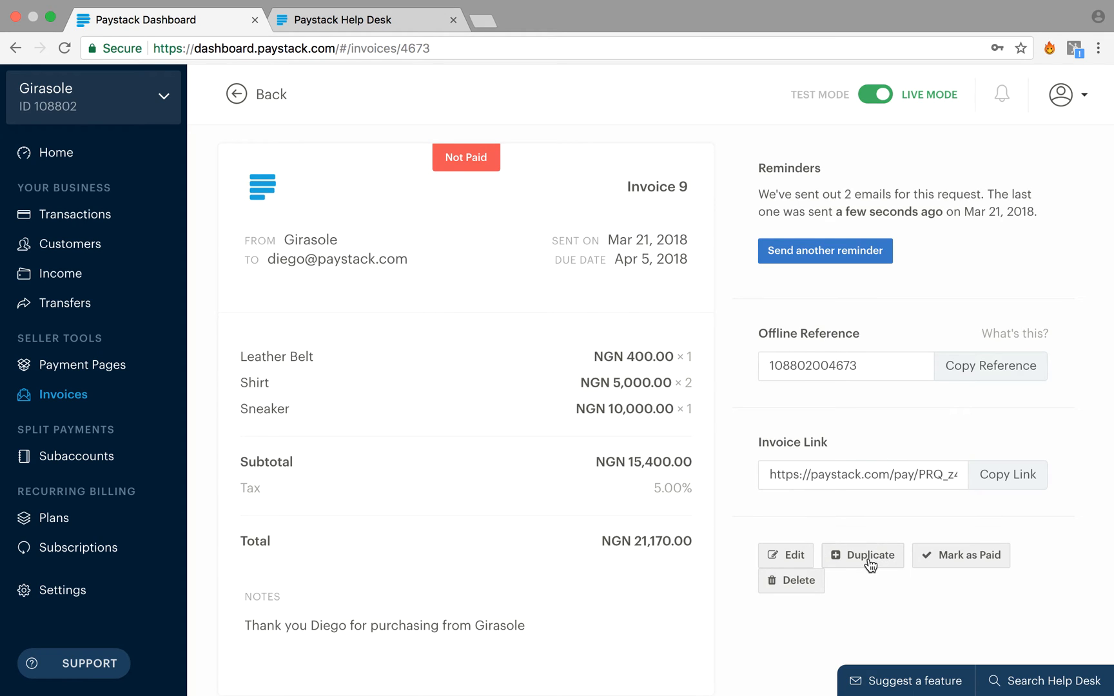
mouse_move(621, 510)
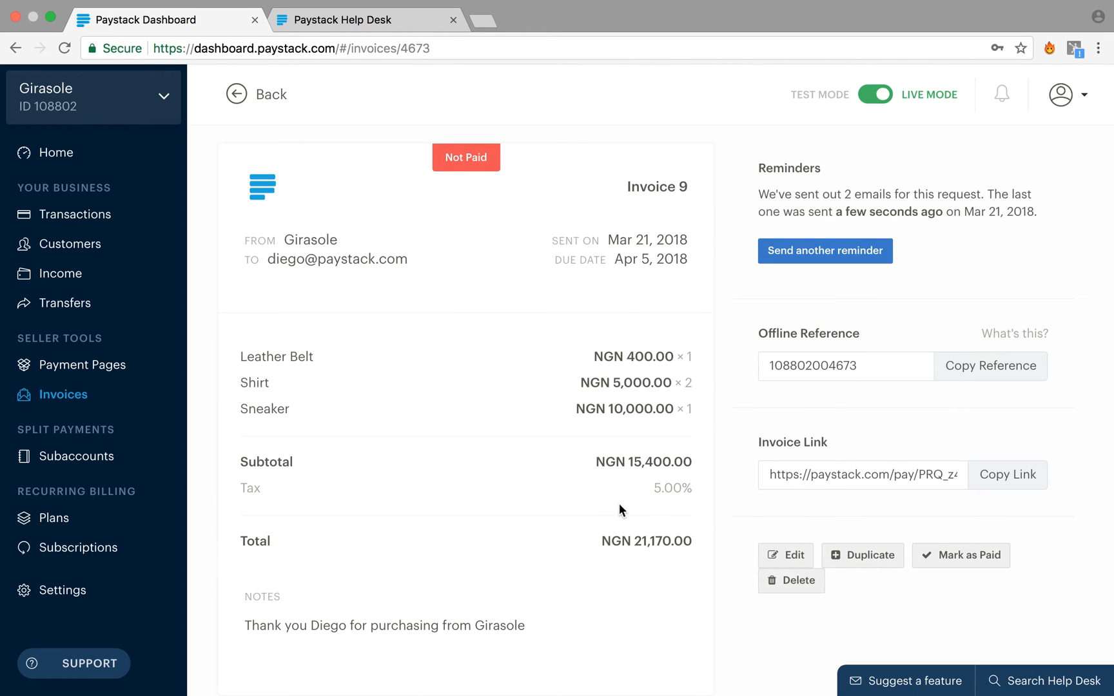
mouse_move(287, 383)
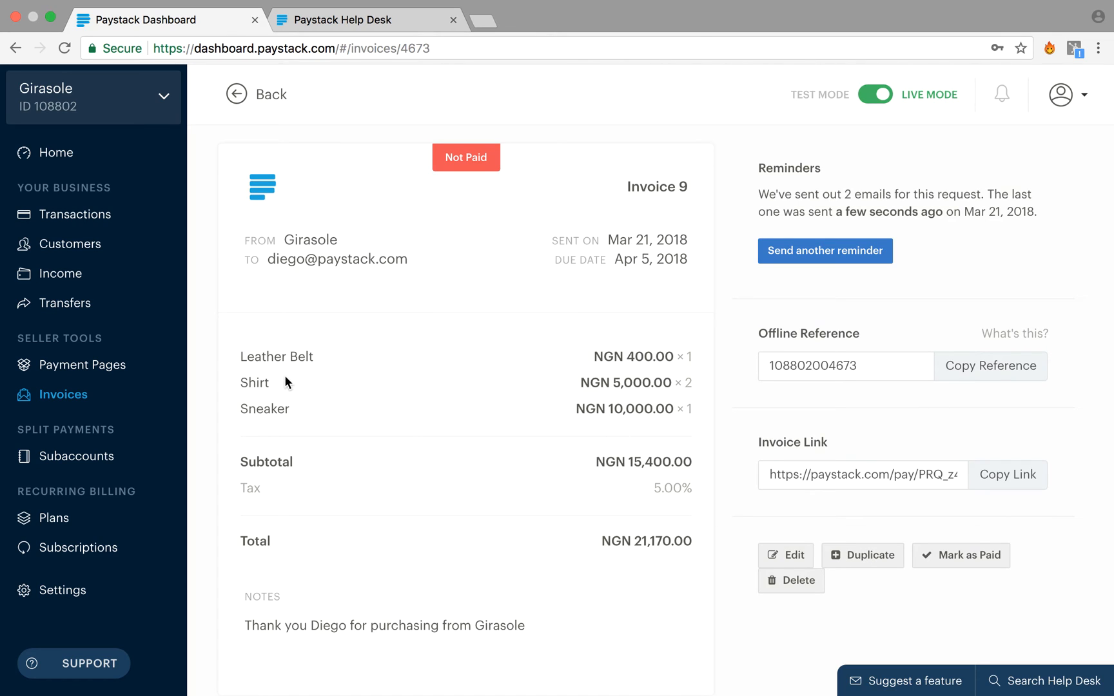
mouse_move(315, 252)
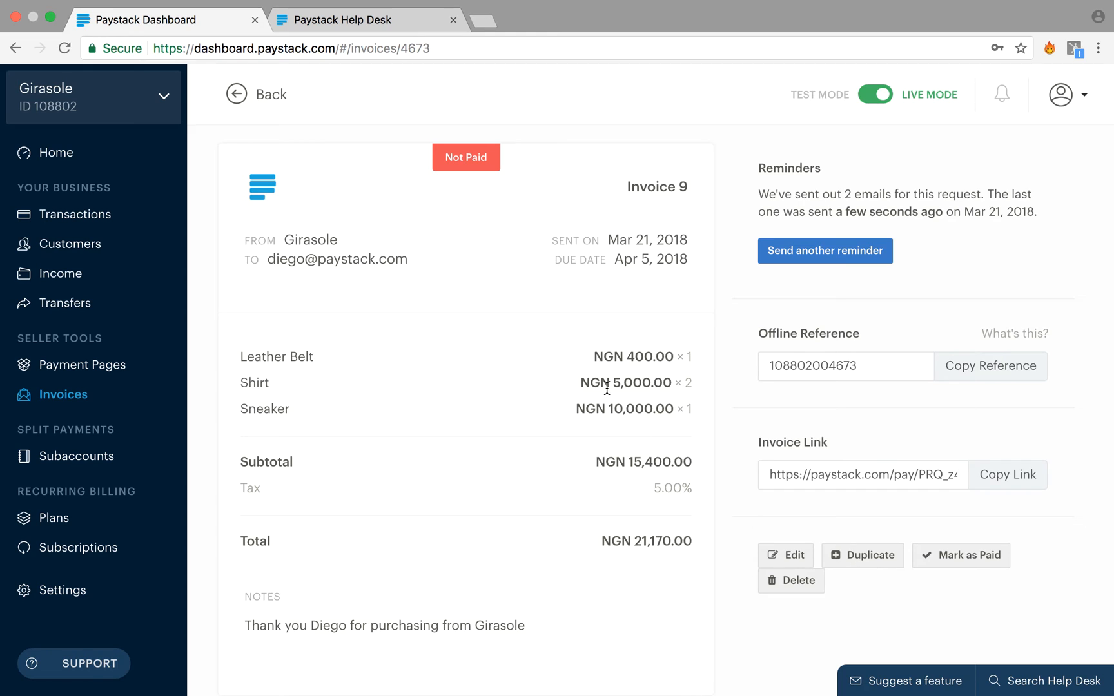
mouse_move(604, 372)
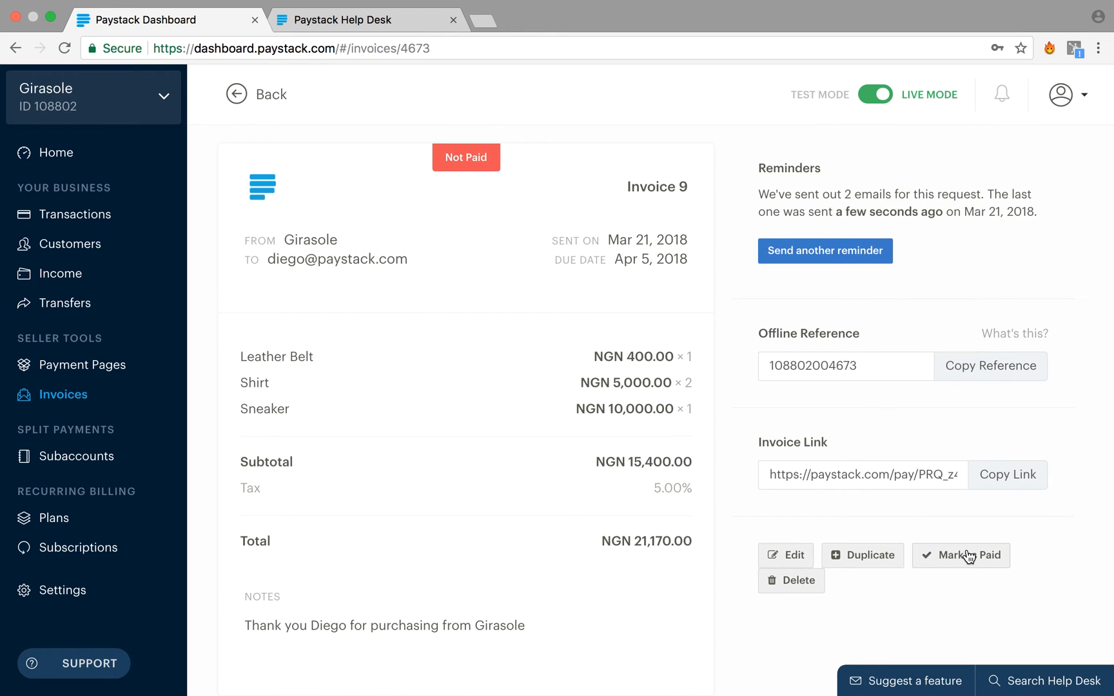
mouse_move(981, 562)
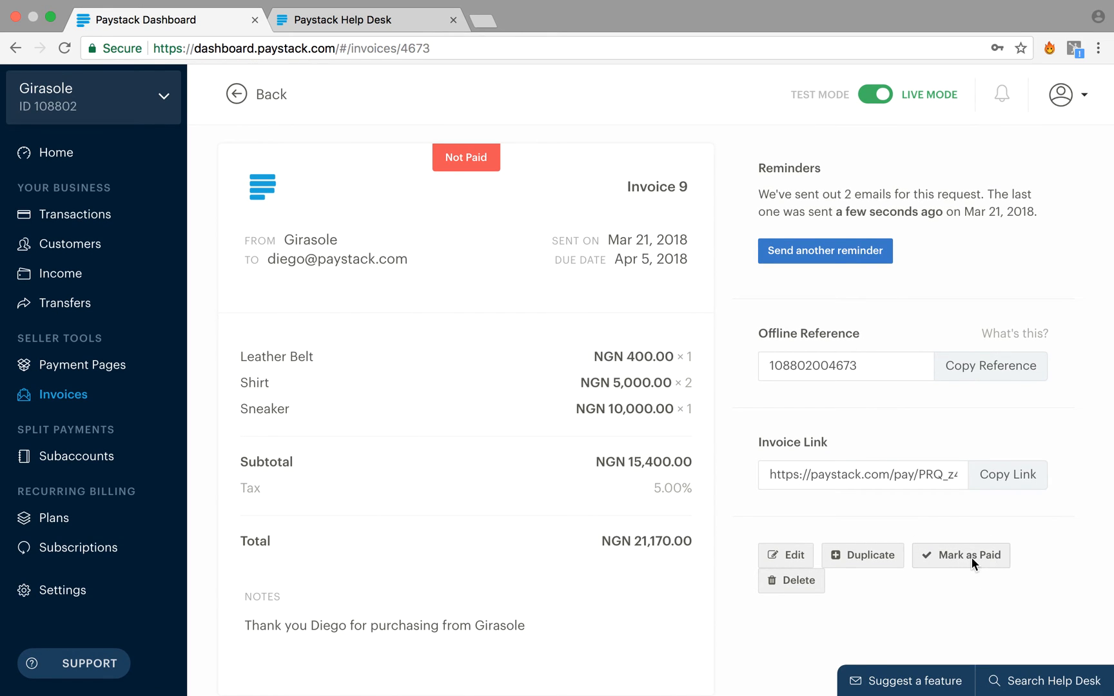
Step: Bring up the Mark As Paid confirmation for invoice 9
left_click(960, 555)
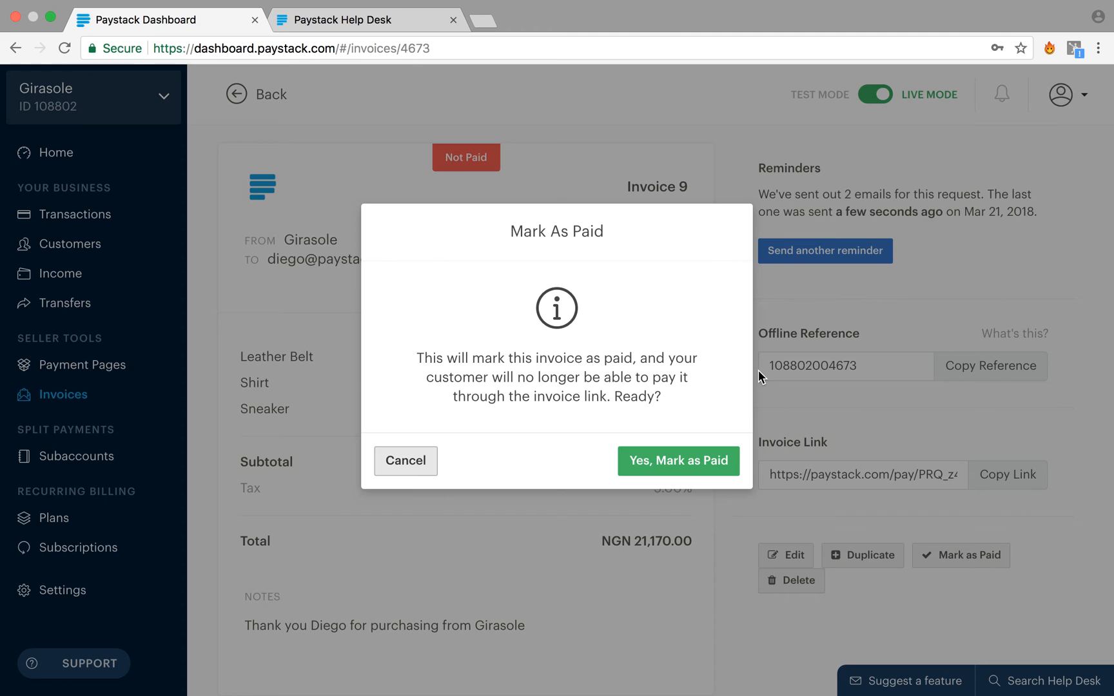
mouse_move(692, 276)
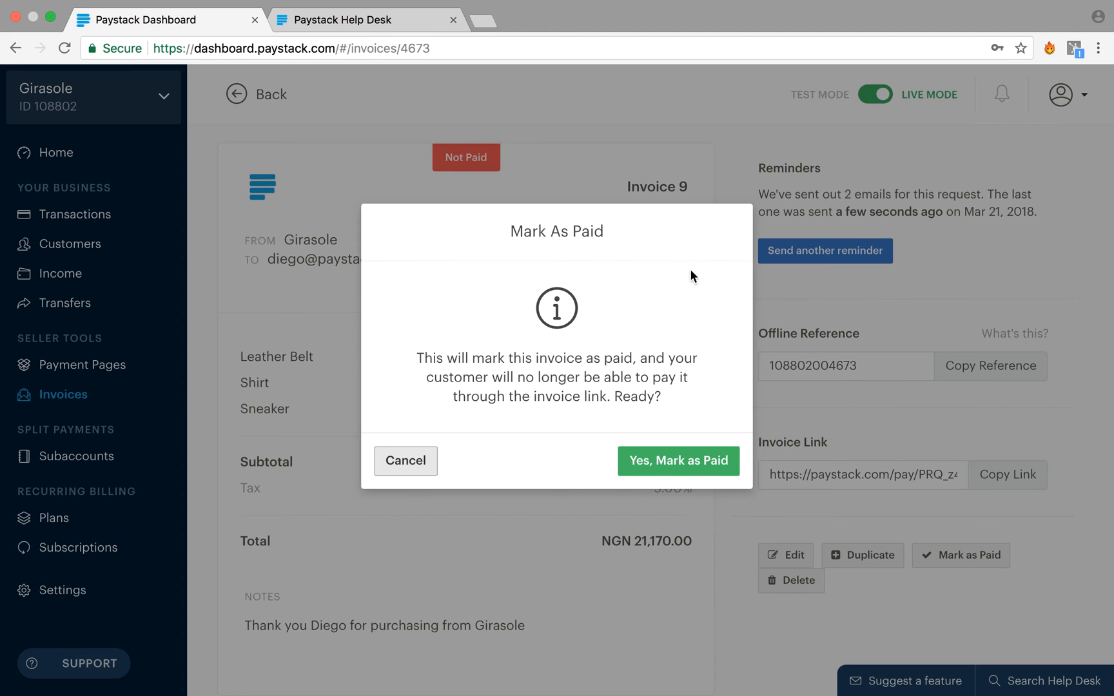
mouse_move(1031, 478)
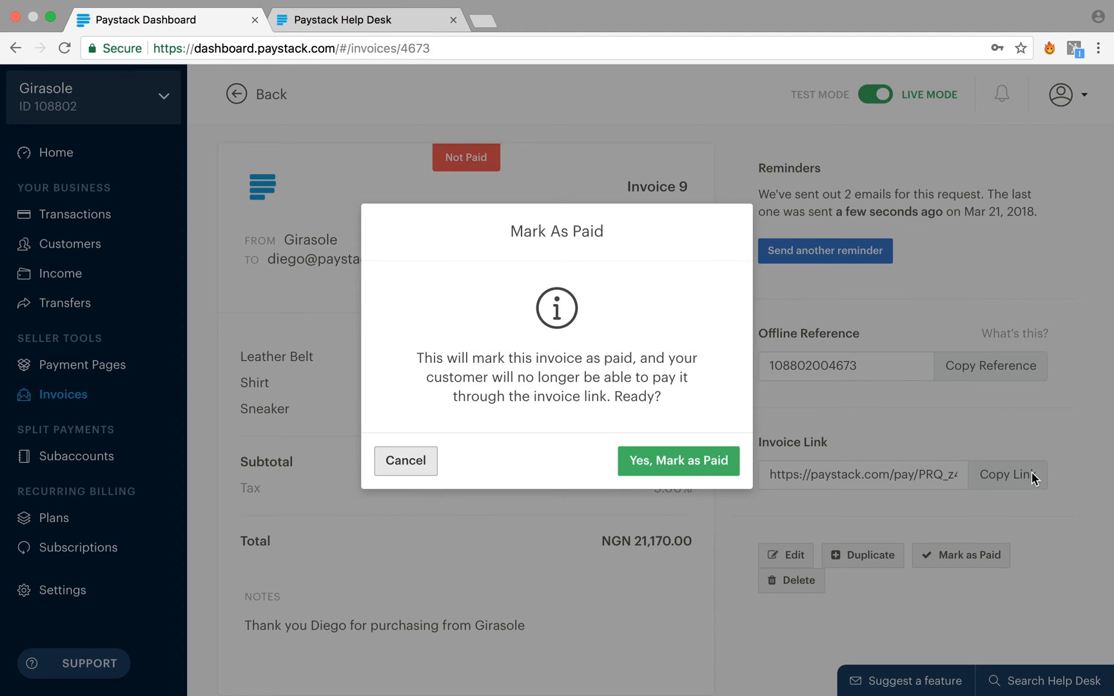
mouse_move(587, 360)
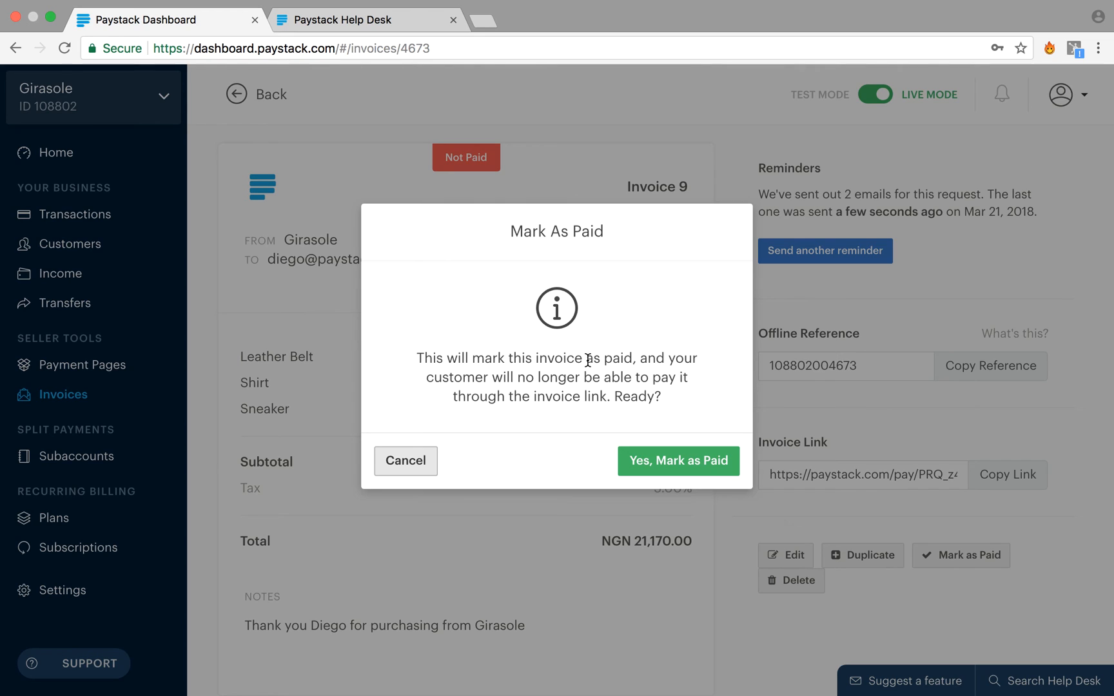
mouse_move(555, 338)
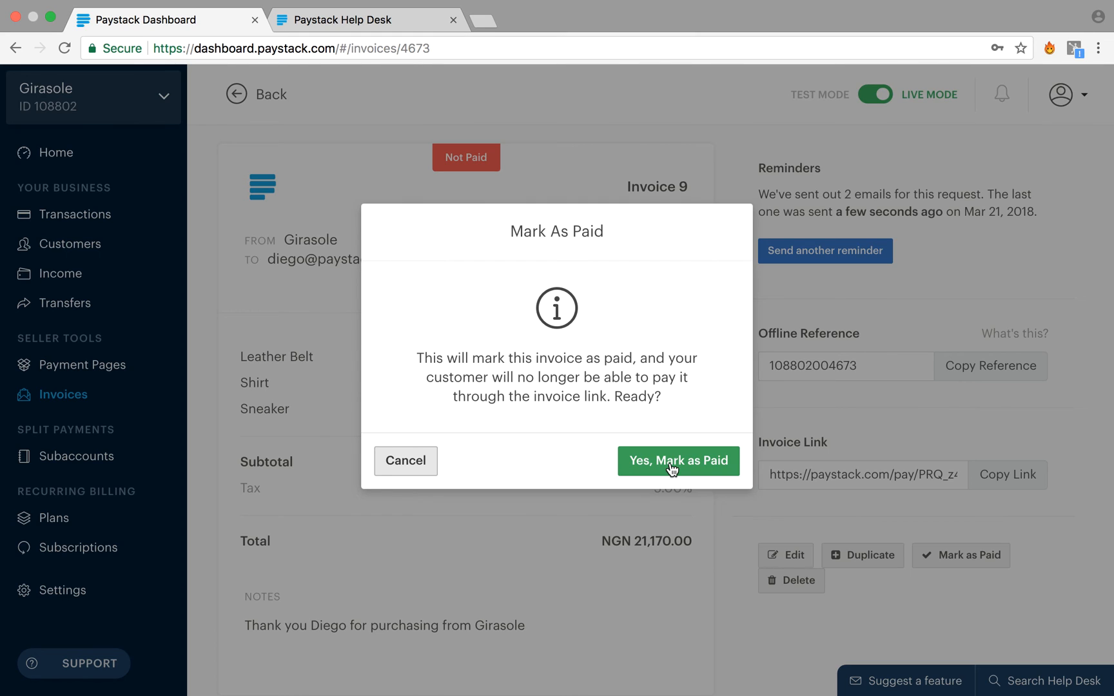
mouse_move(652, 456)
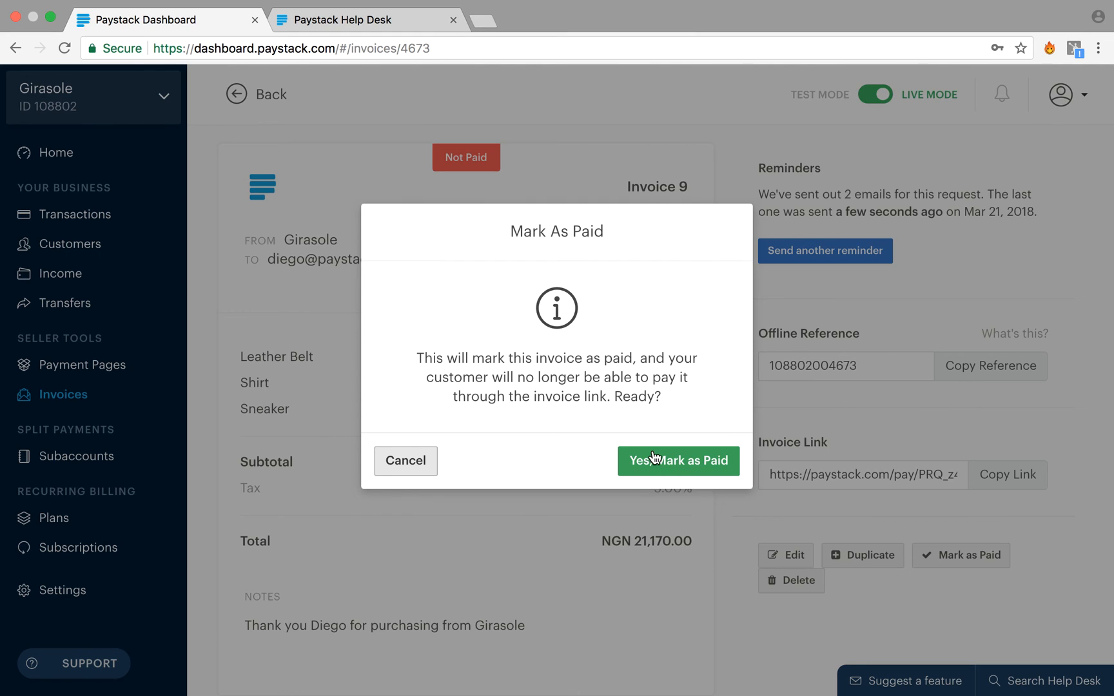
mouse_move(356, 306)
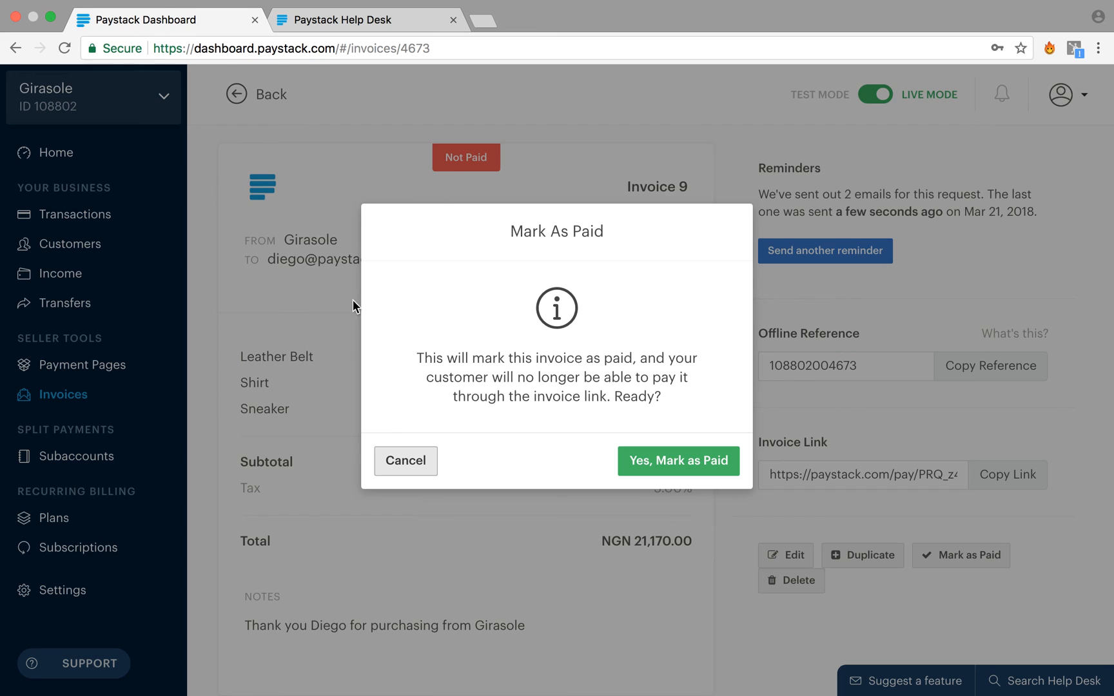
mouse_move(438, 159)
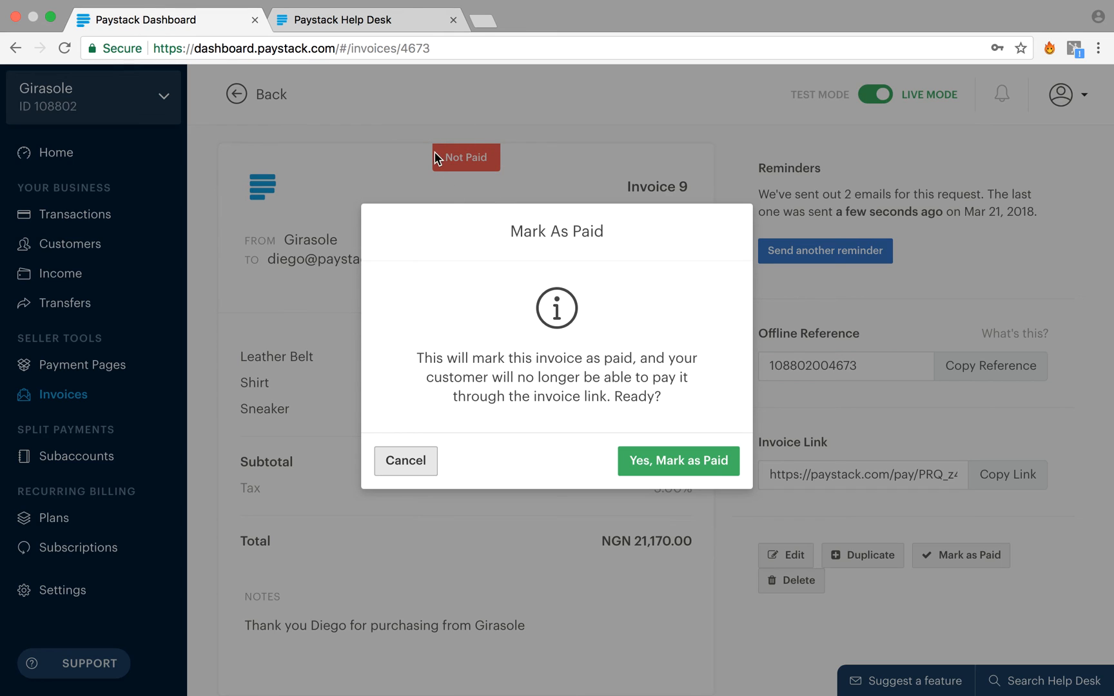
mouse_move(495, 167)
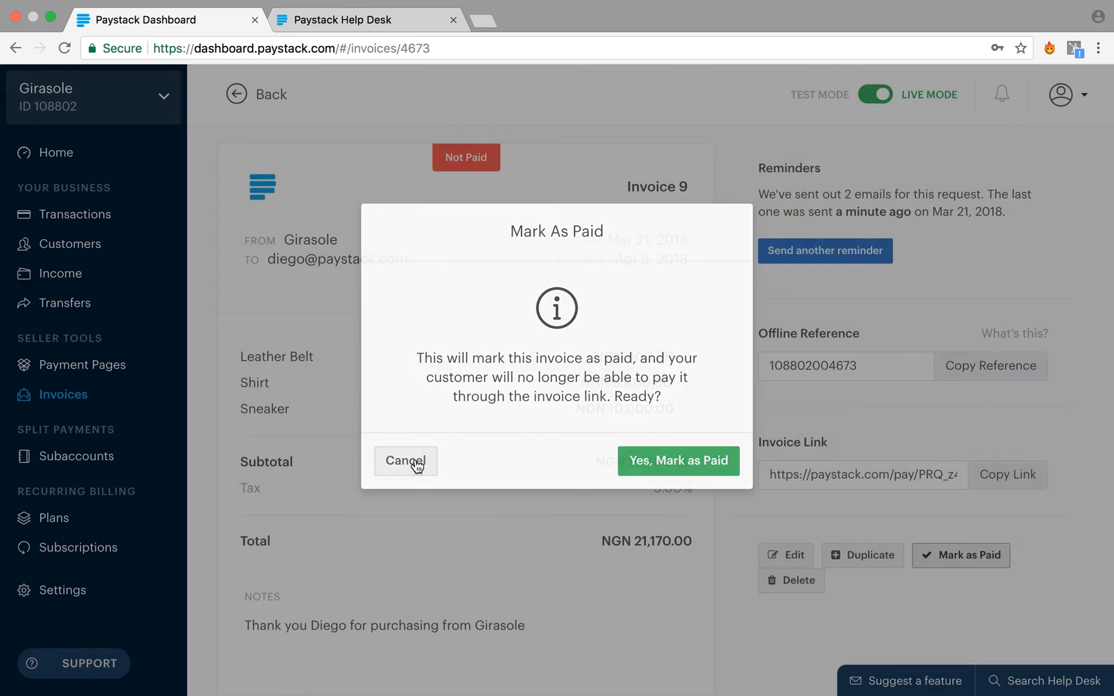
Step: Cancel the Mark As Paid dialog so invoice 9 stays Not Paid at NGN 21,170
left_click(405, 460)
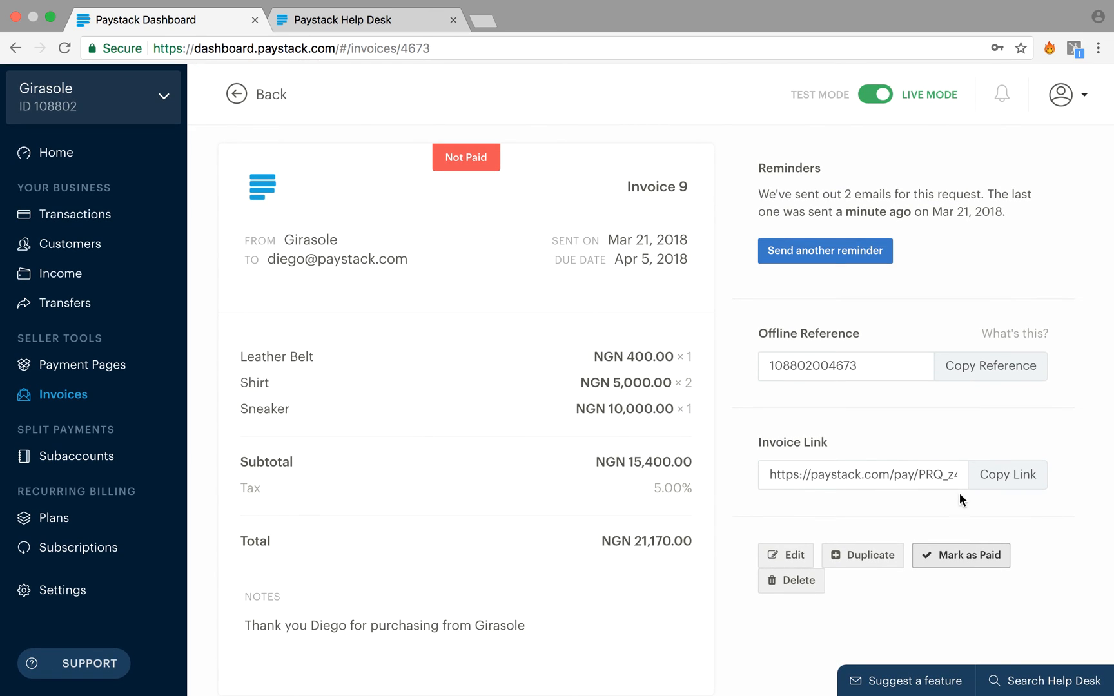
mouse_move(895, 213)
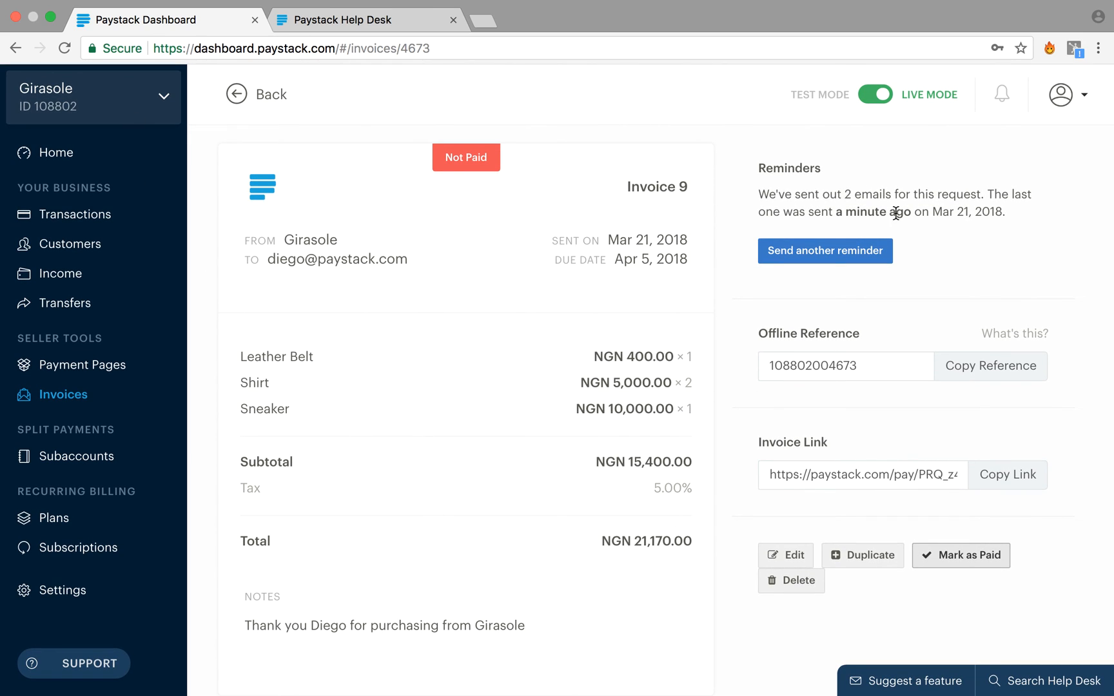
mouse_move(316, 579)
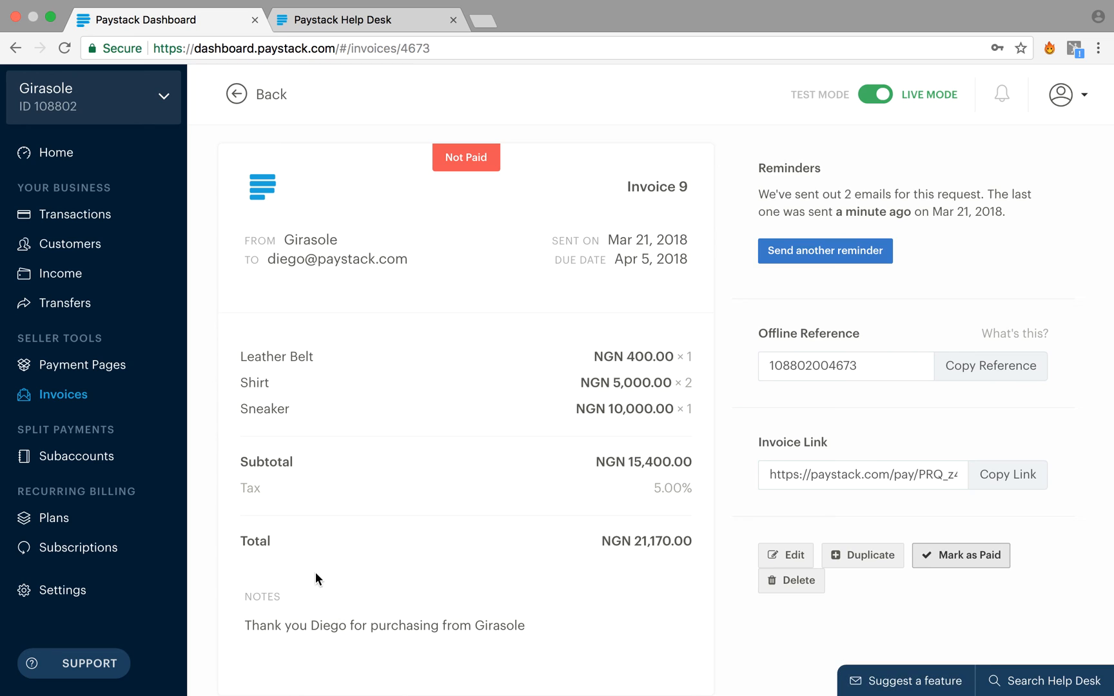
mouse_move(111, 349)
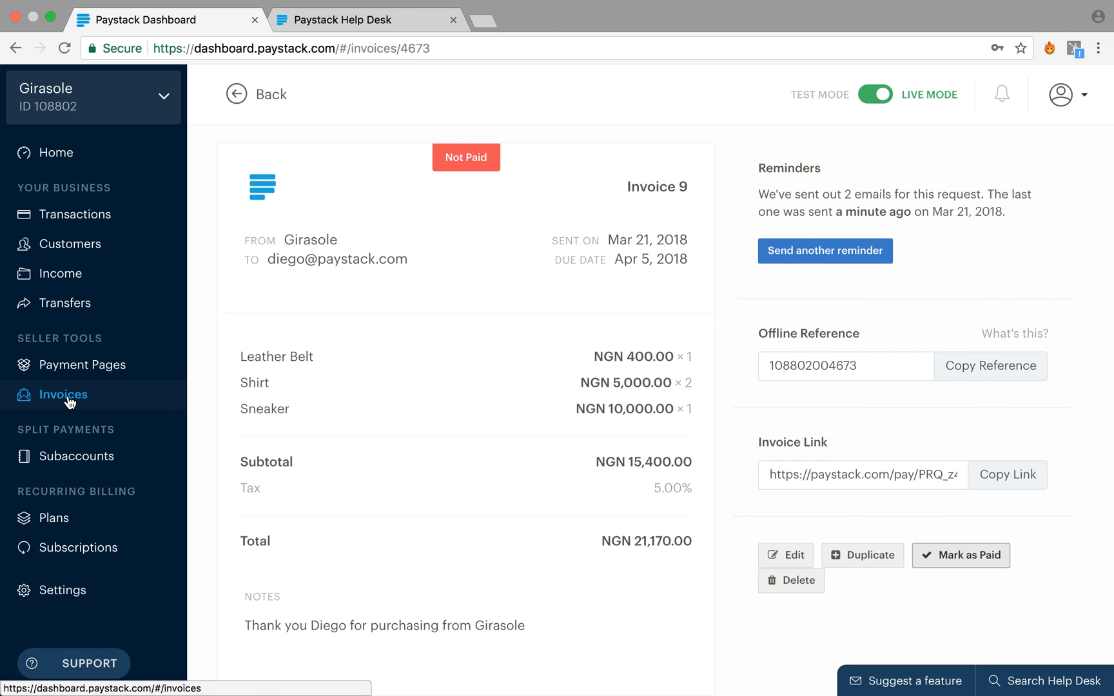
left_click(959, 554)
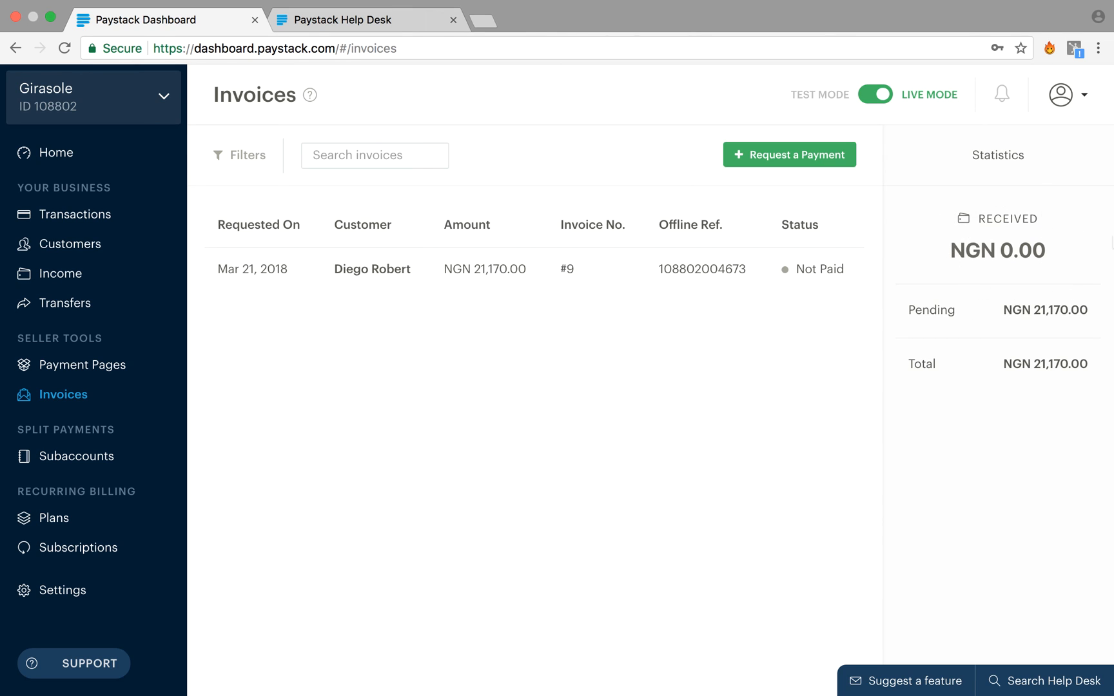
mouse_move(1064, 266)
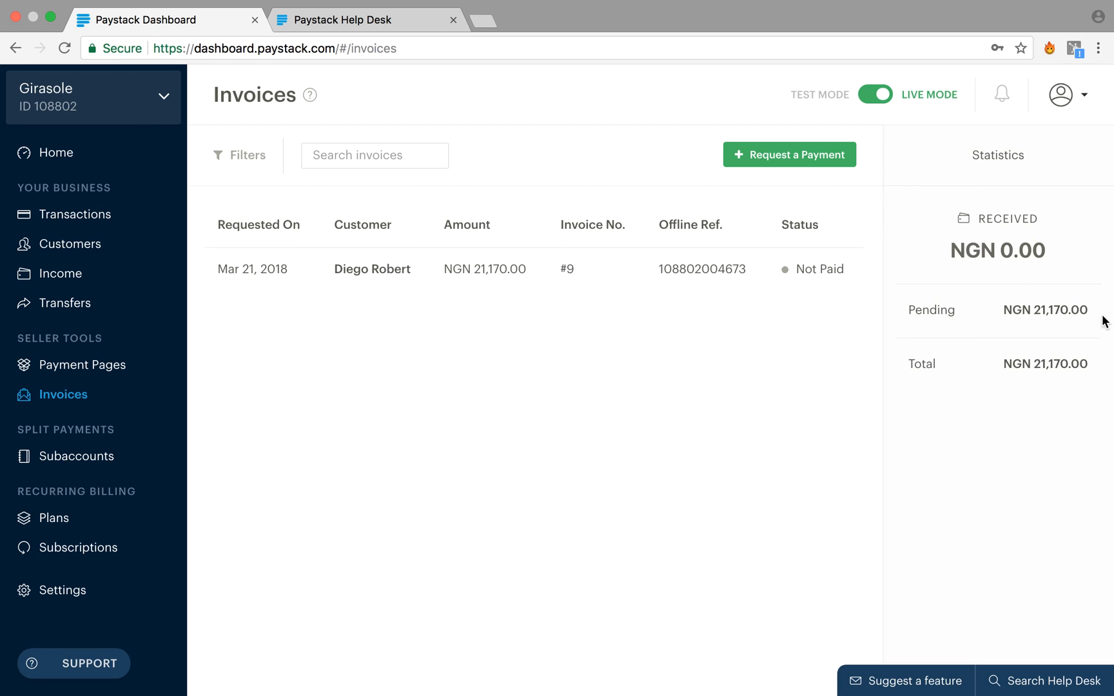
mouse_move(963, 343)
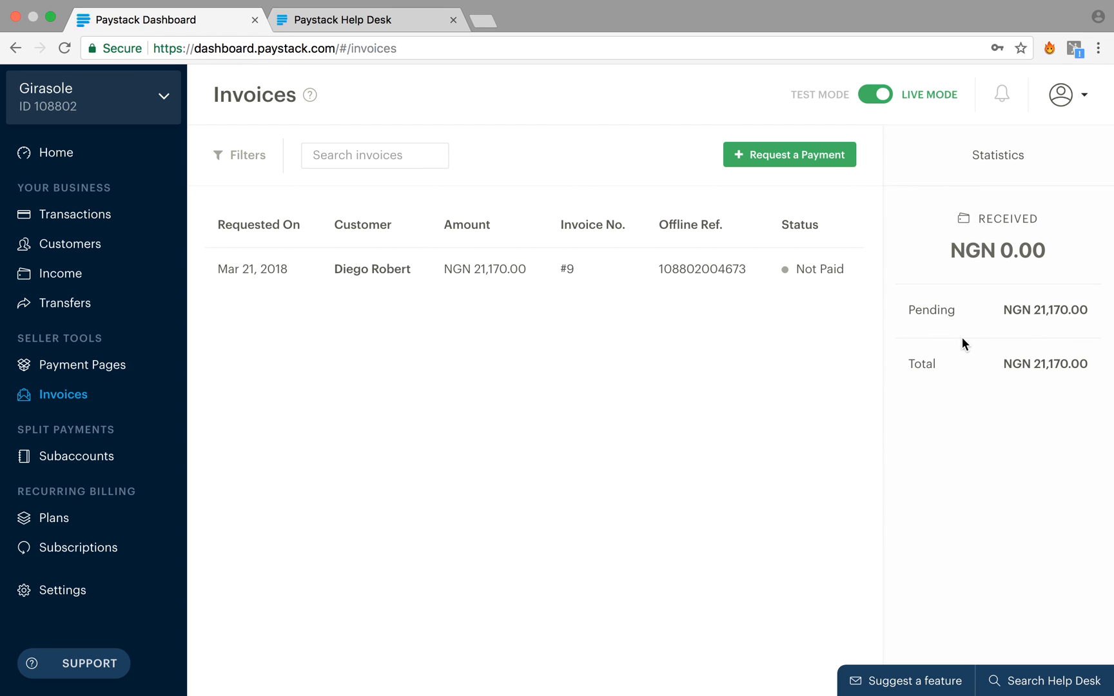
mouse_move(1092, 328)
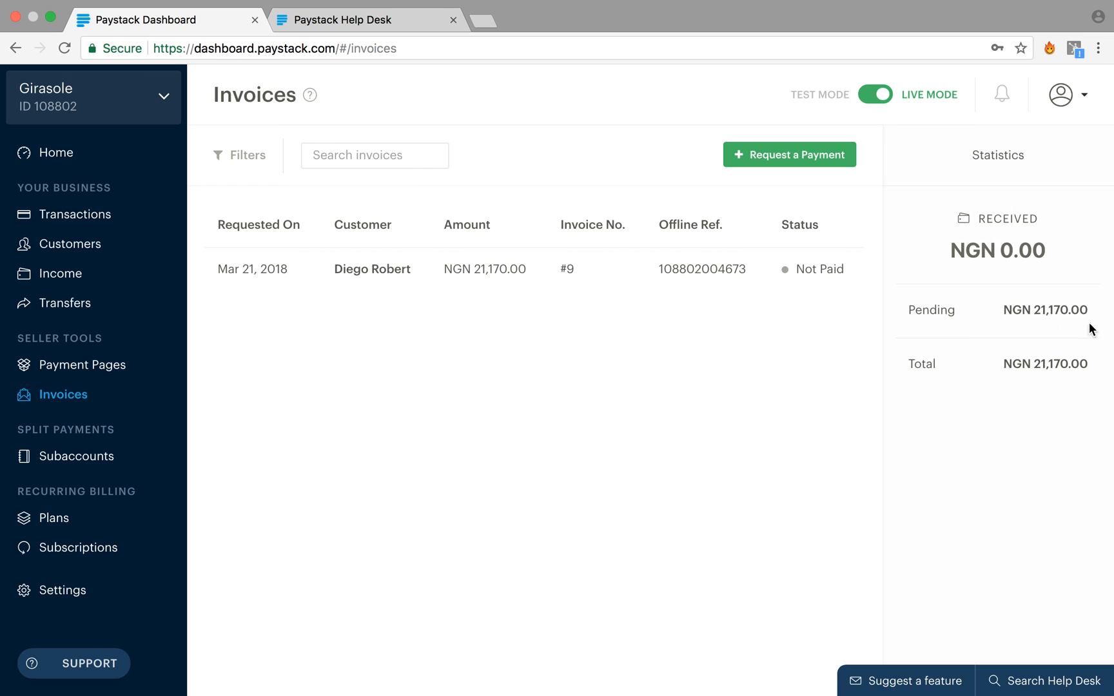
mouse_move(268, 353)
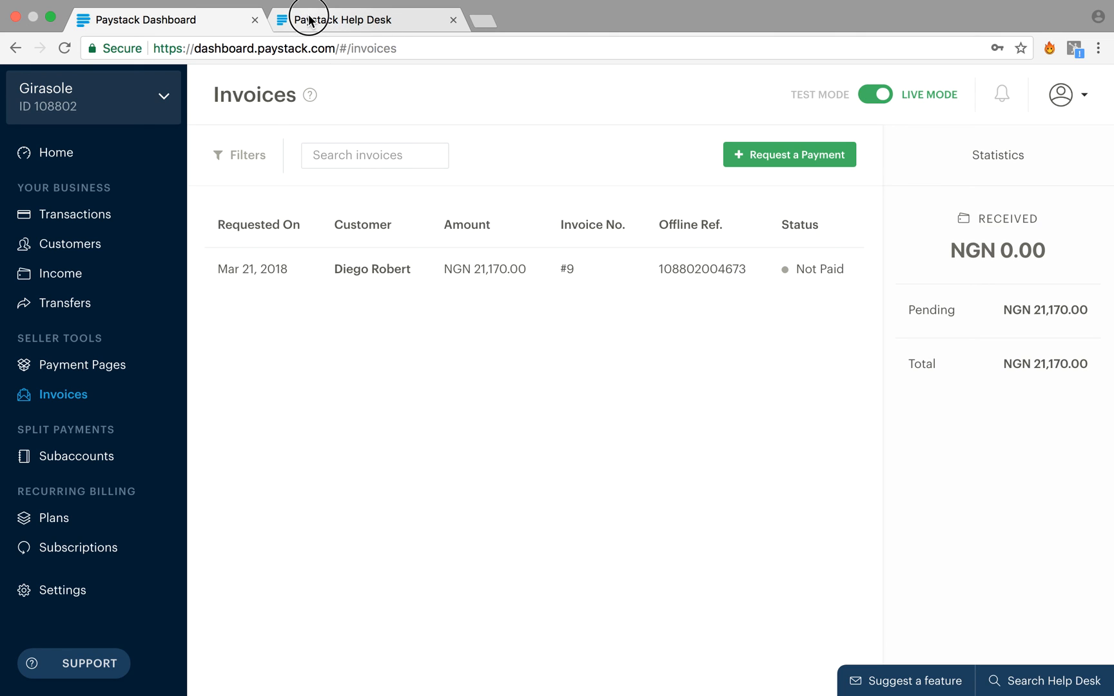
Step: Search the Paystack Help Desk for "invoice" and read through the Paystack Invoices article
left_click(366, 20)
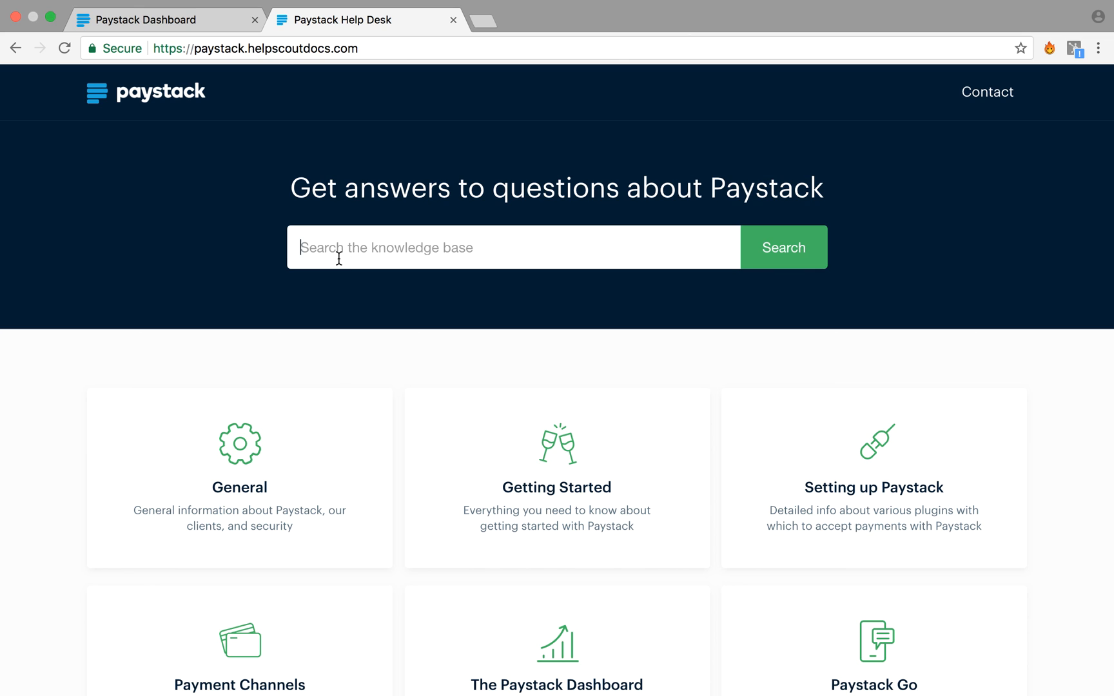
type("invoice")
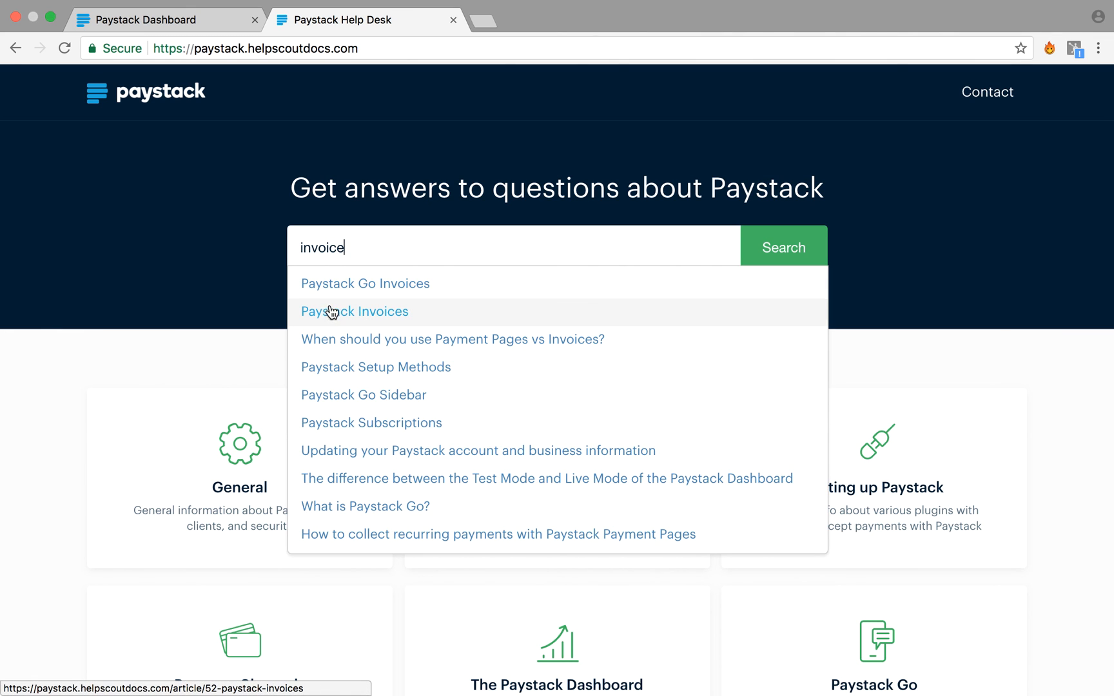
left_click(354, 312)
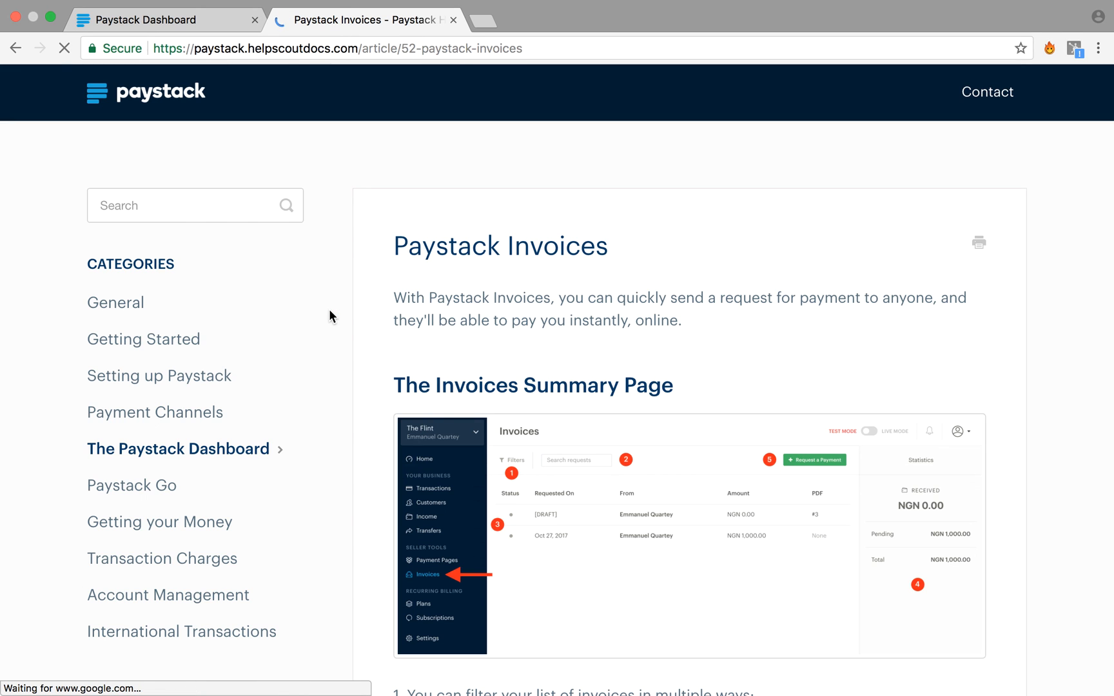
scroll("down", 3)
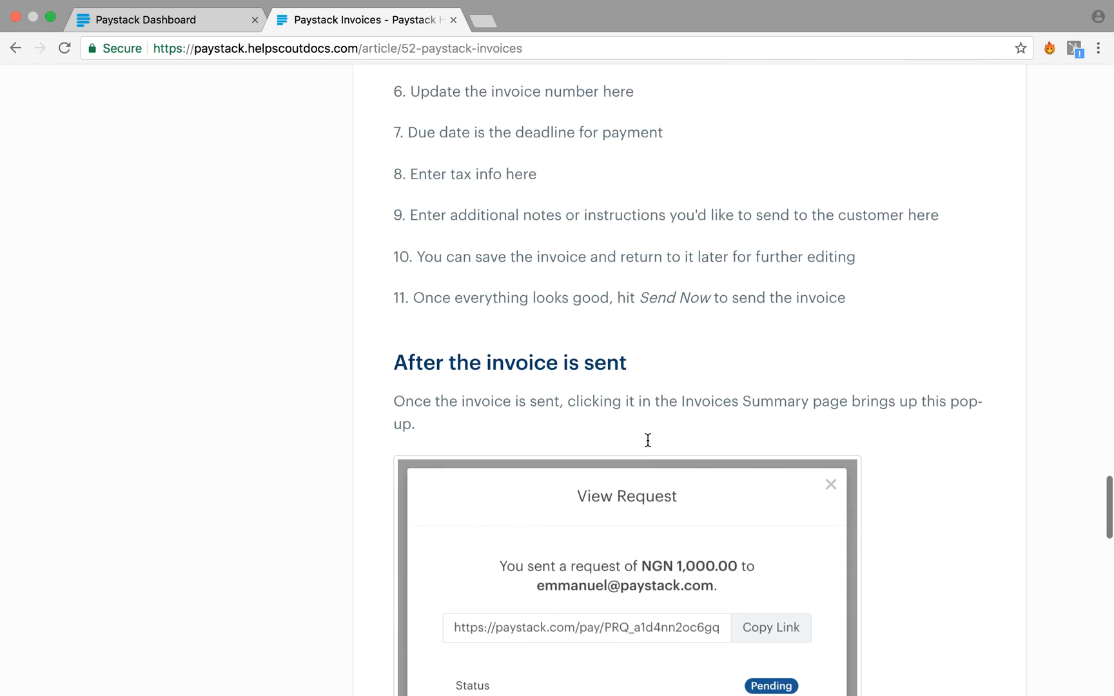
scroll("down", 3)
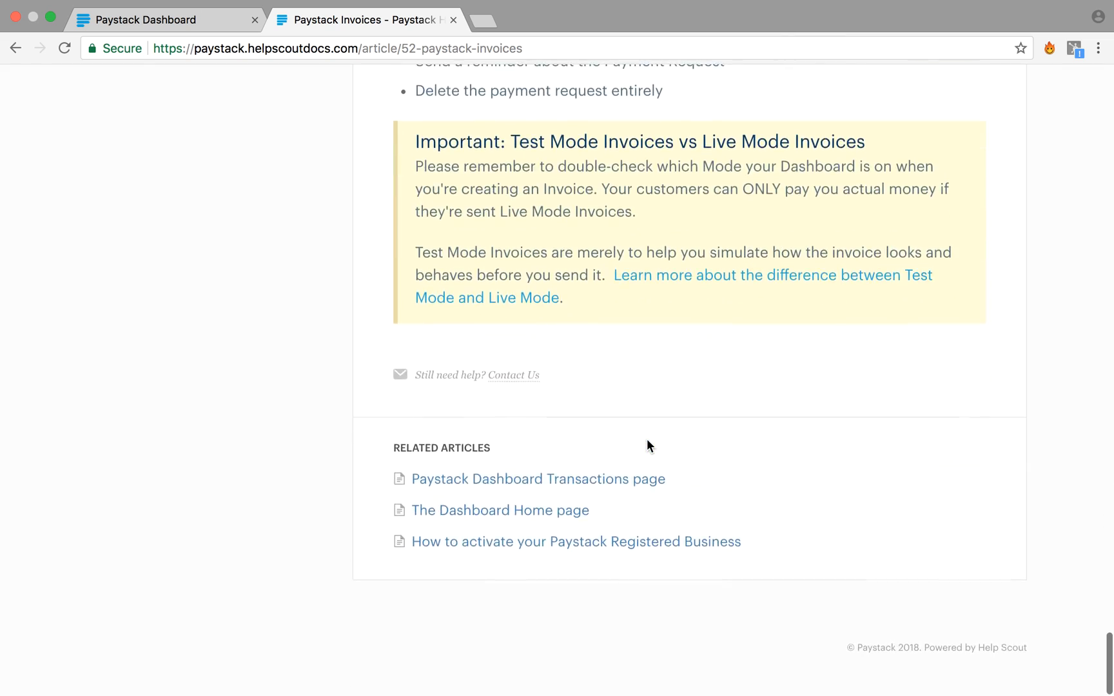